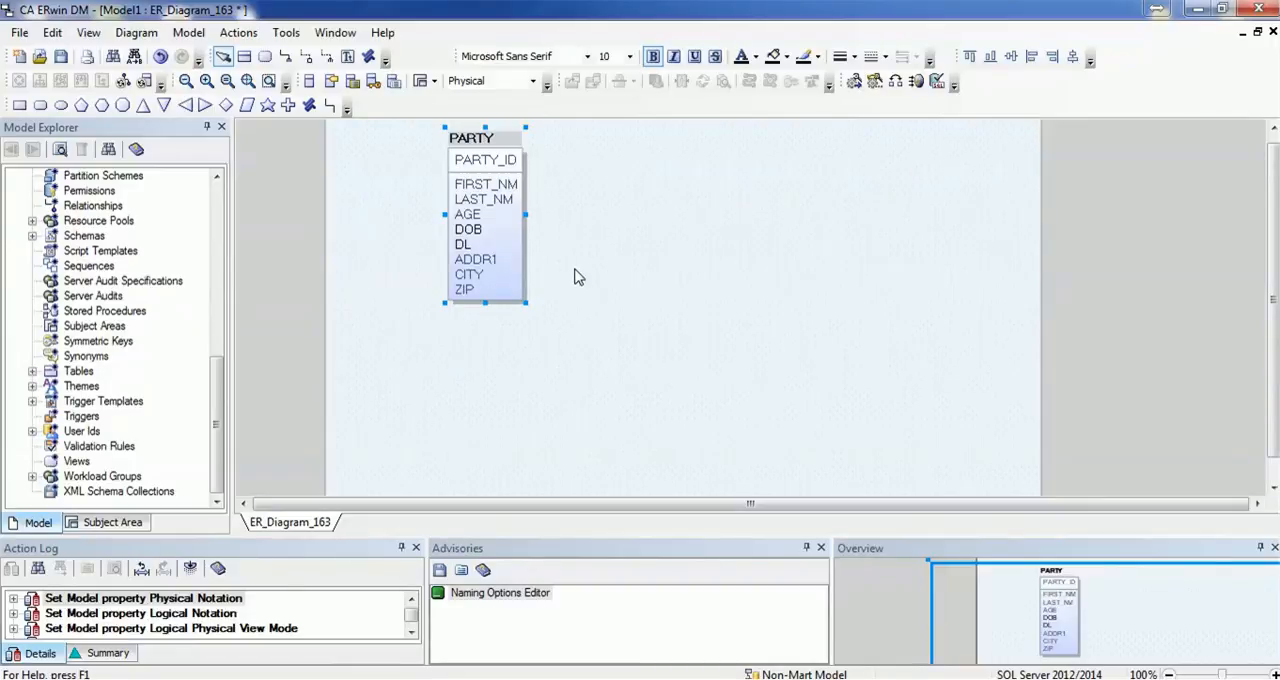
mouse_move(480, 138)
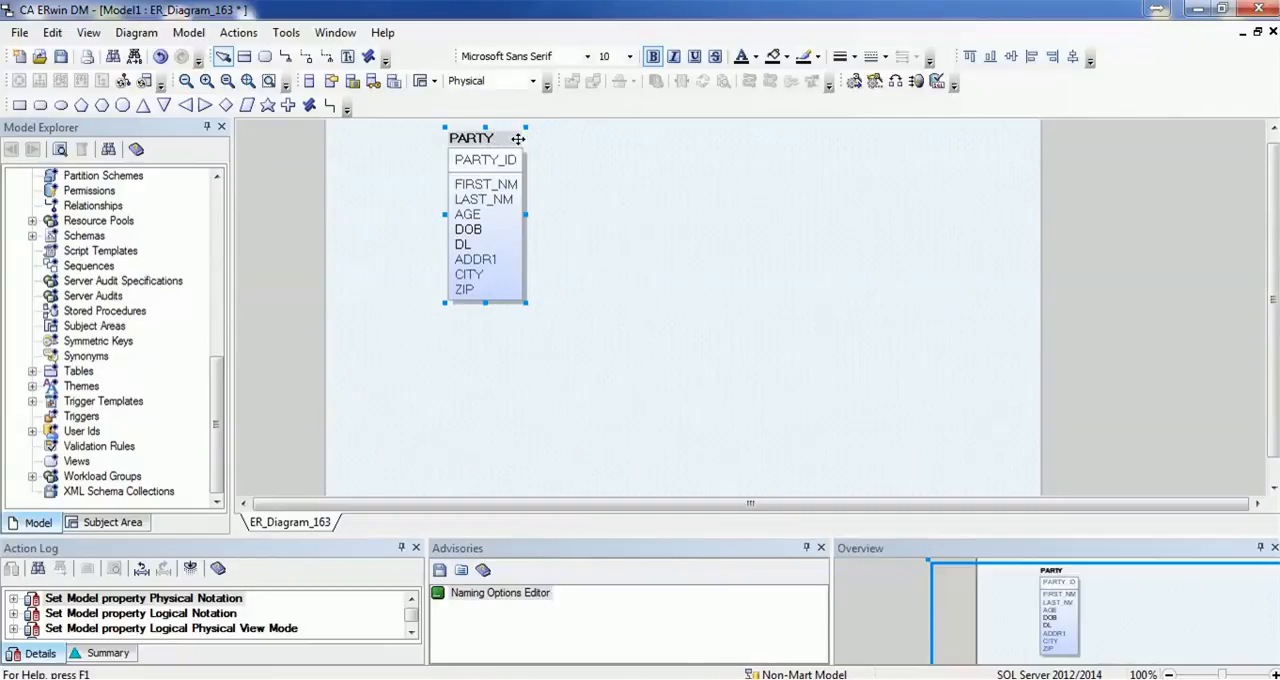
mouse_move(480, 188)
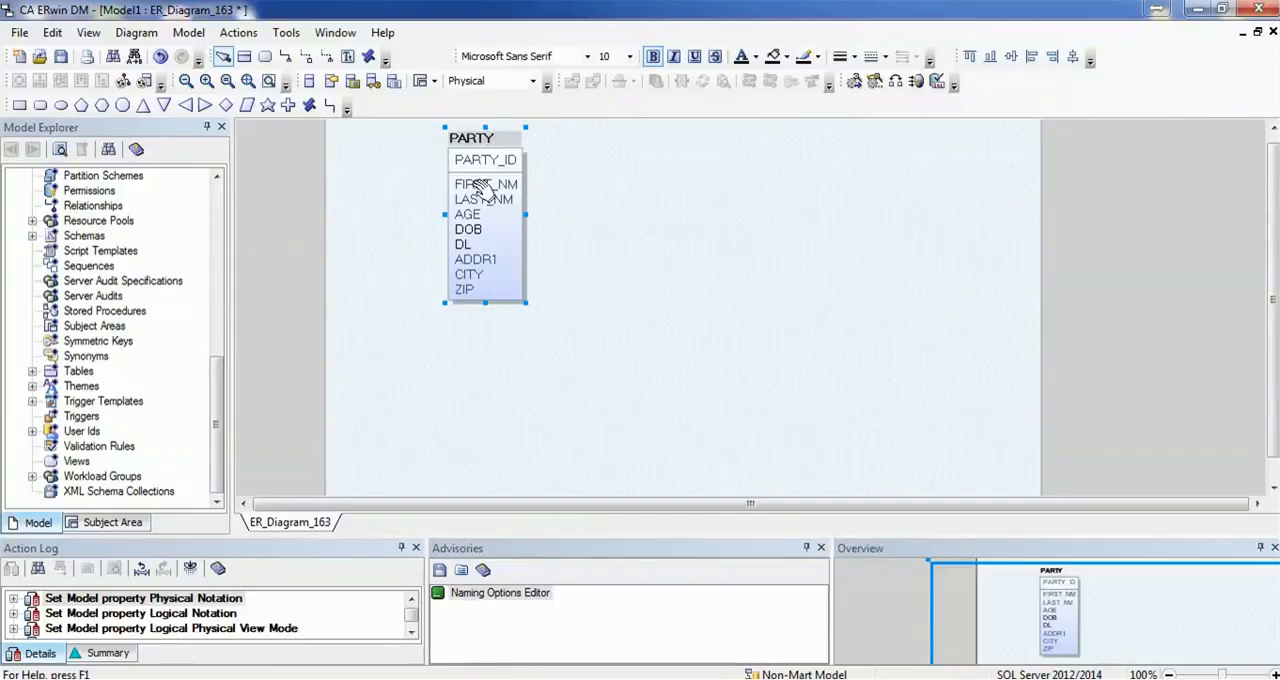
mouse_move(476, 164)
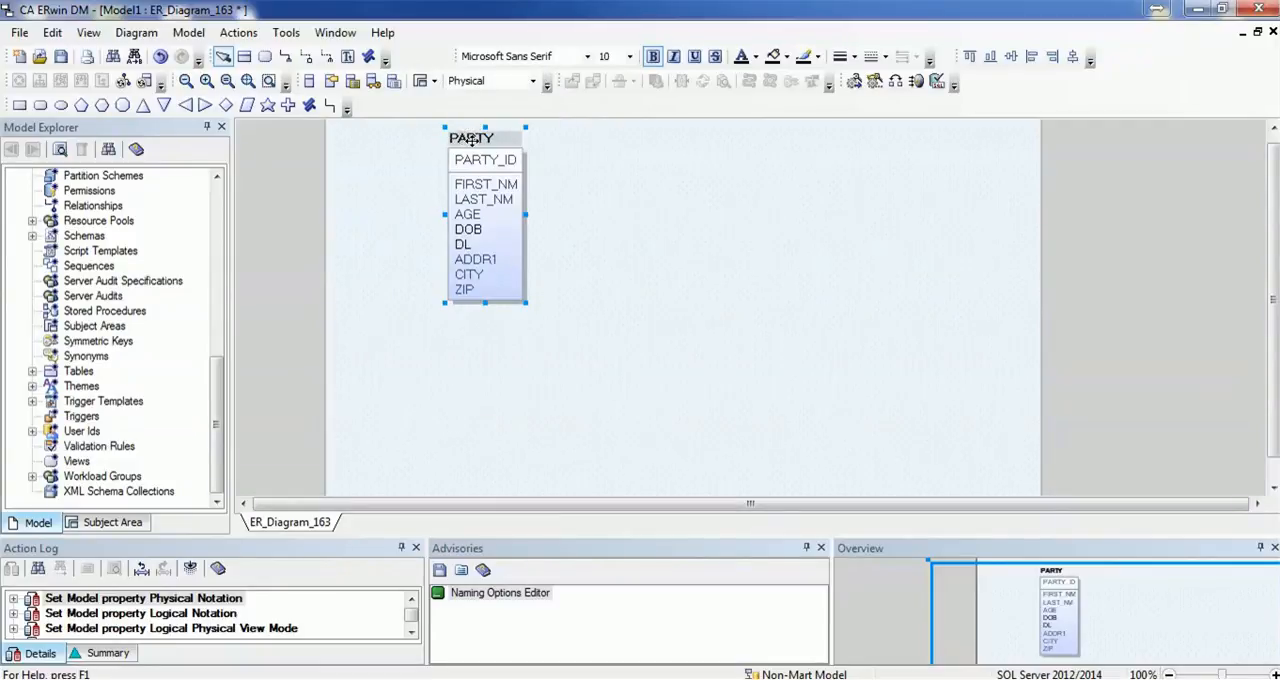
mouse_move(476, 164)
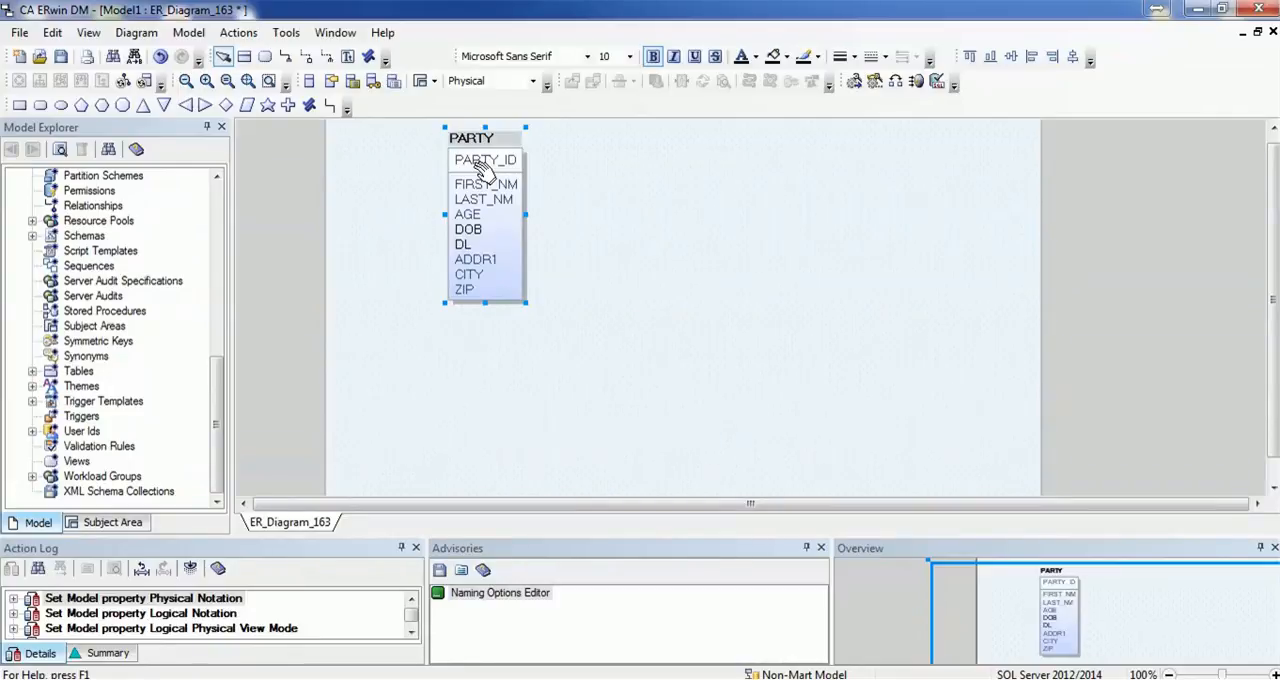
mouse_move(252, 32)
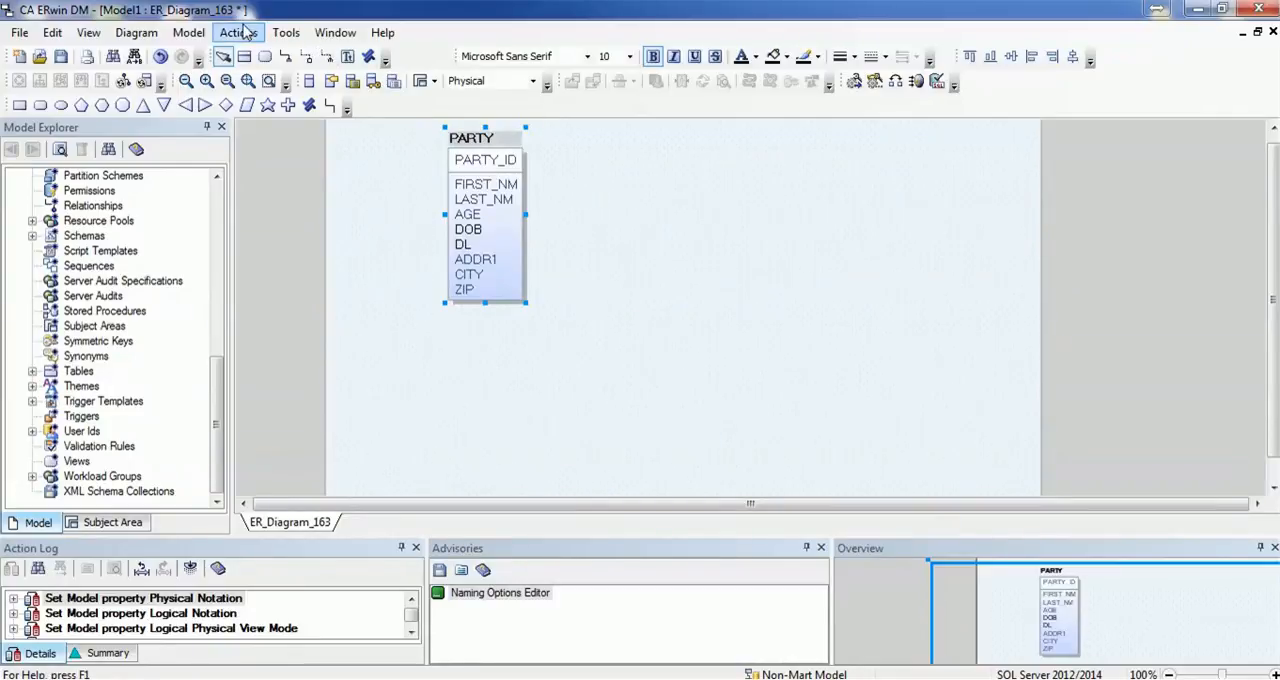
- Bring up Model Naming Options from the Actions menu to see each object type's macro
click(244, 32)
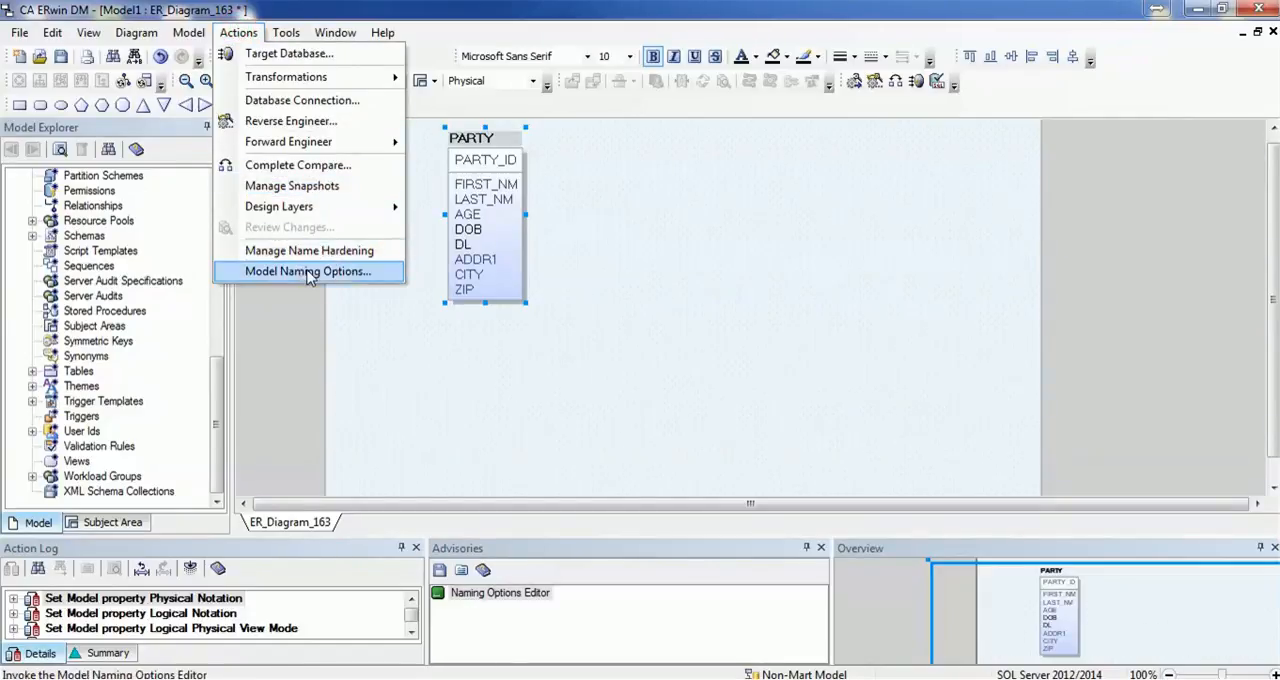
click(308, 272)
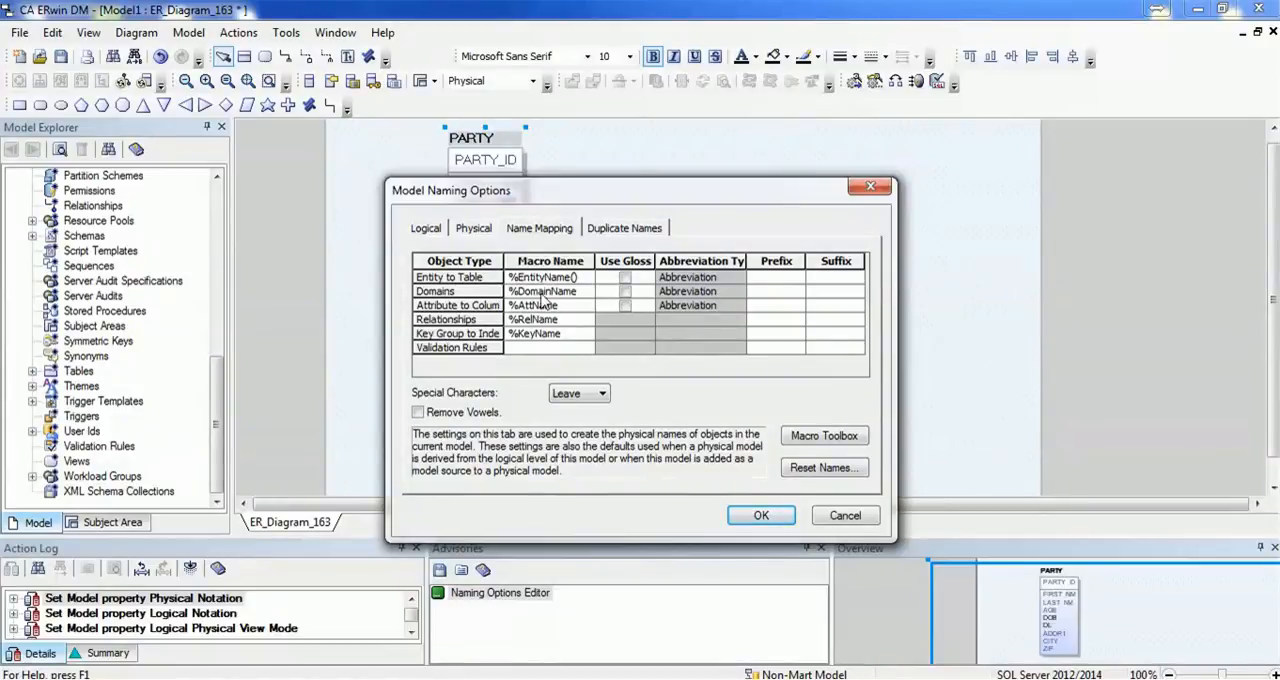
mouse_move(544, 312)
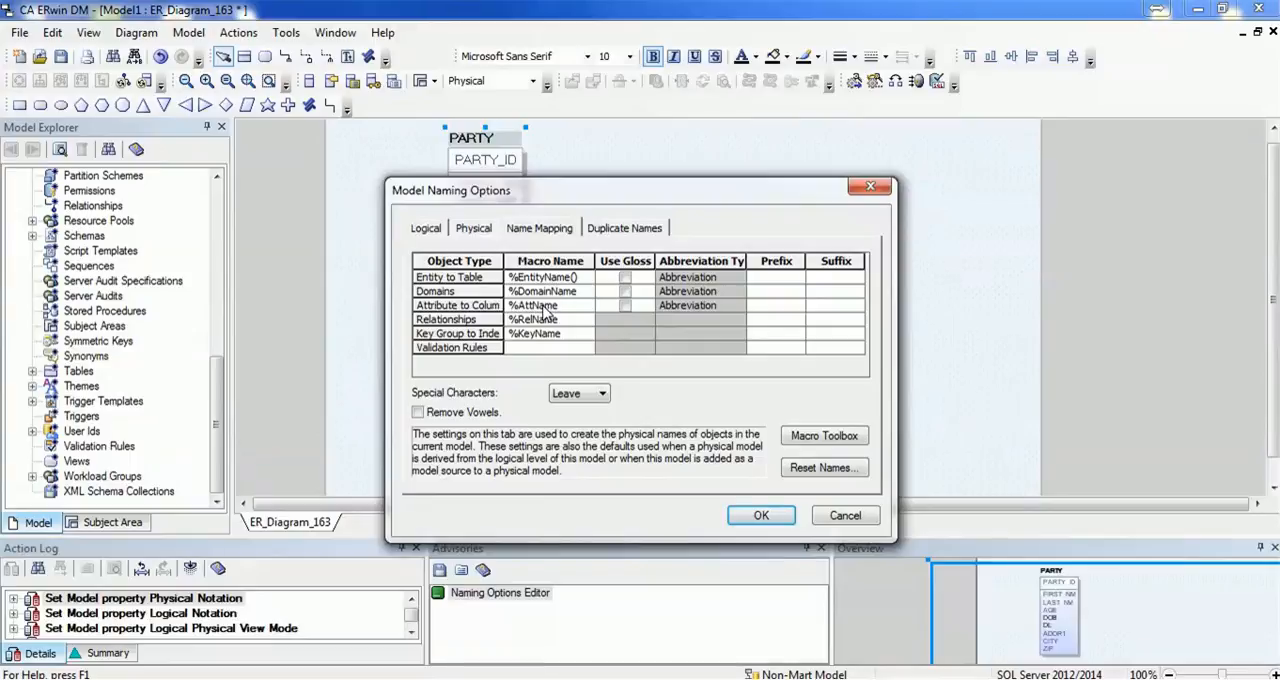
mouse_move(644, 360)
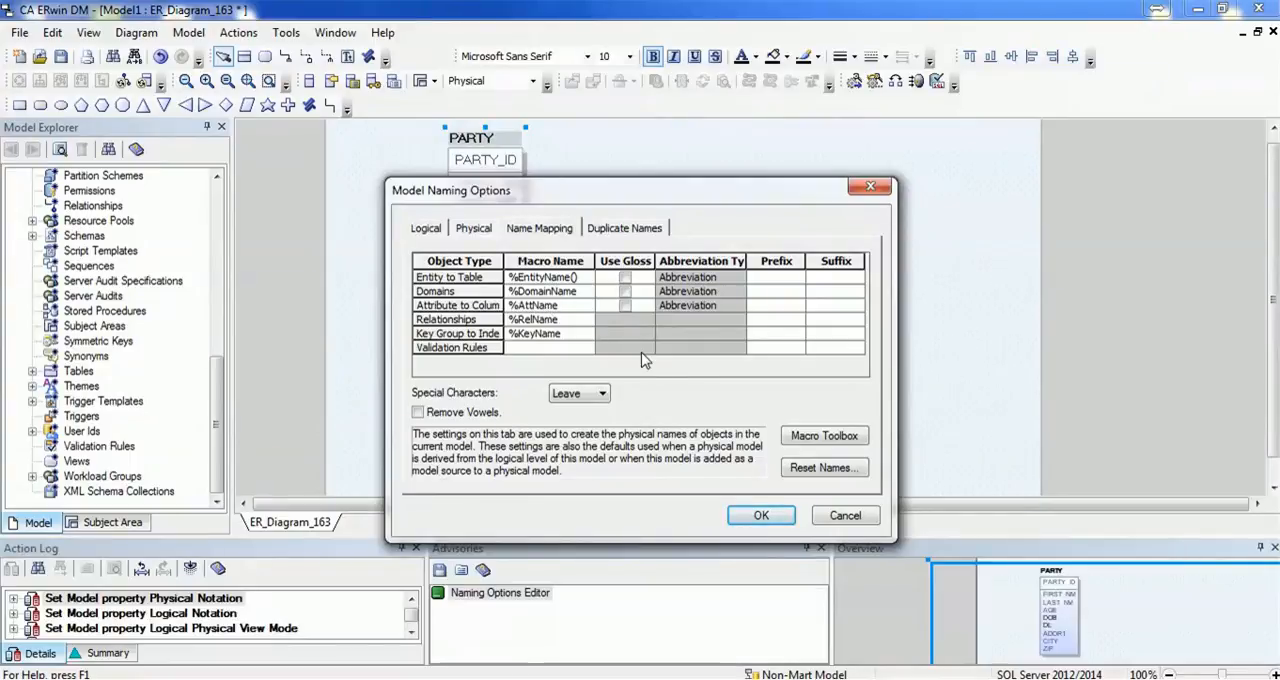
- Browse the Macro Toolbox, expanding Relationship and Attribute macro groups and collapsing Attribute again
click(824, 436)
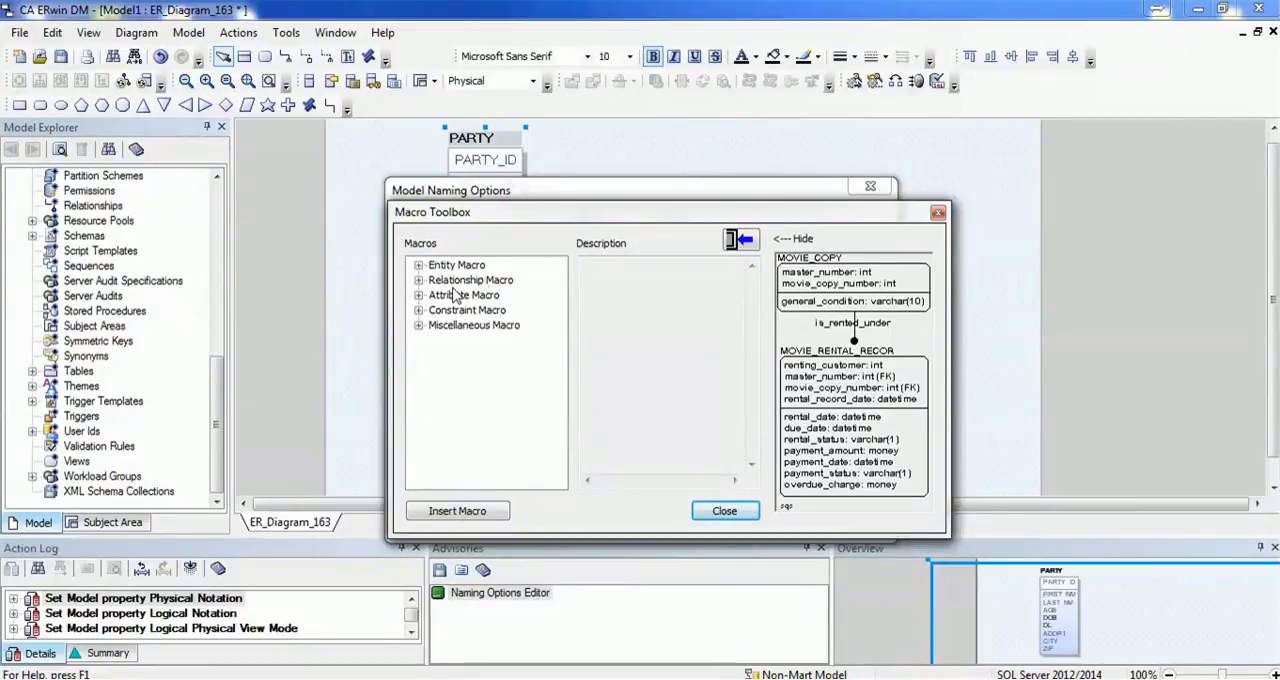
mouse_move(516, 312)
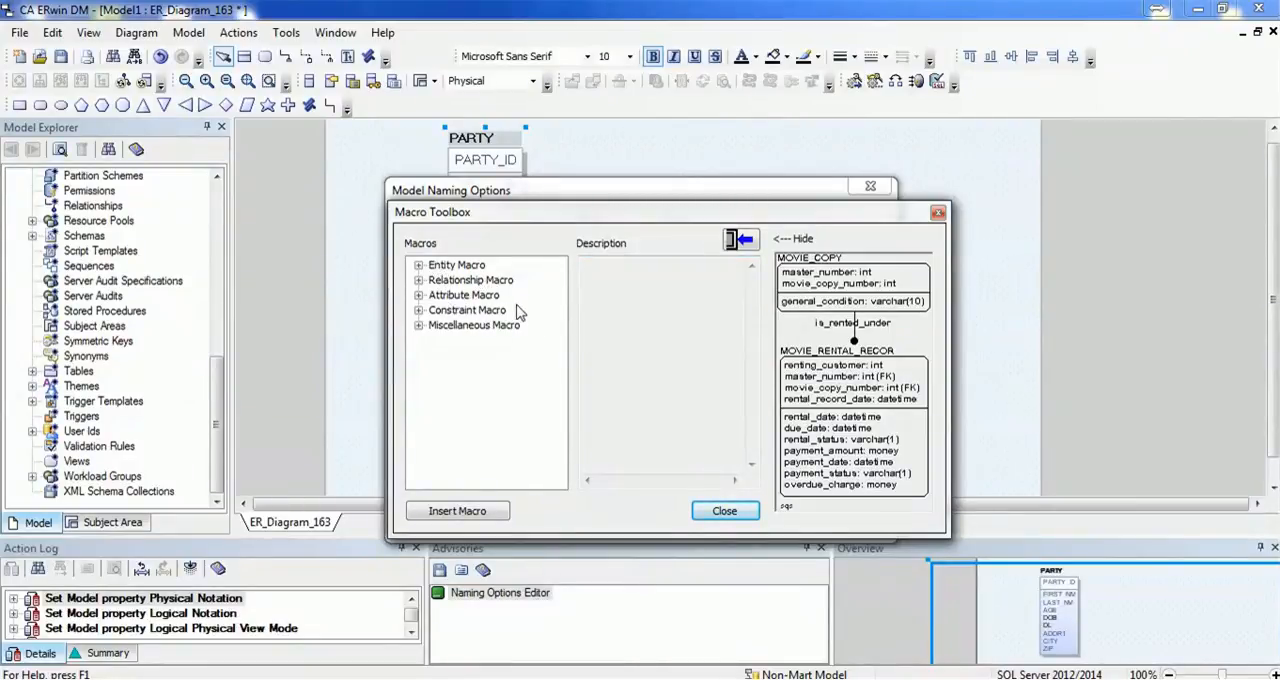
mouse_move(440, 348)
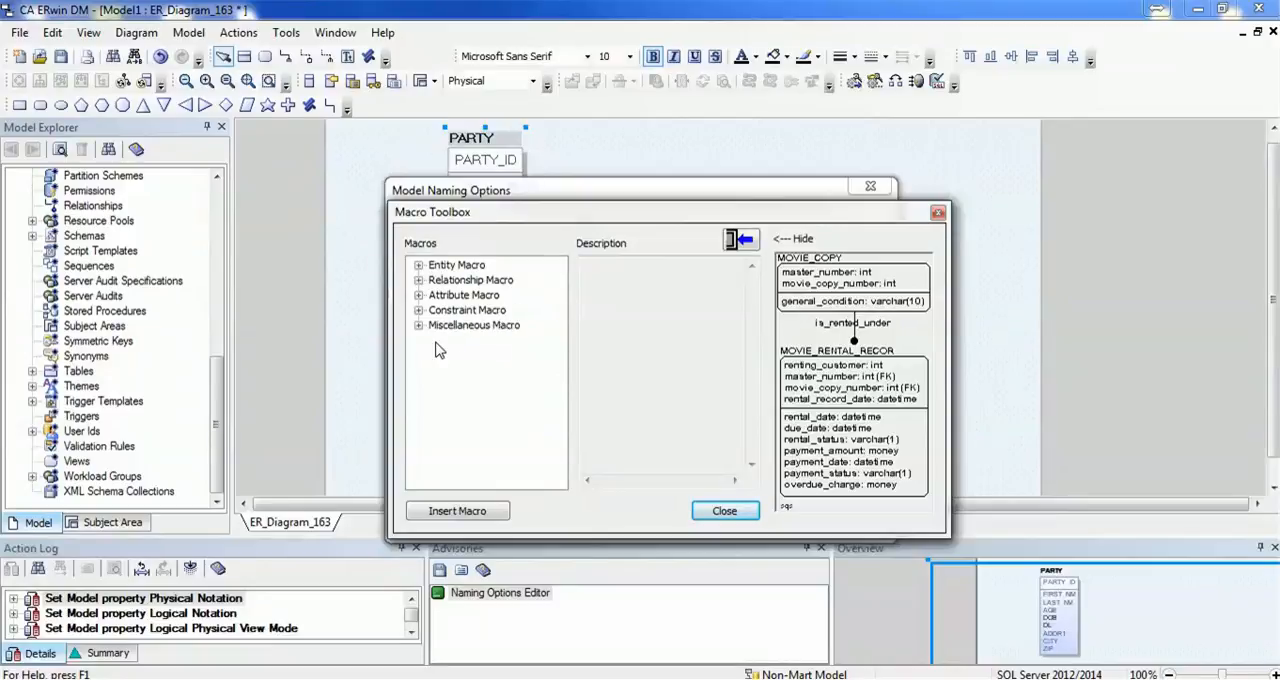
mouse_move(452, 344)
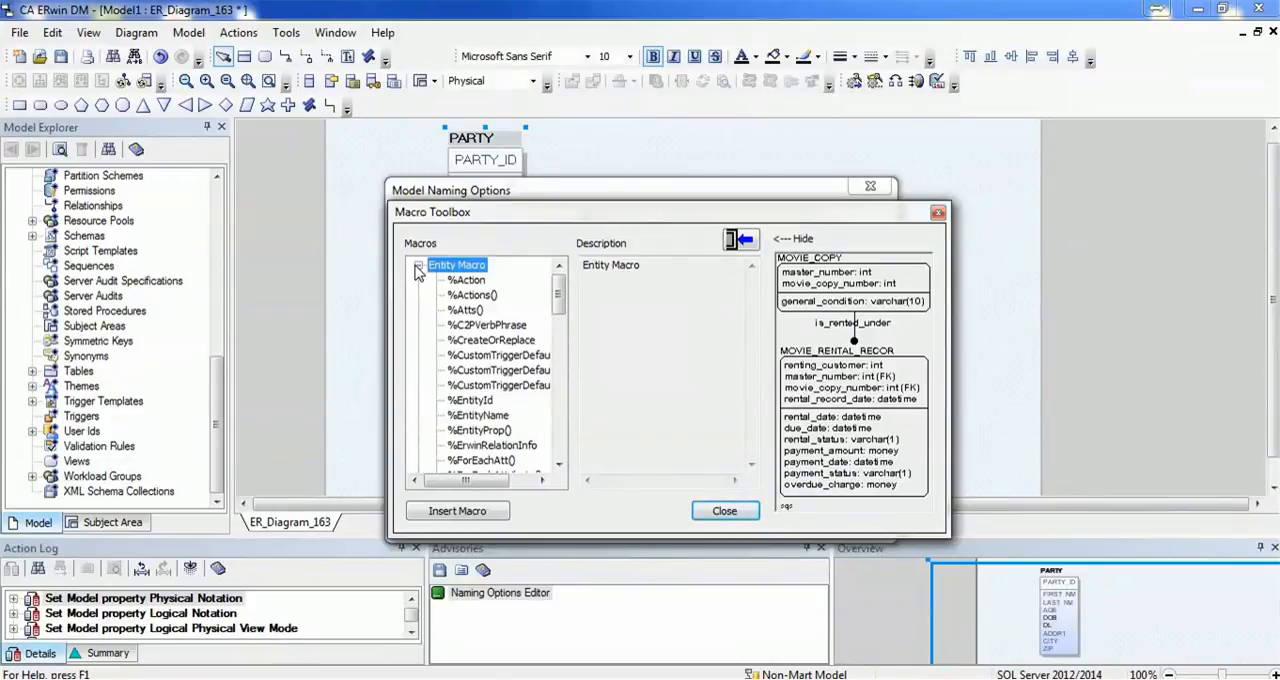
scroll(down, 3)
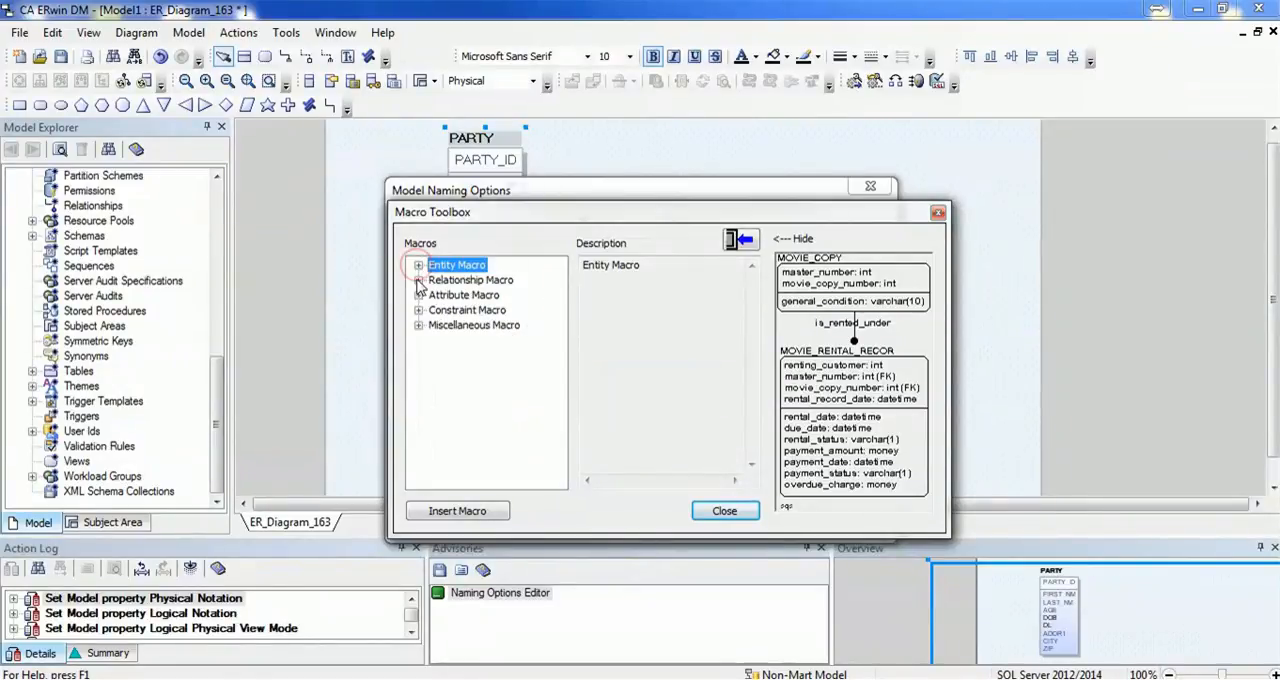
click(418, 280)
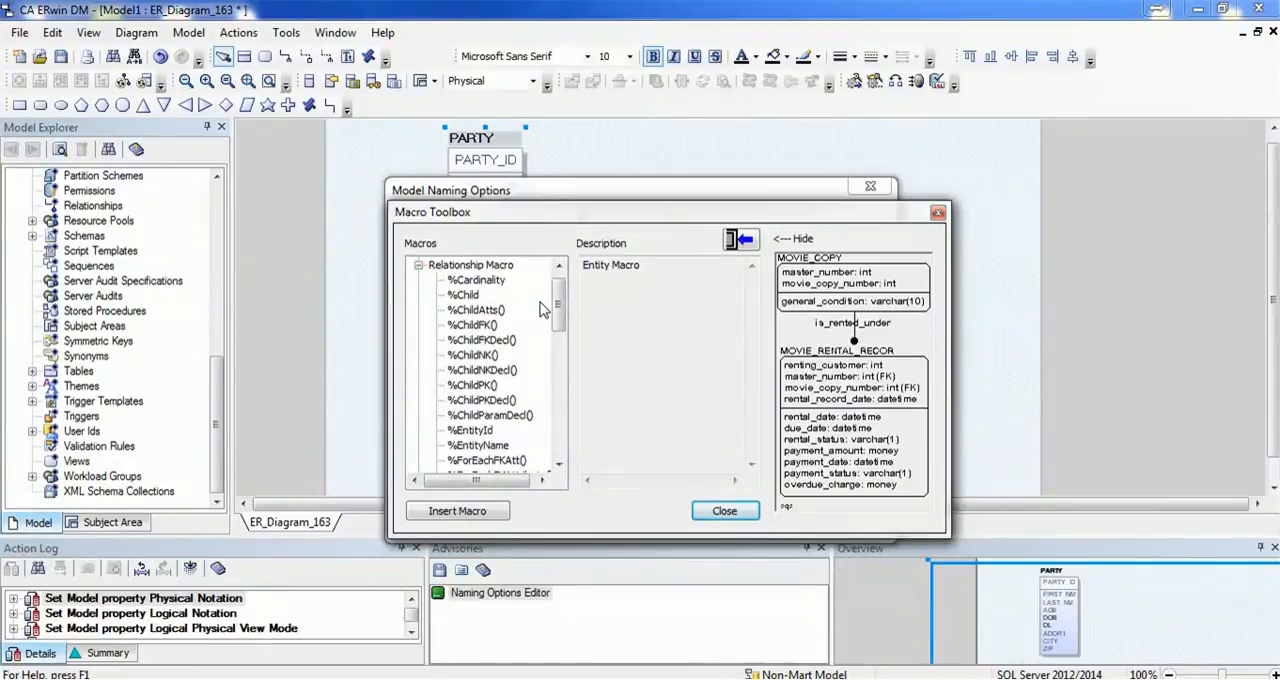
mouse_move(490, 432)
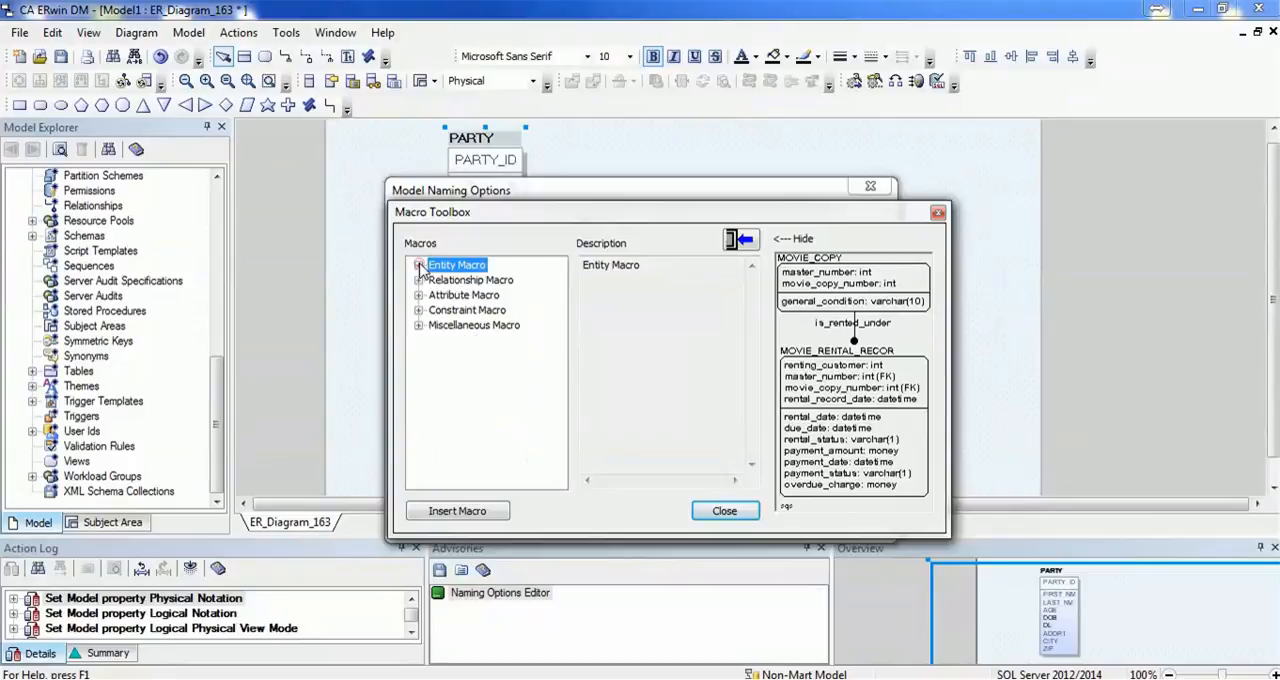
click(420, 294)
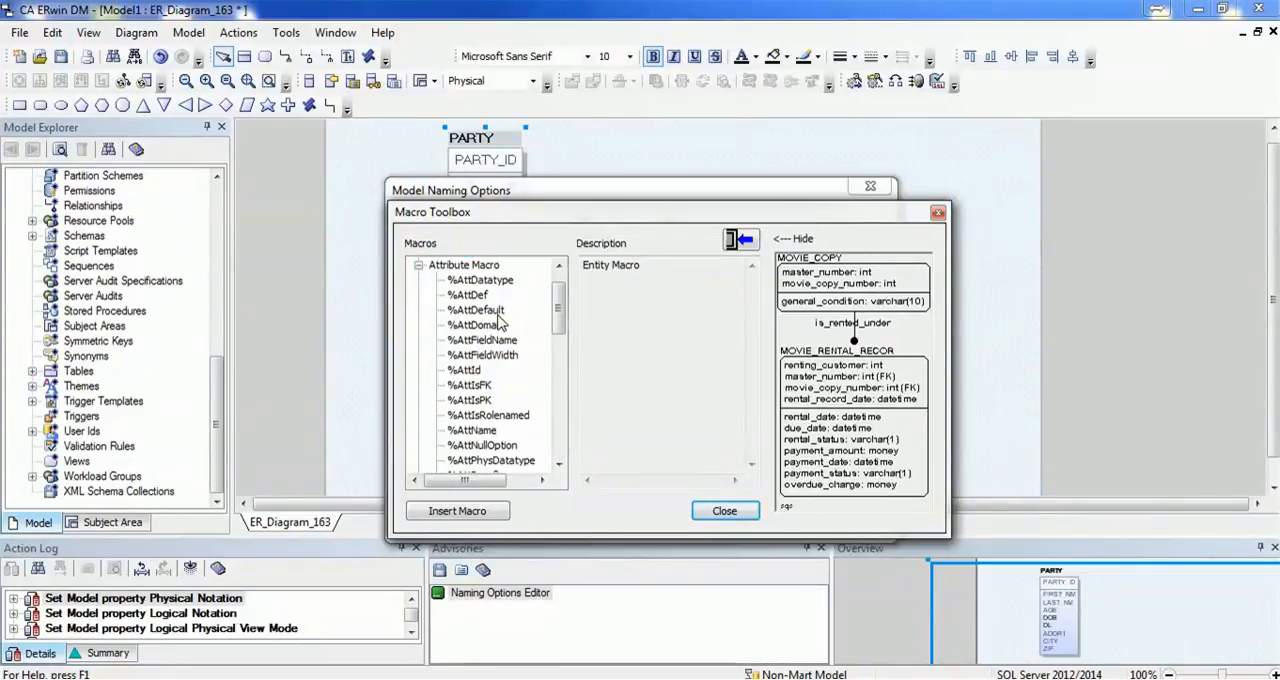
click(420, 264)
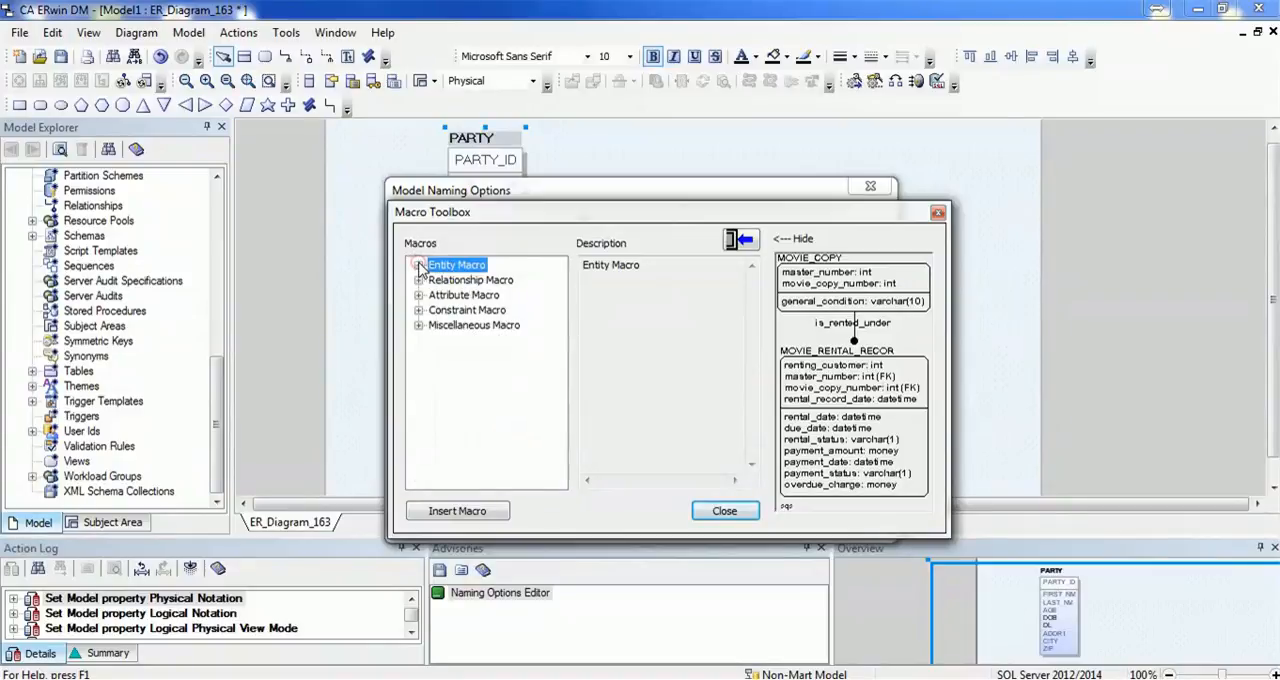
- Expand the Constraint and Miscellaneous macro groups, scroll through their macros, and close the toolbox
click(420, 310)
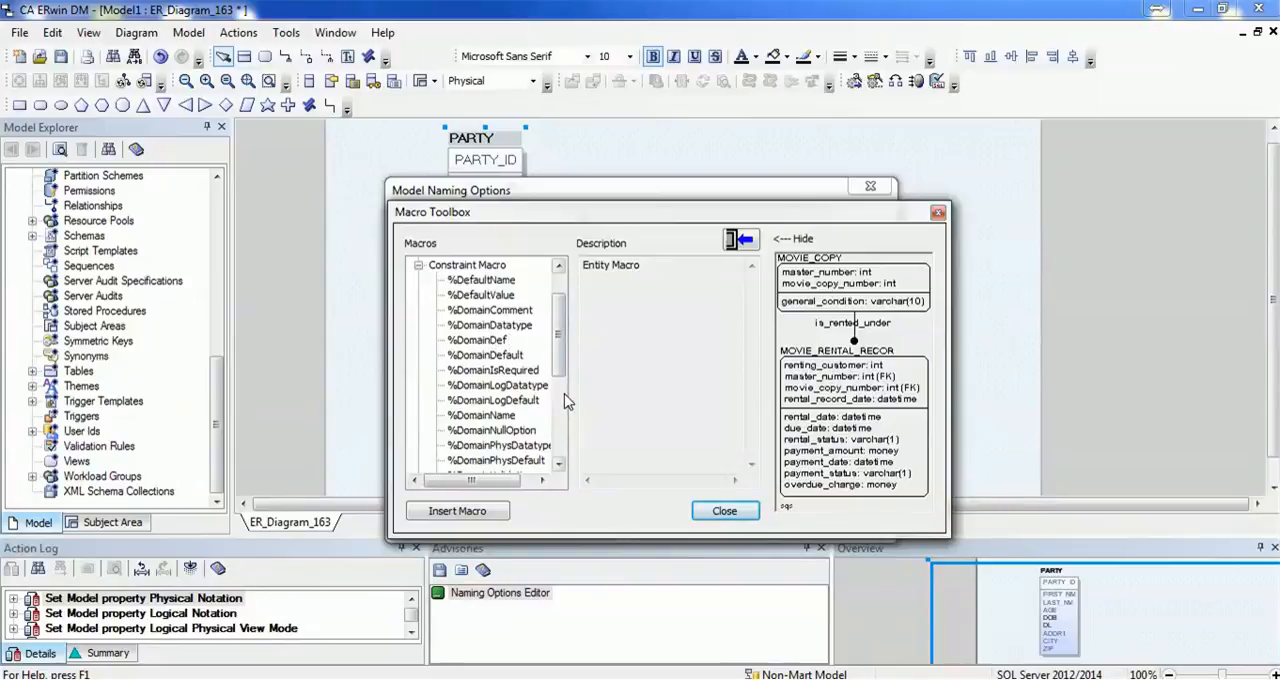
scroll(down, 3)
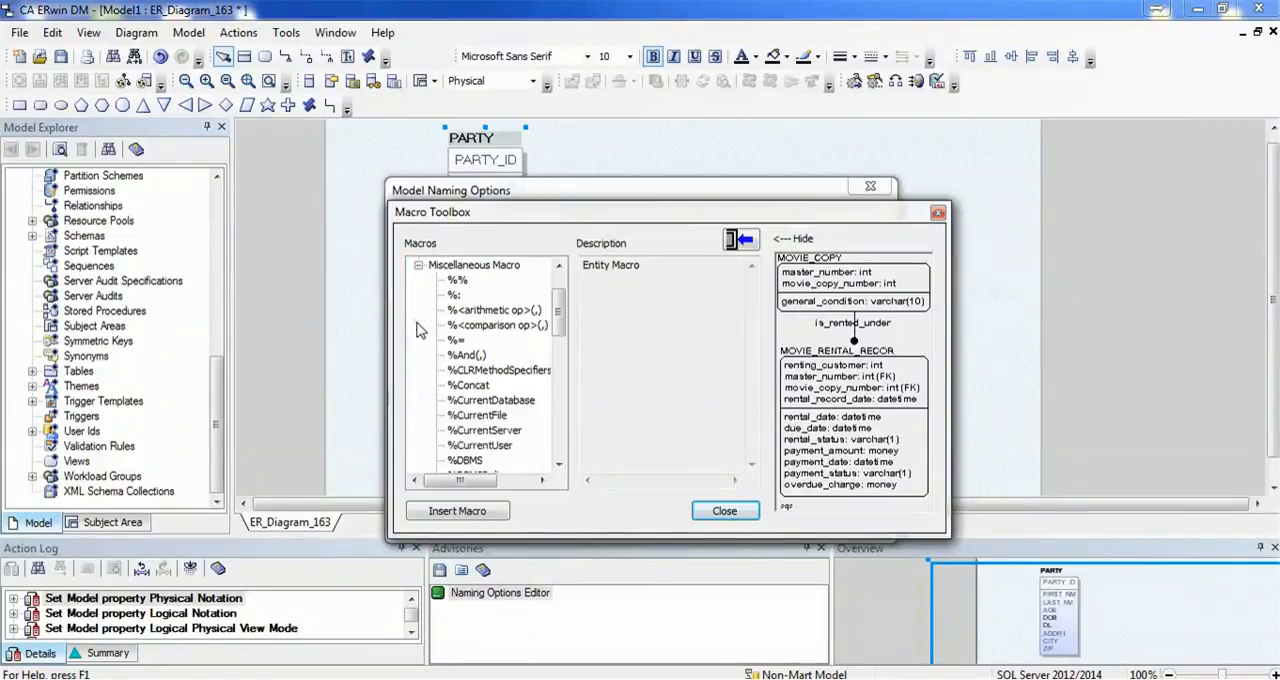
mouse_move(548, 454)
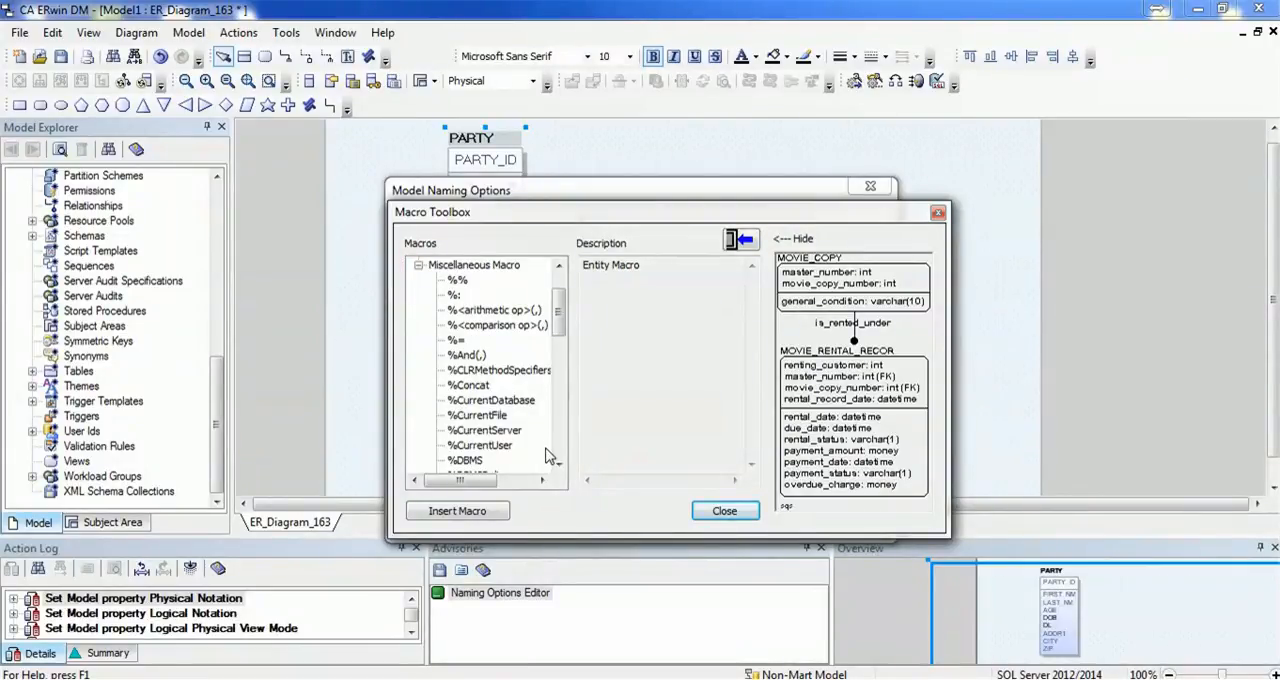
click(556, 464)
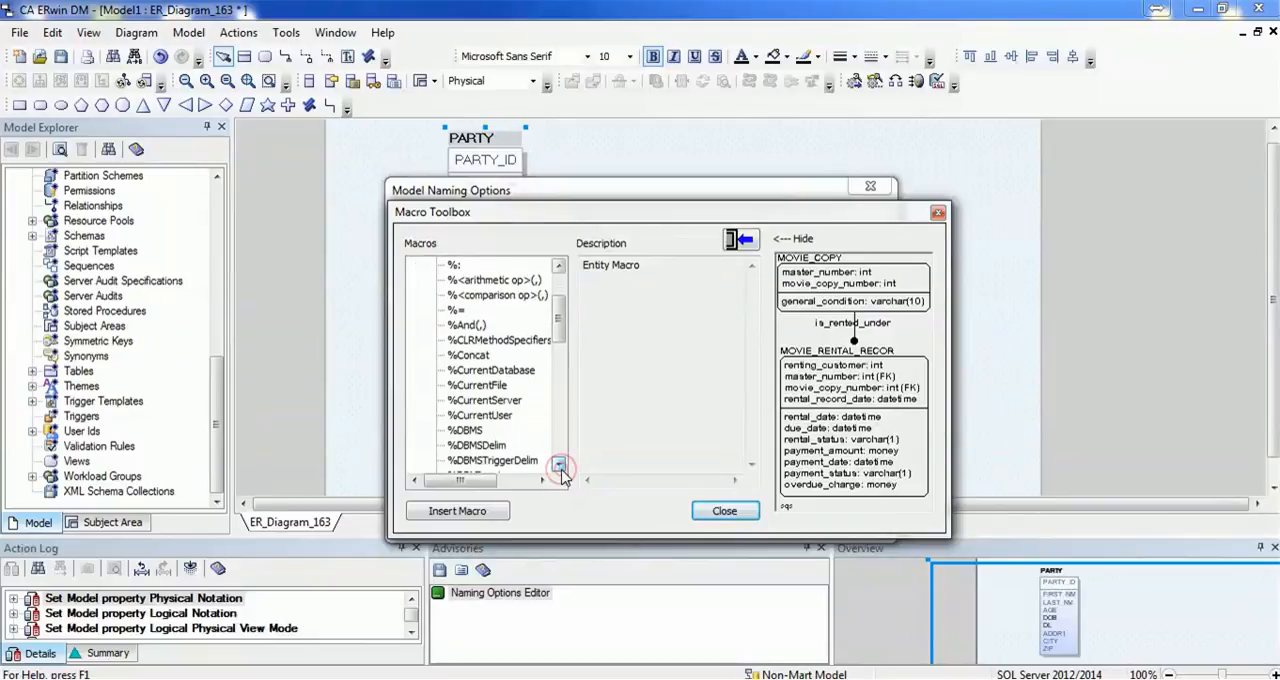
click(558, 466)
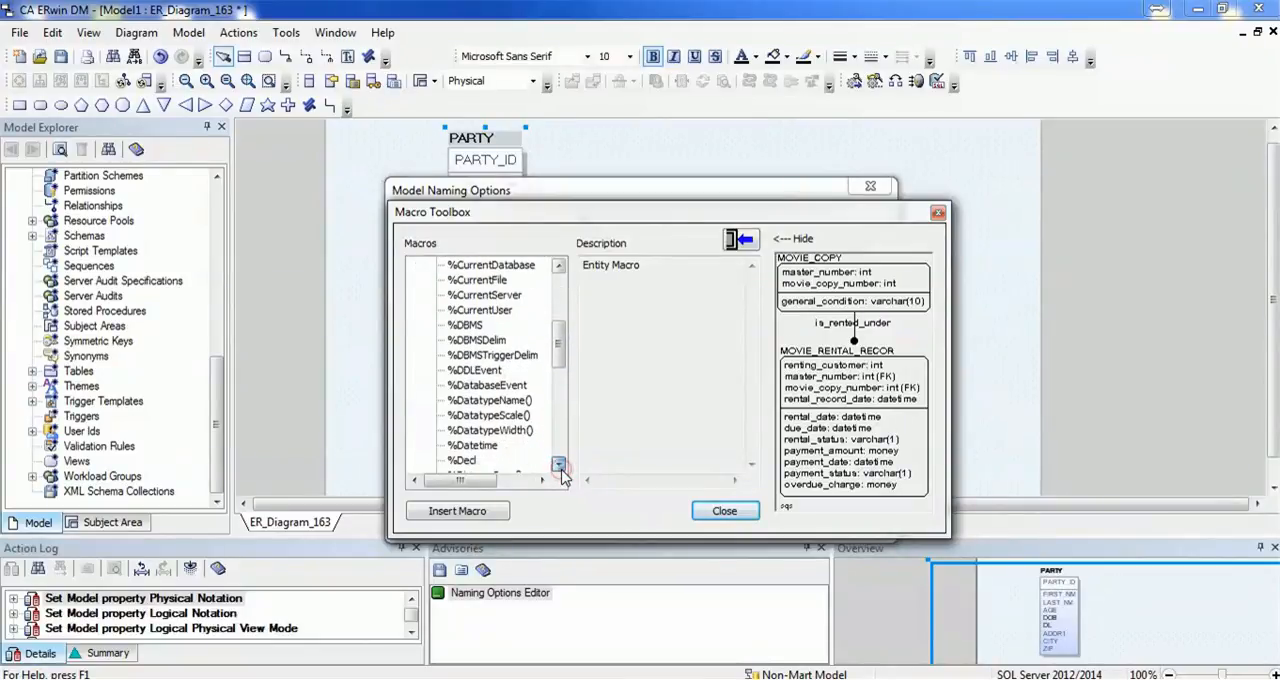
click(558, 464)
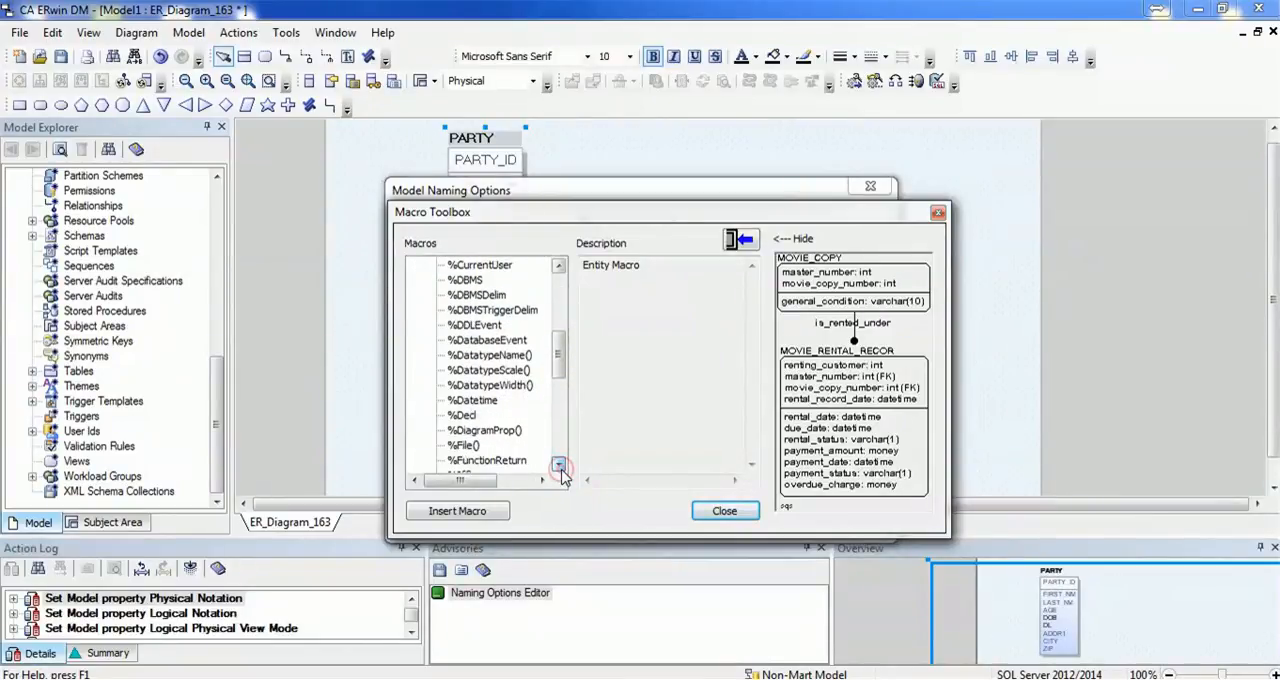
click(558, 466)
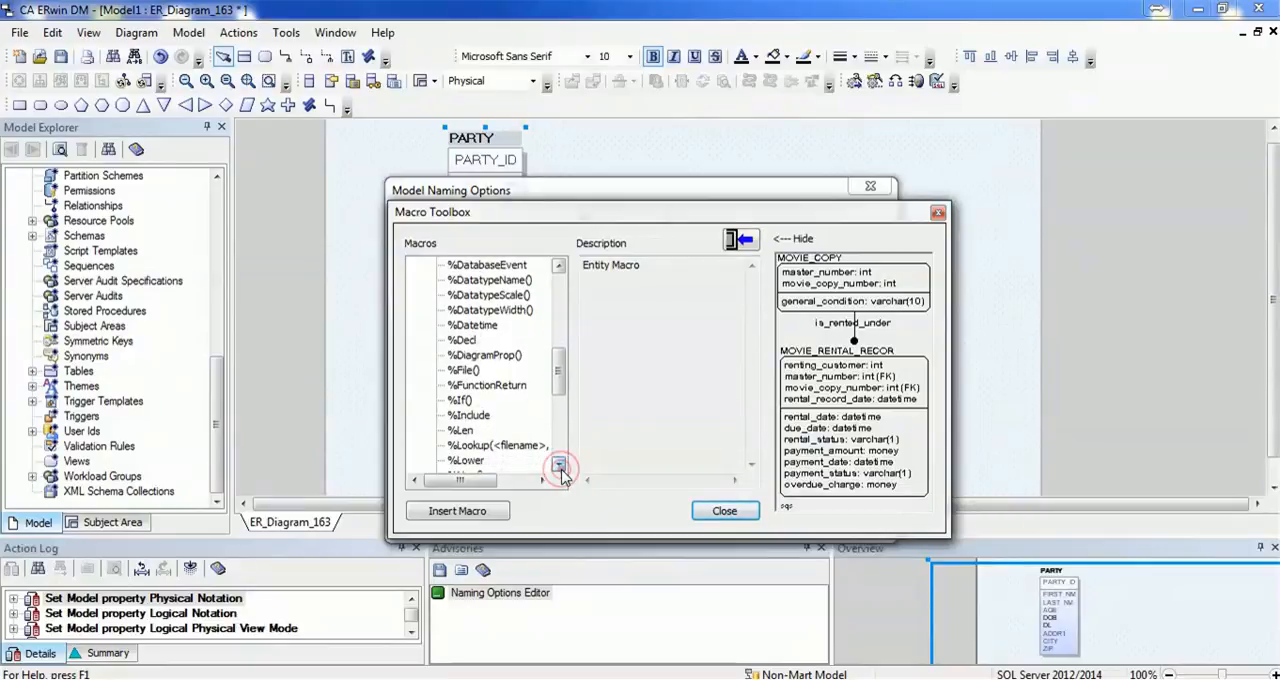
click(556, 464)
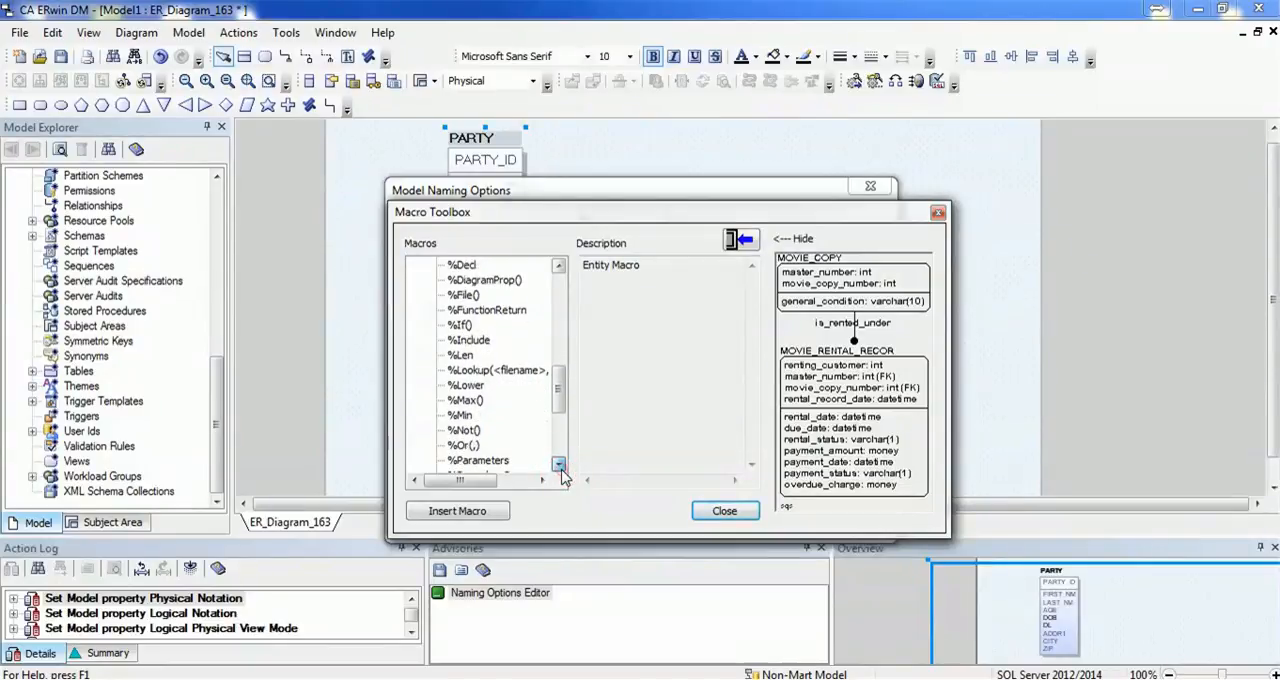
scroll(down, 3)
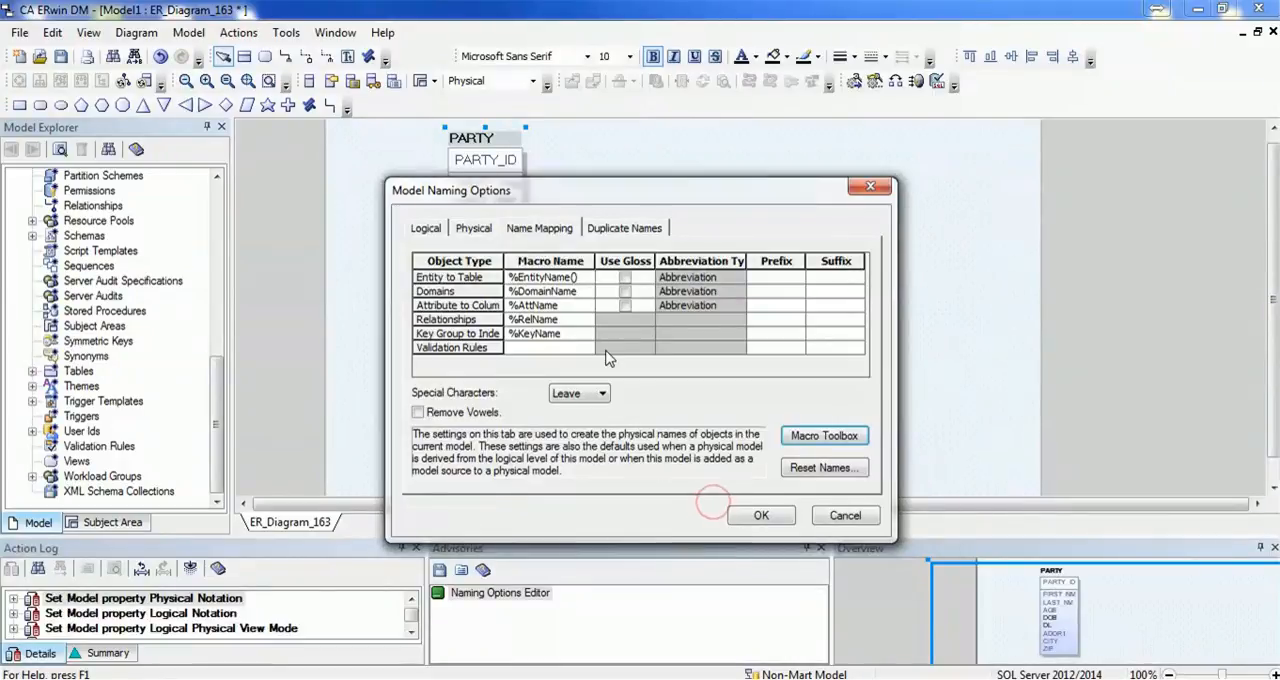
mouse_move(544, 338)
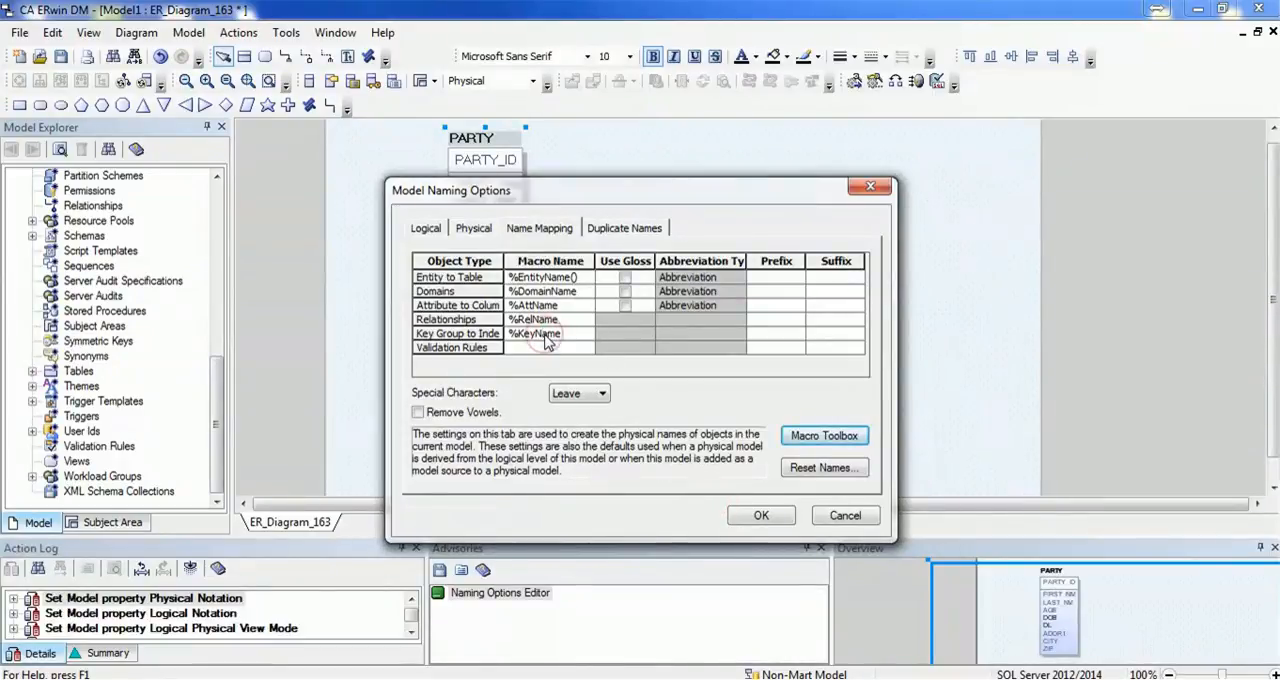
- Assign %ValidationRule as the Validation Rules macro after browsing the Macro Toolbox groups
click(548, 348)
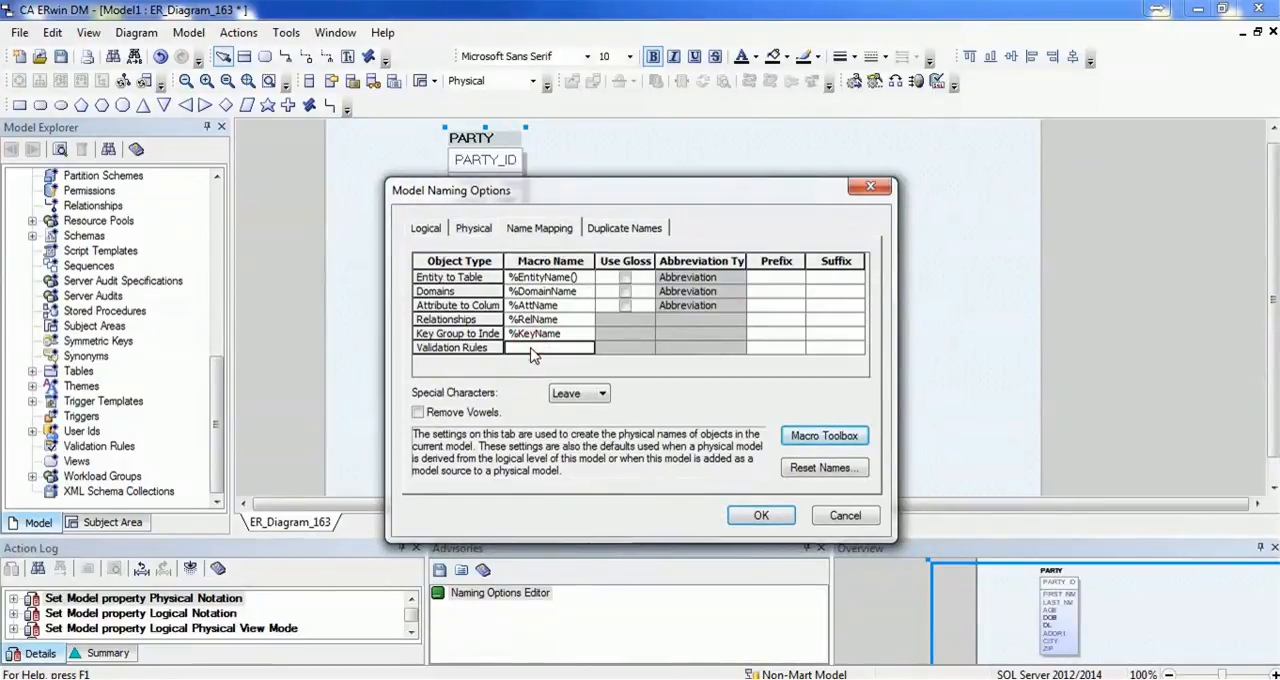
mouse_move(824, 434)
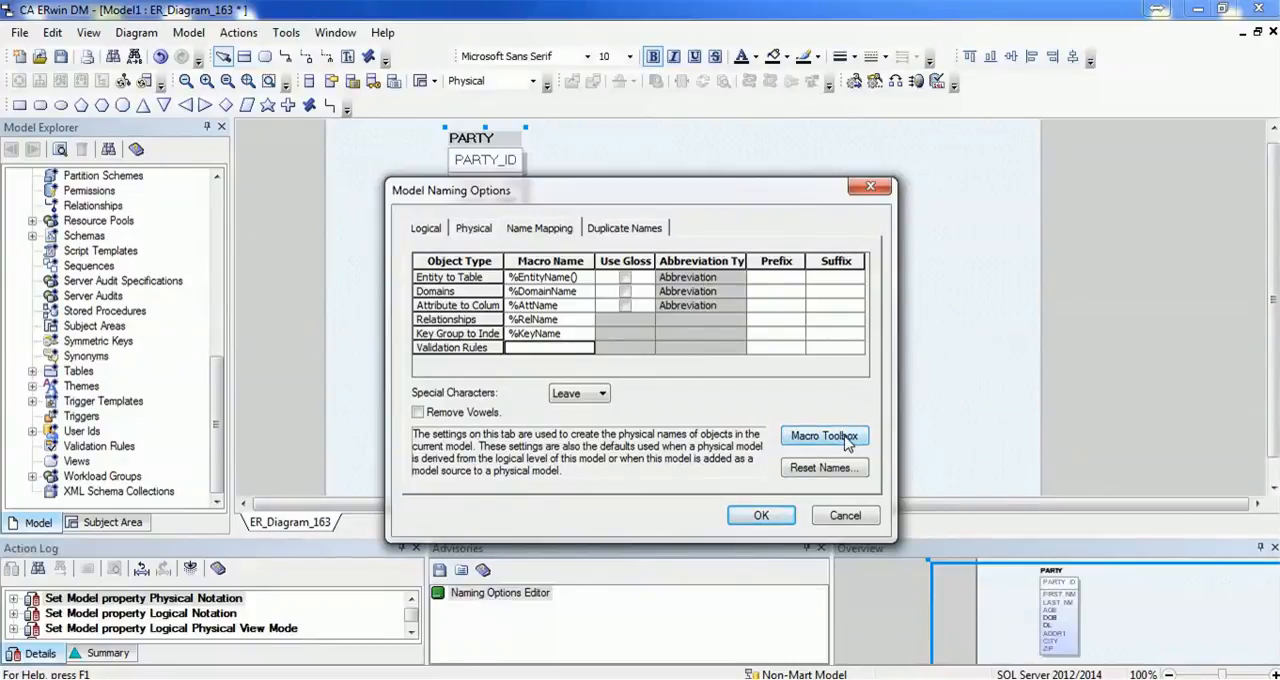
click(824, 436)
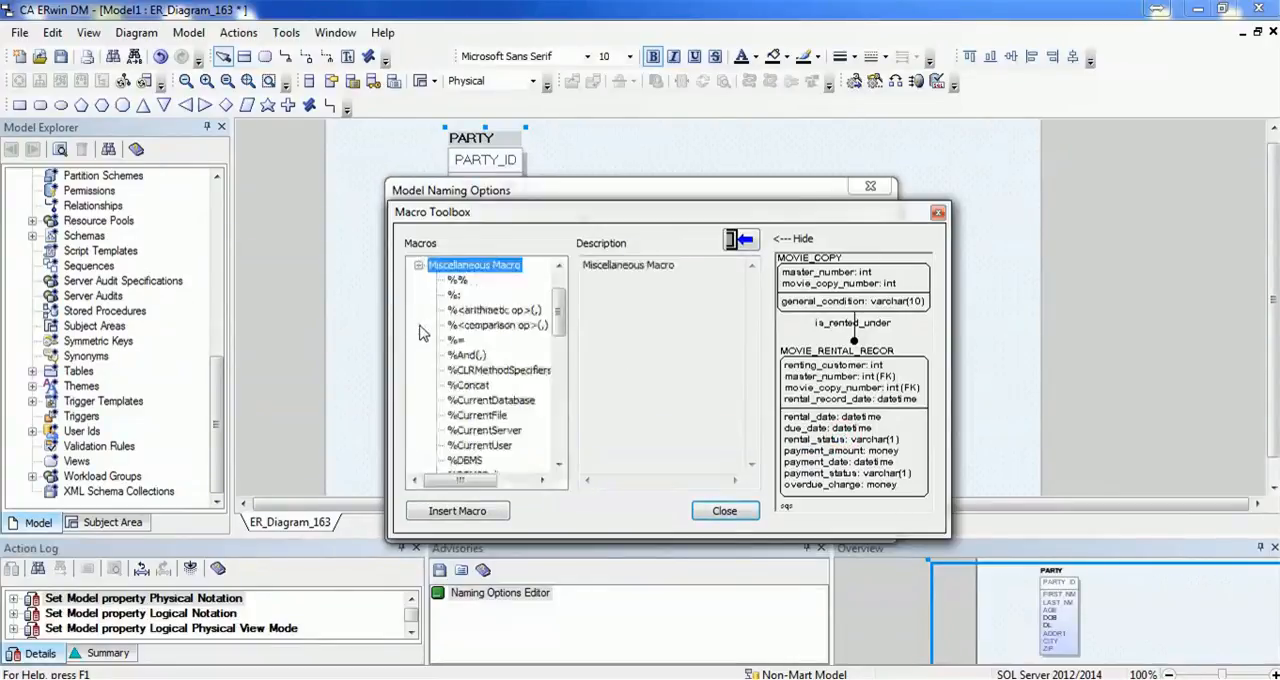
click(420, 264)
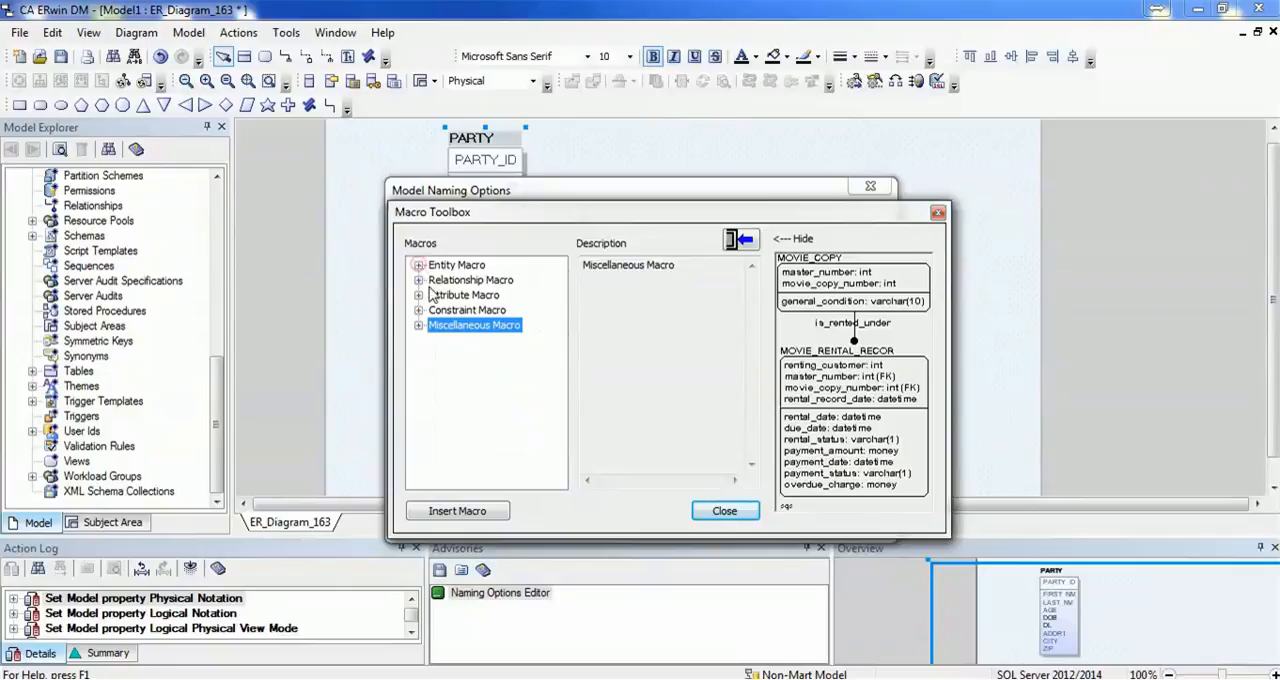
mouse_move(422, 304)
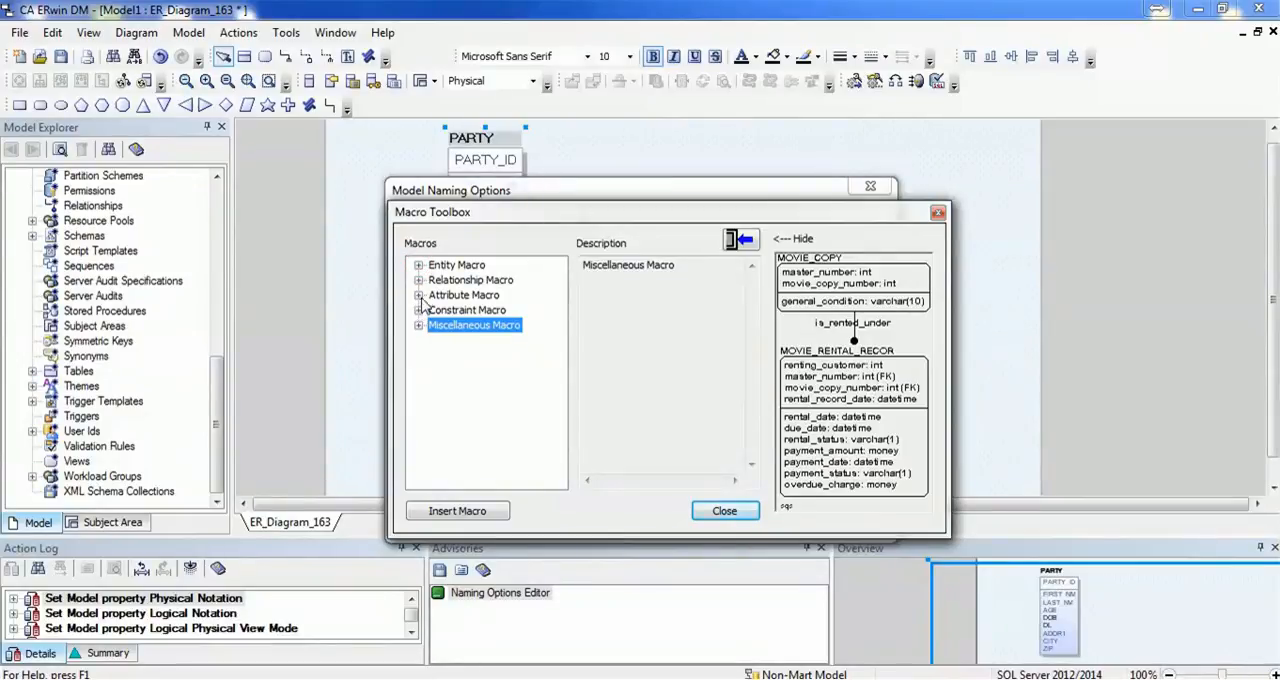
click(420, 308)
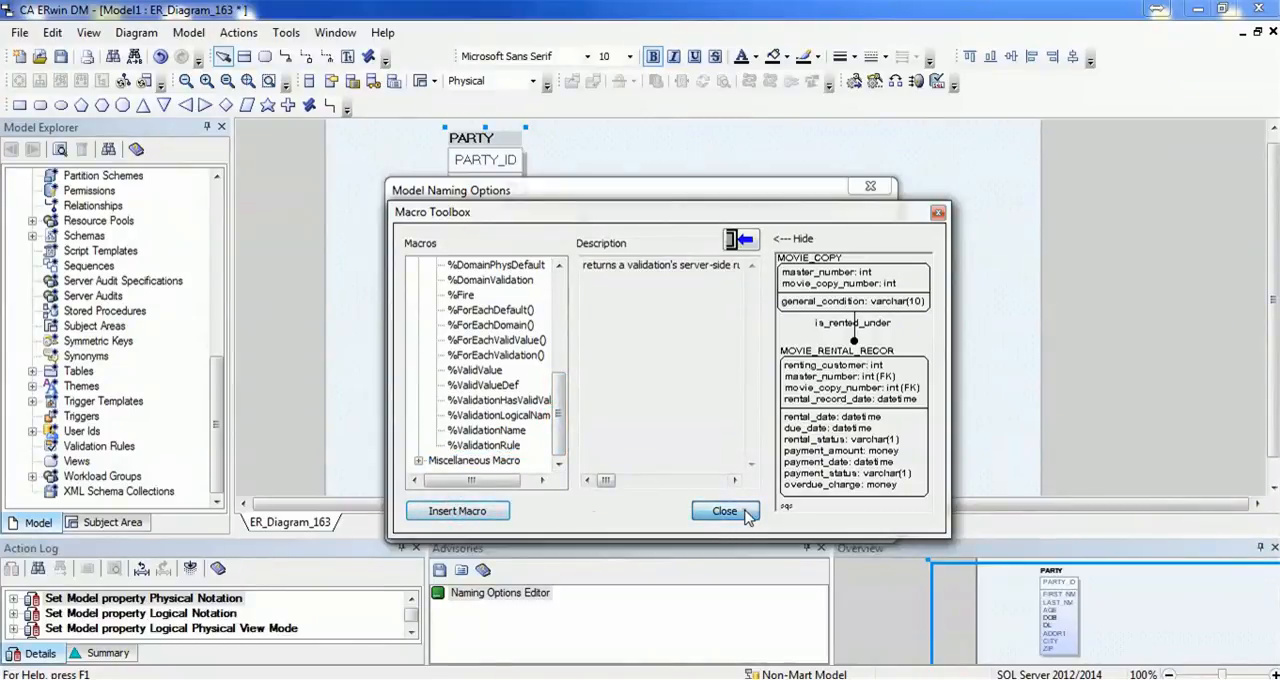
click(724, 512)
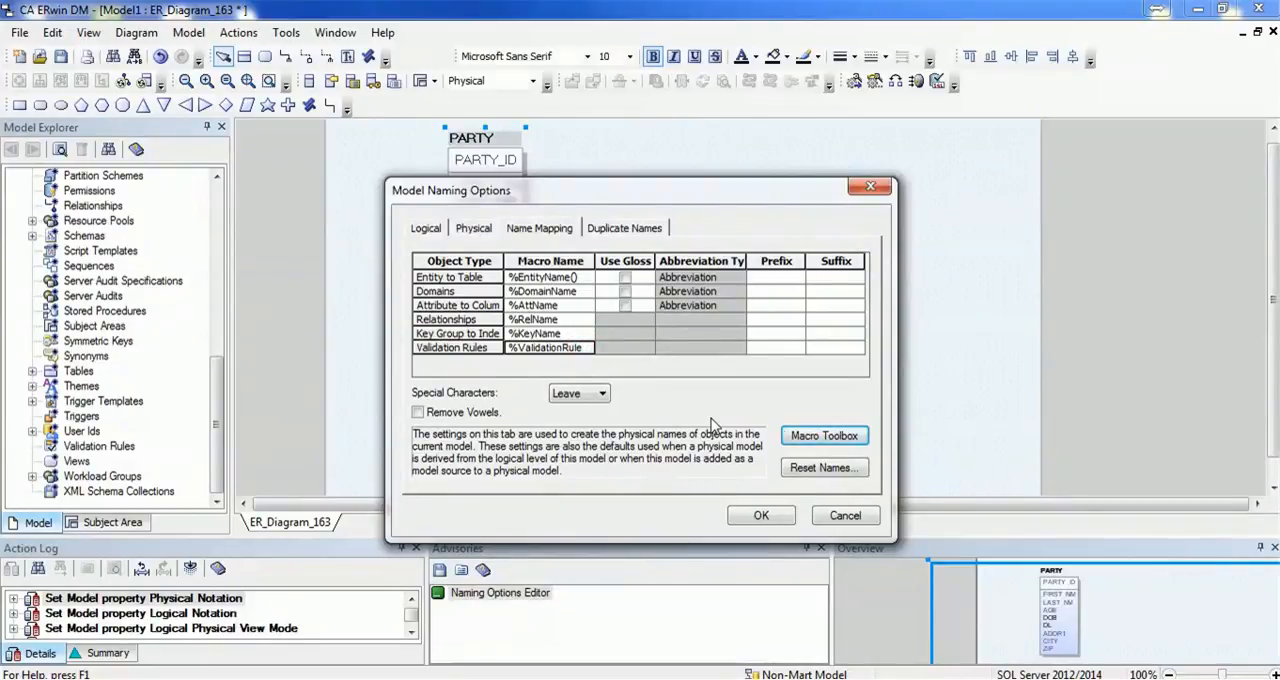
- Insert the %Action entity macro into the Validation Rules entry, leaving its macro name empty
click(824, 436)
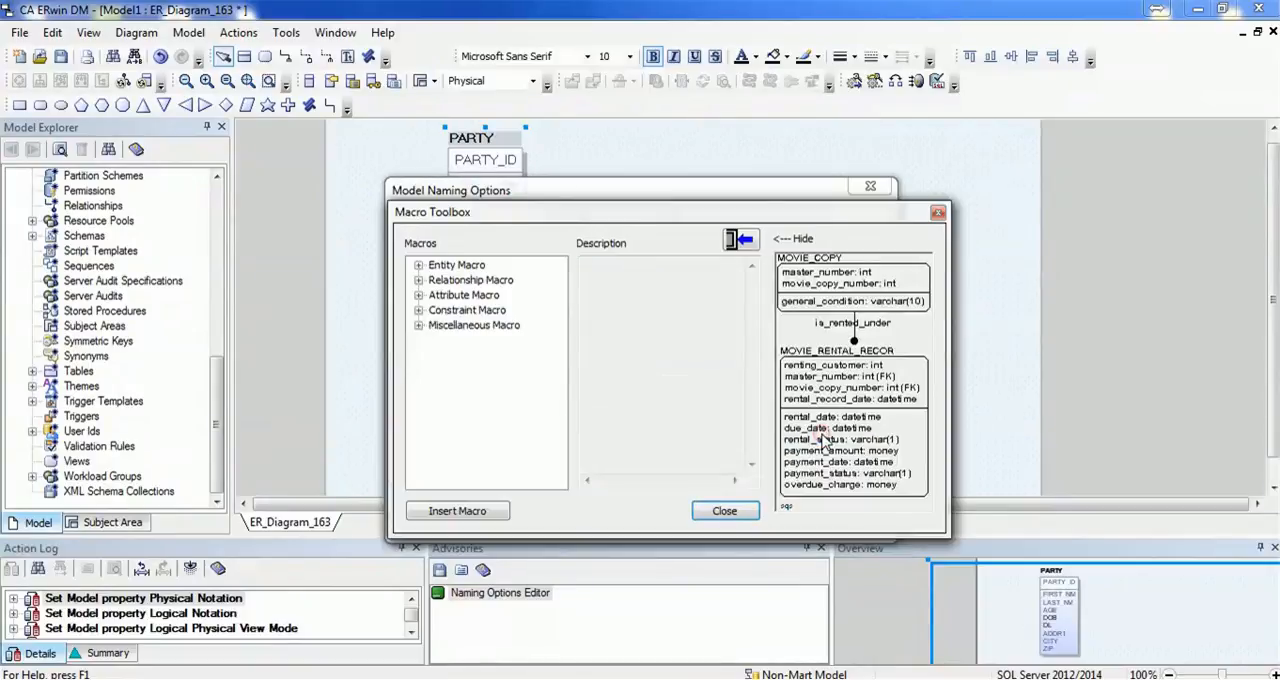
click(418, 264)
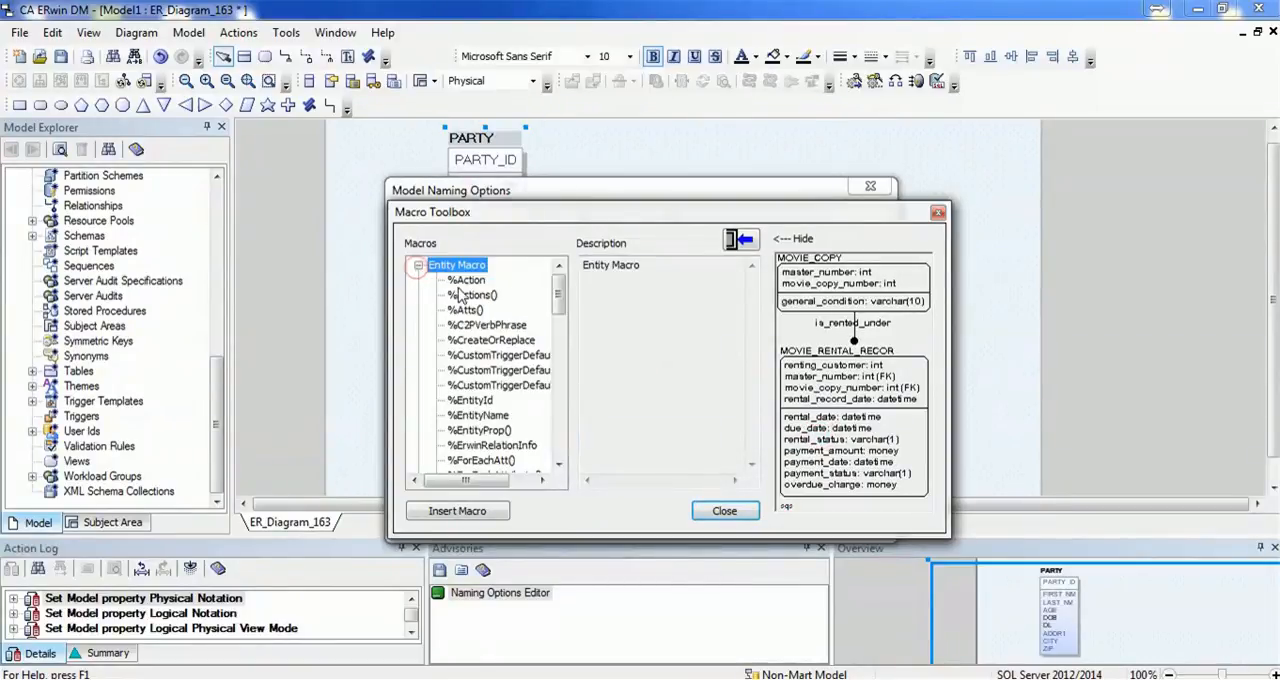
click(466, 280)
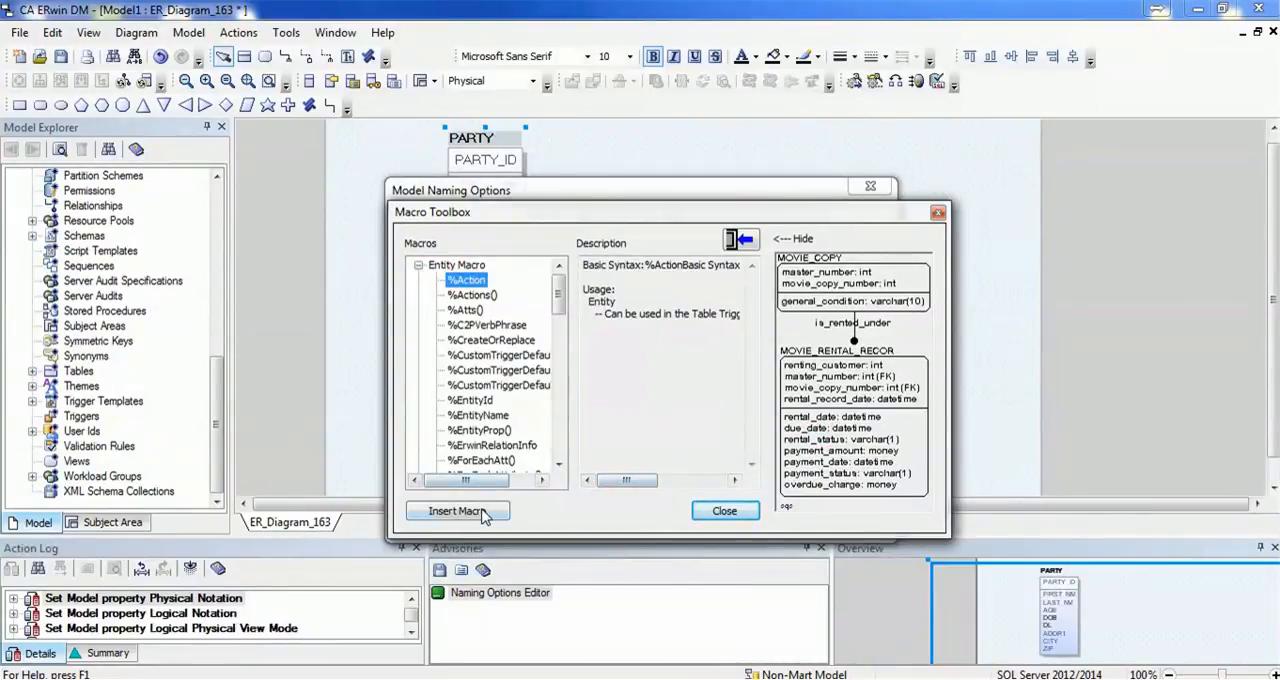
click(724, 510)
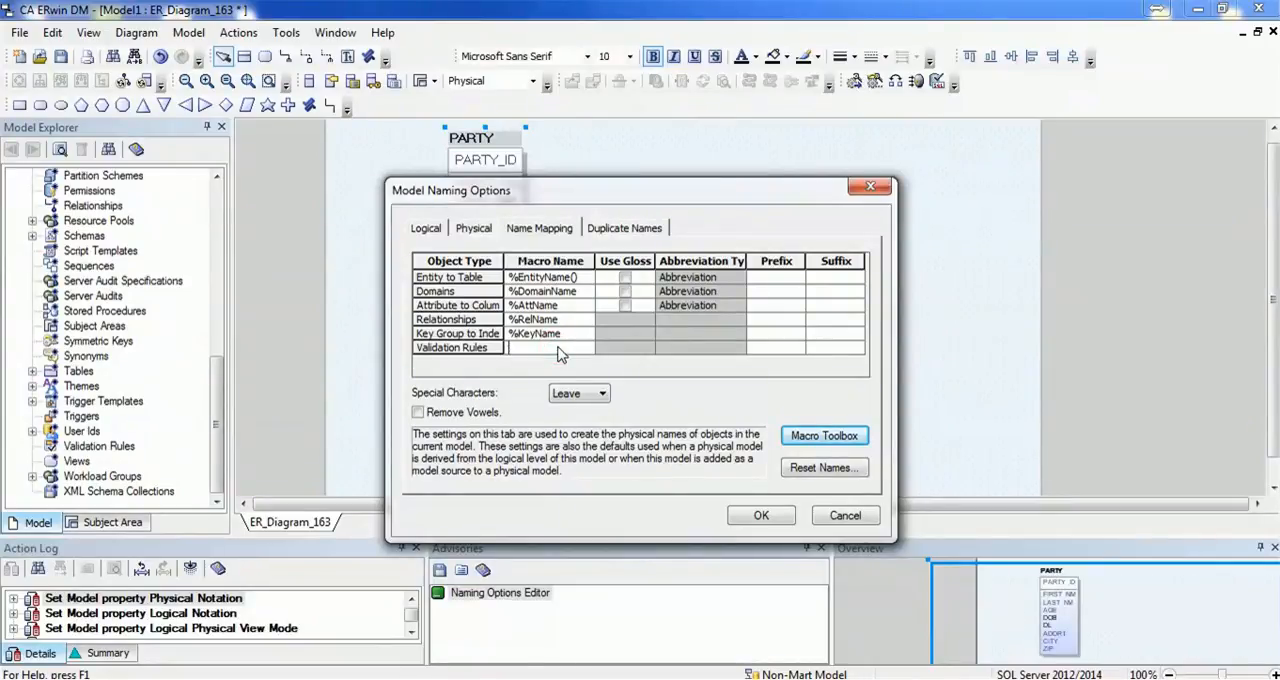
- Confirm the naming options and view PARTY's indexes XAK1PARTY, XAK2PARTY, XIE1PARTY, XPKPARTY
click(760, 516)
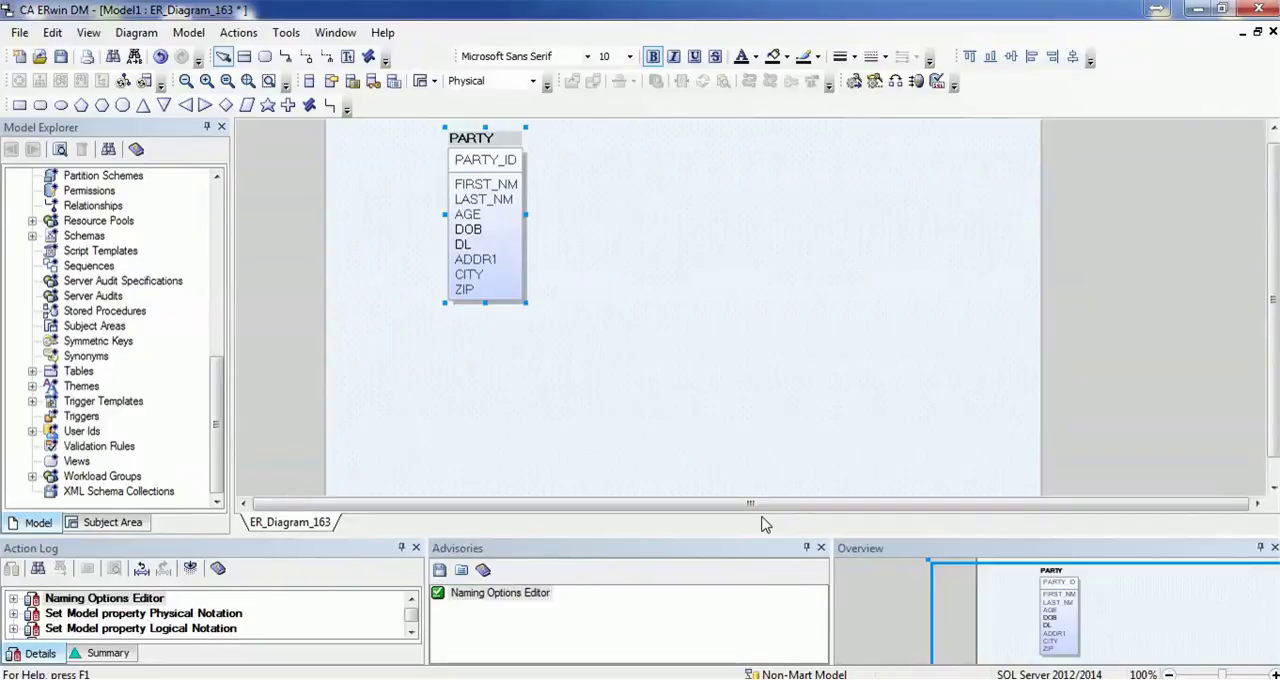
mouse_move(552, 196)
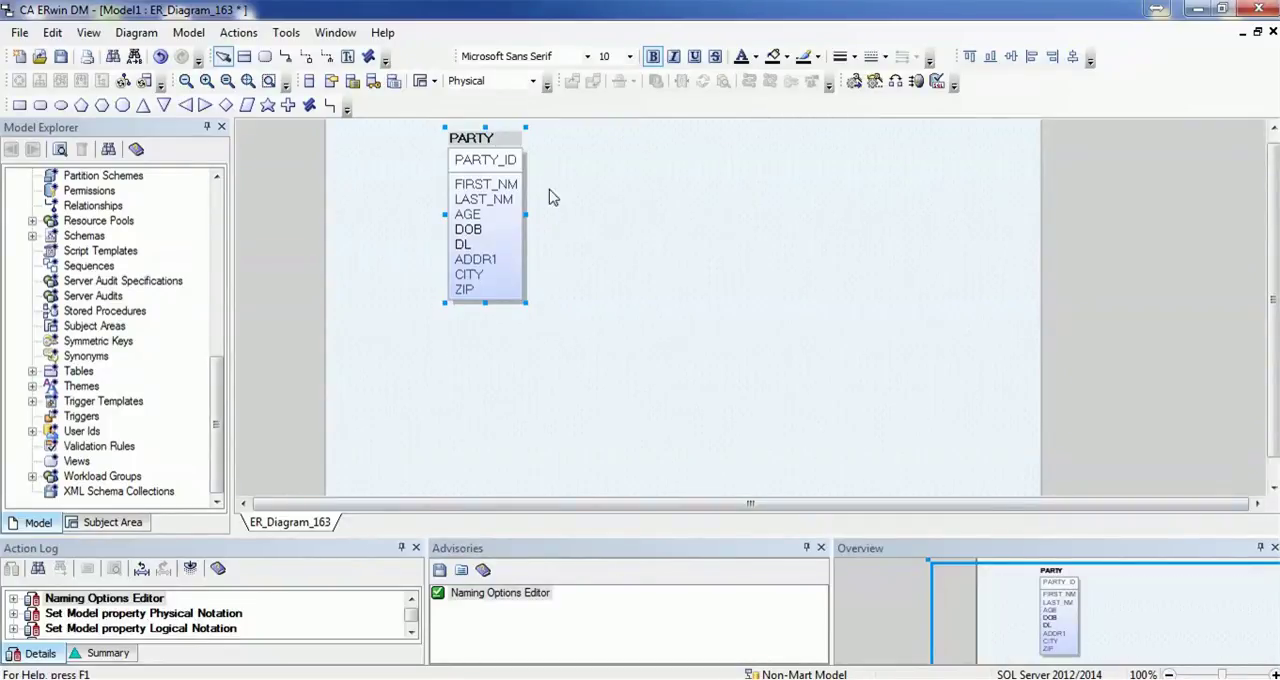
right_click(482, 138)
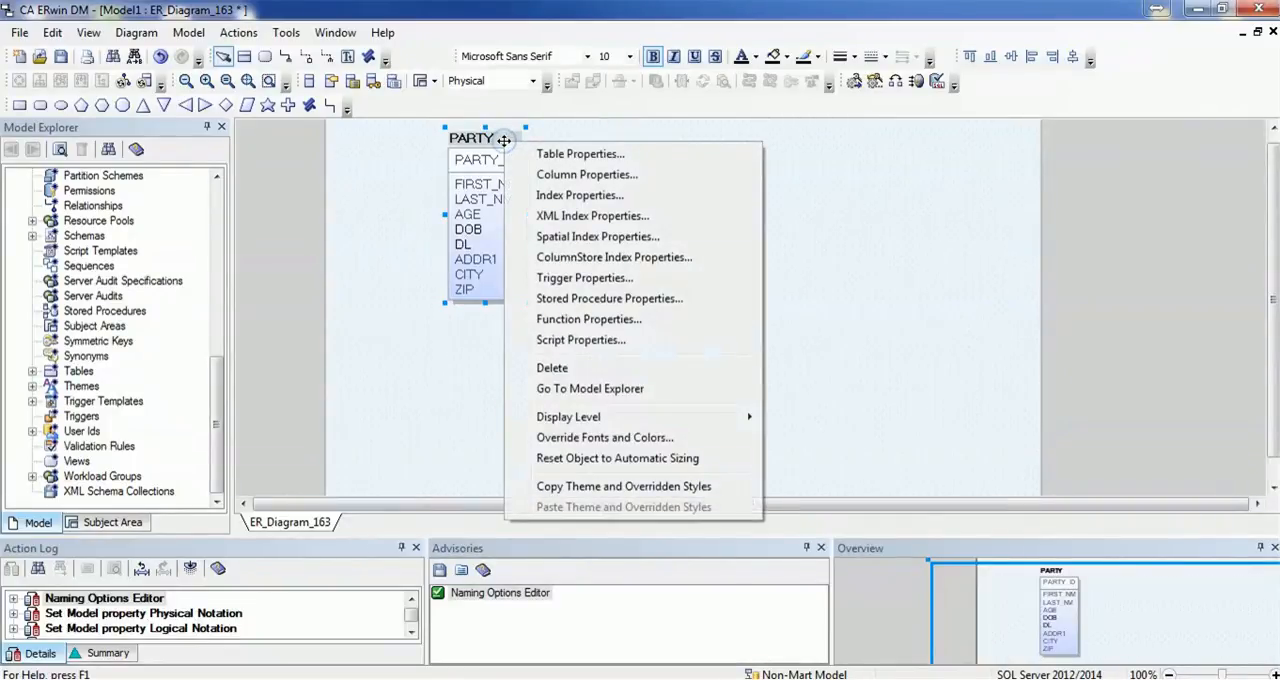
mouse_move(486, 92)
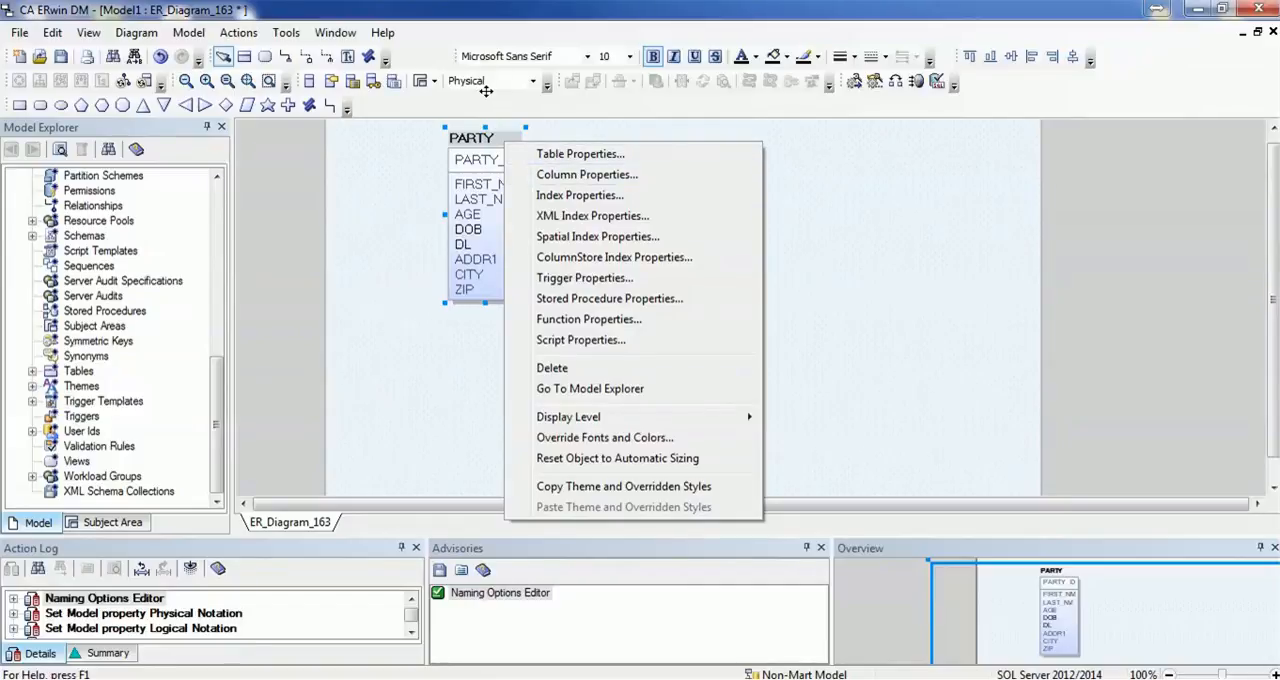
click(580, 196)
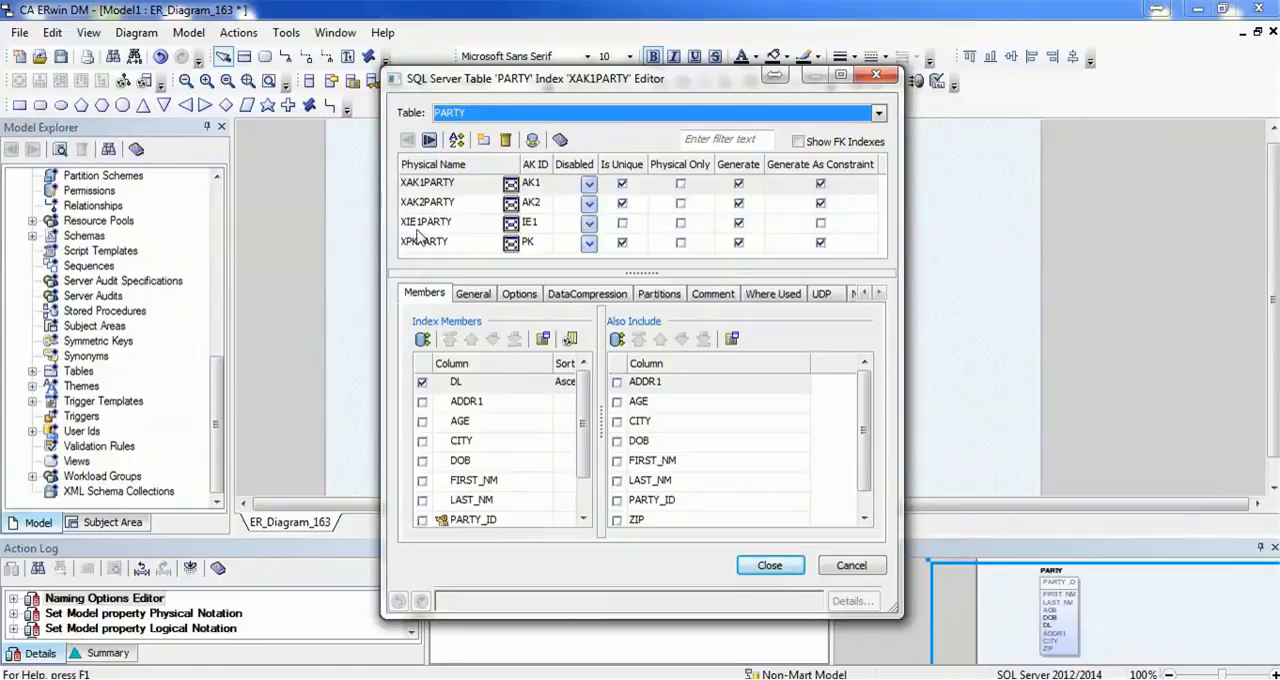
mouse_move(436, 236)
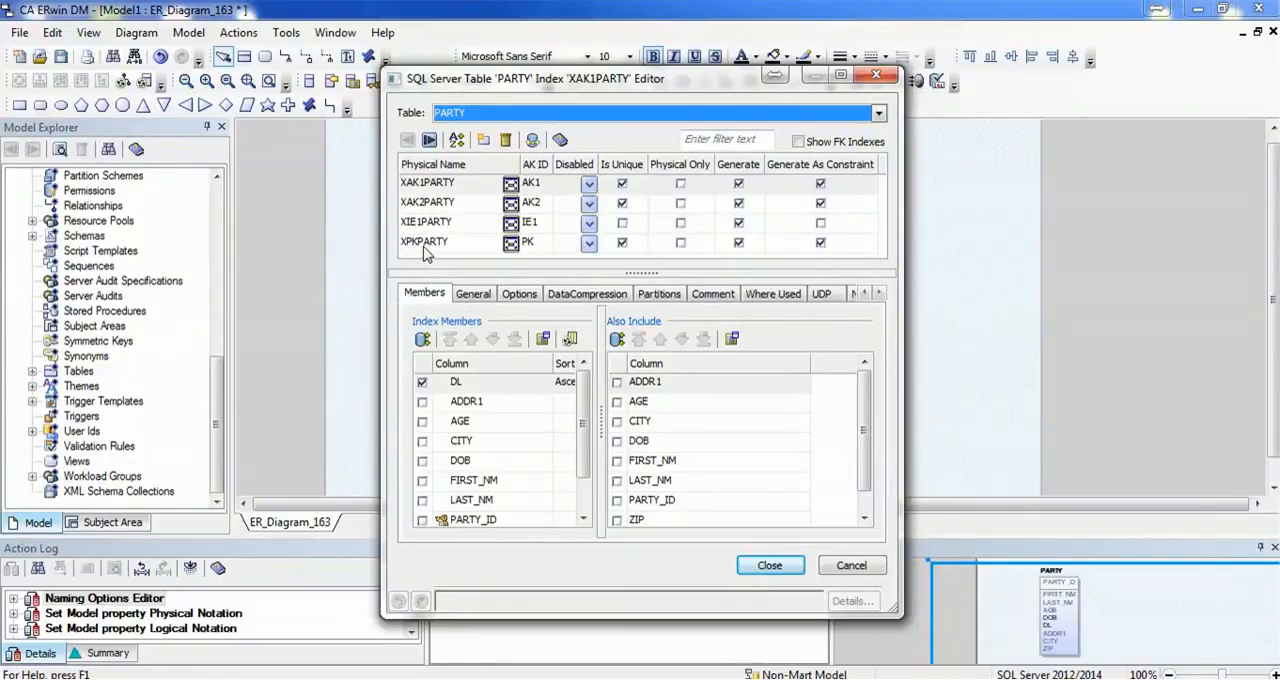
mouse_move(452, 252)
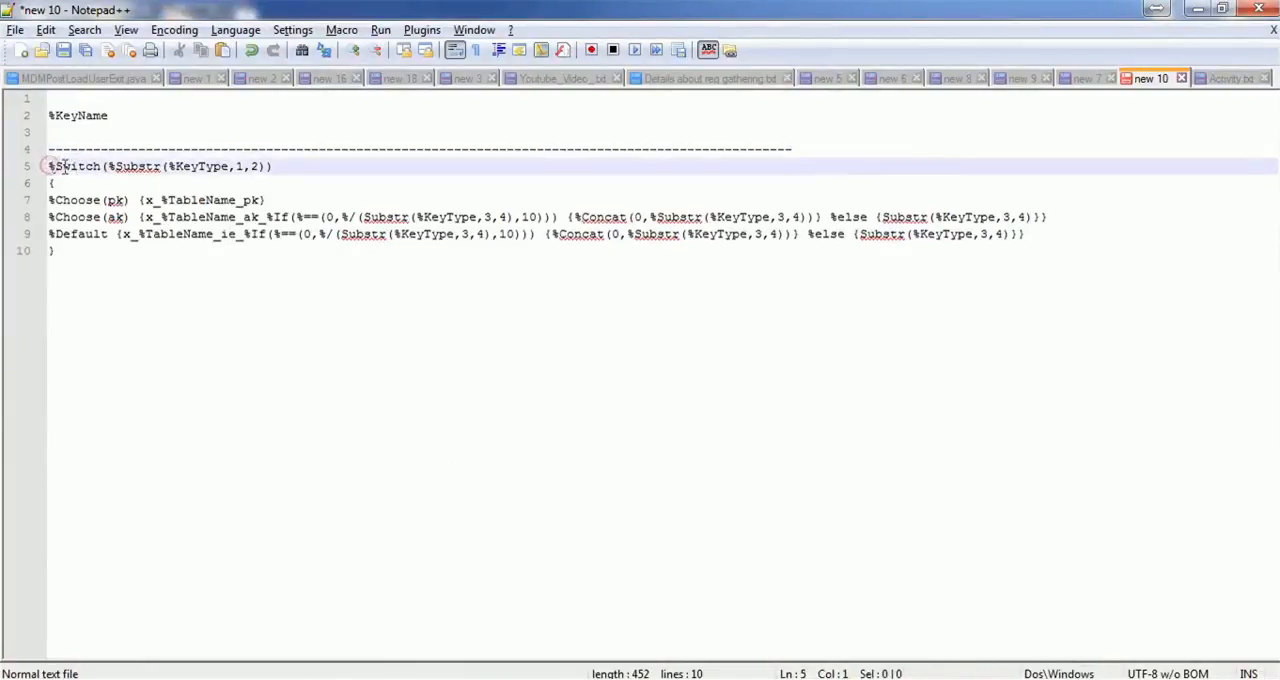
double_click(72, 164)
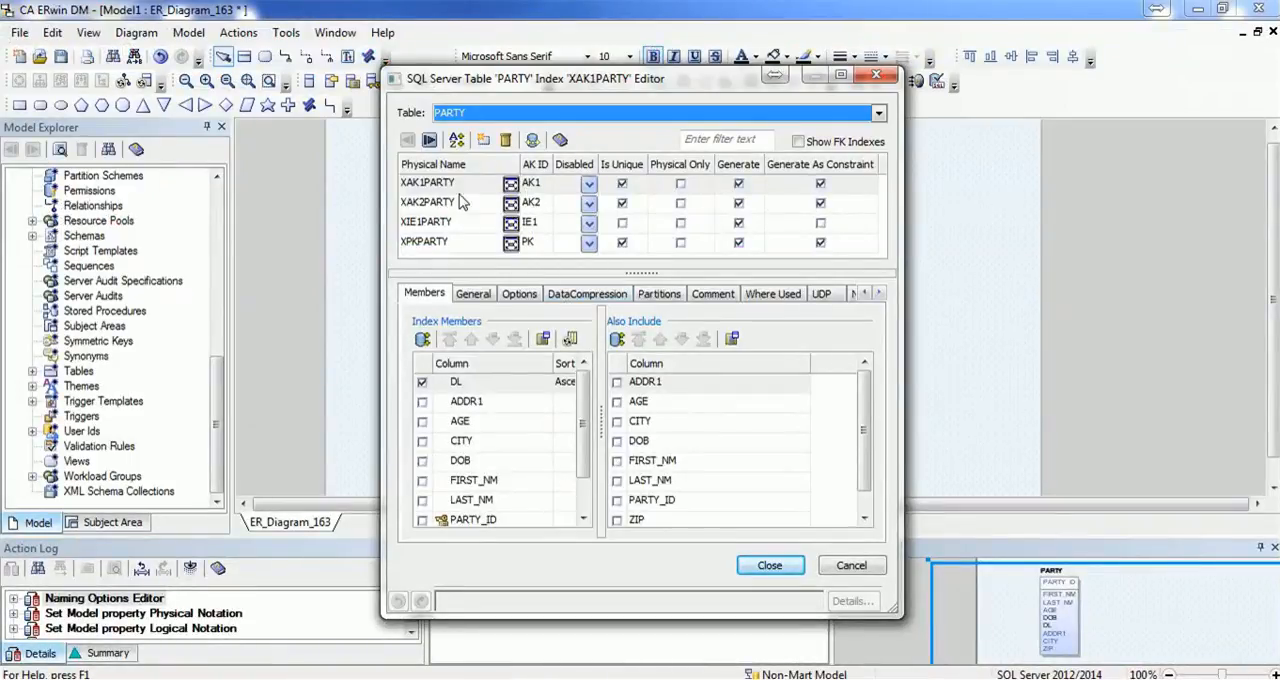
mouse_move(548, 176)
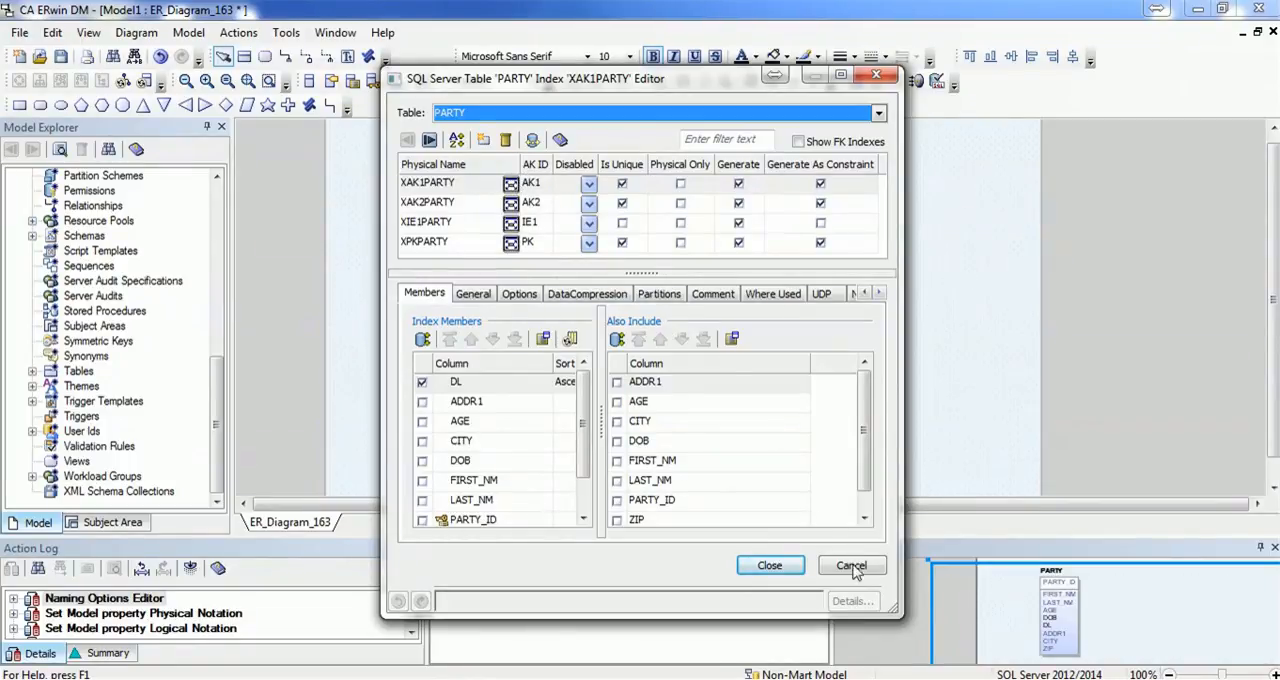
- Cancel the index editor and view PARTY's key groups XPKPARTY, XAK1PARTY, XAK2PARTY, XIE1PARTY
click(852, 564)
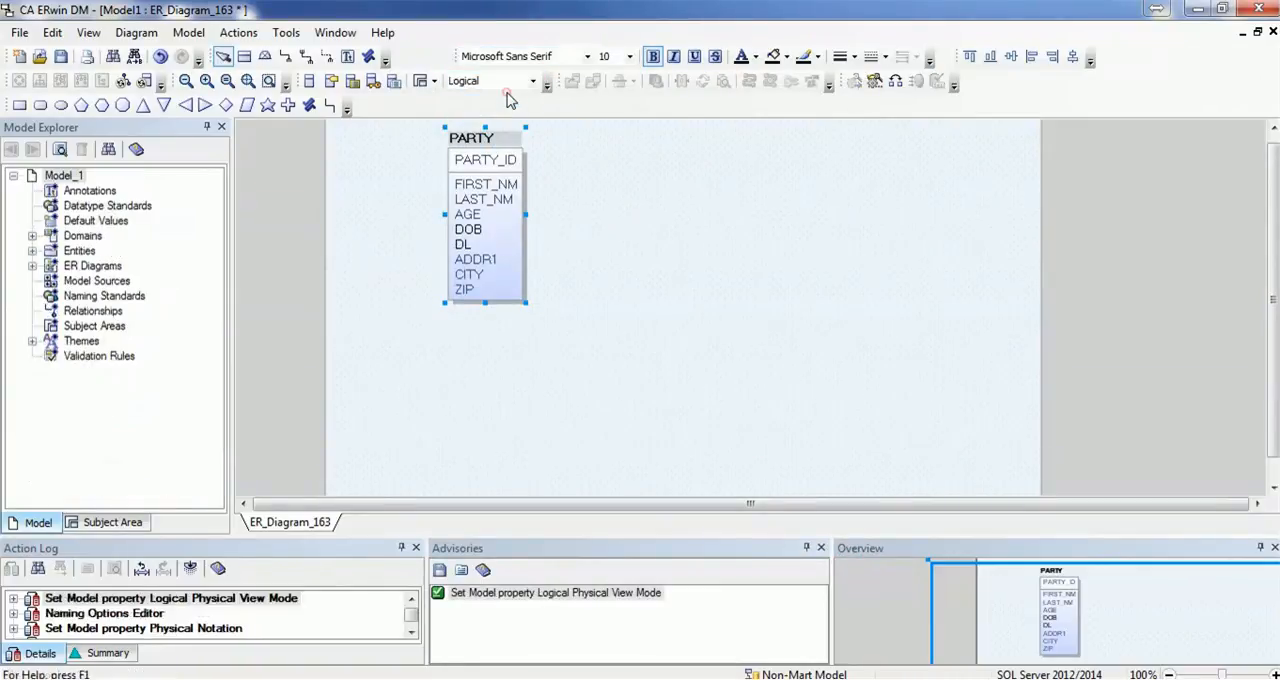
right_click(484, 160)
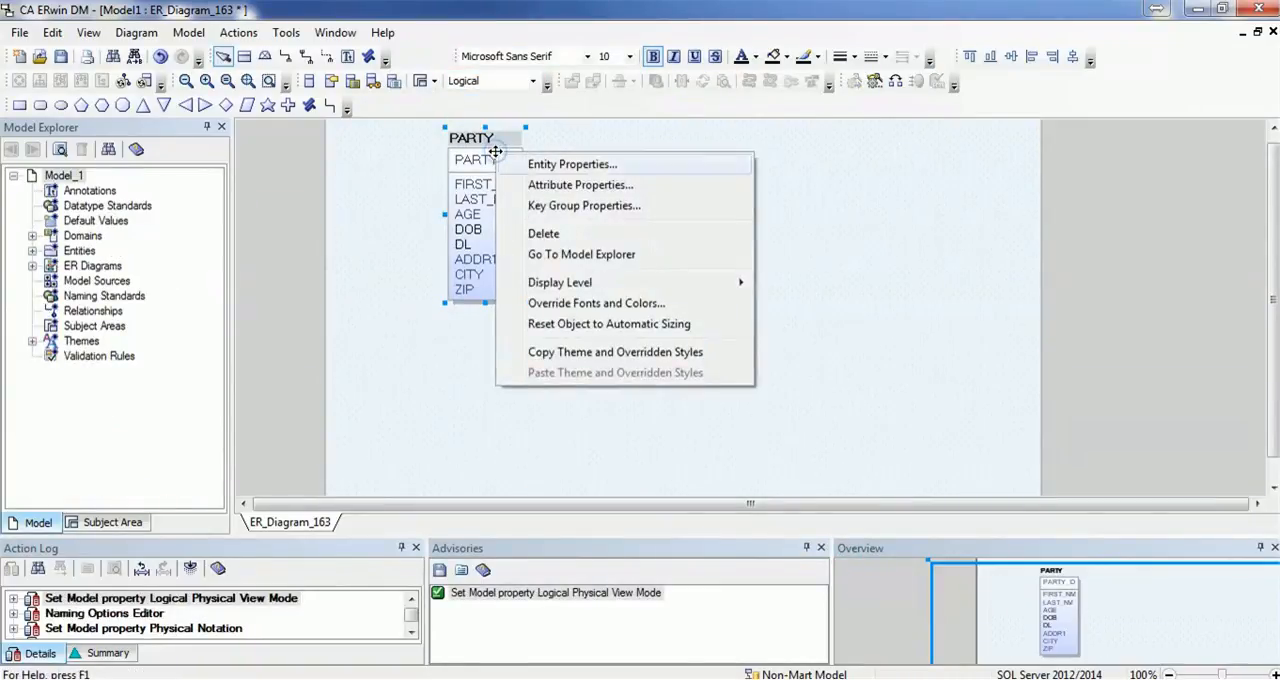
click(584, 204)
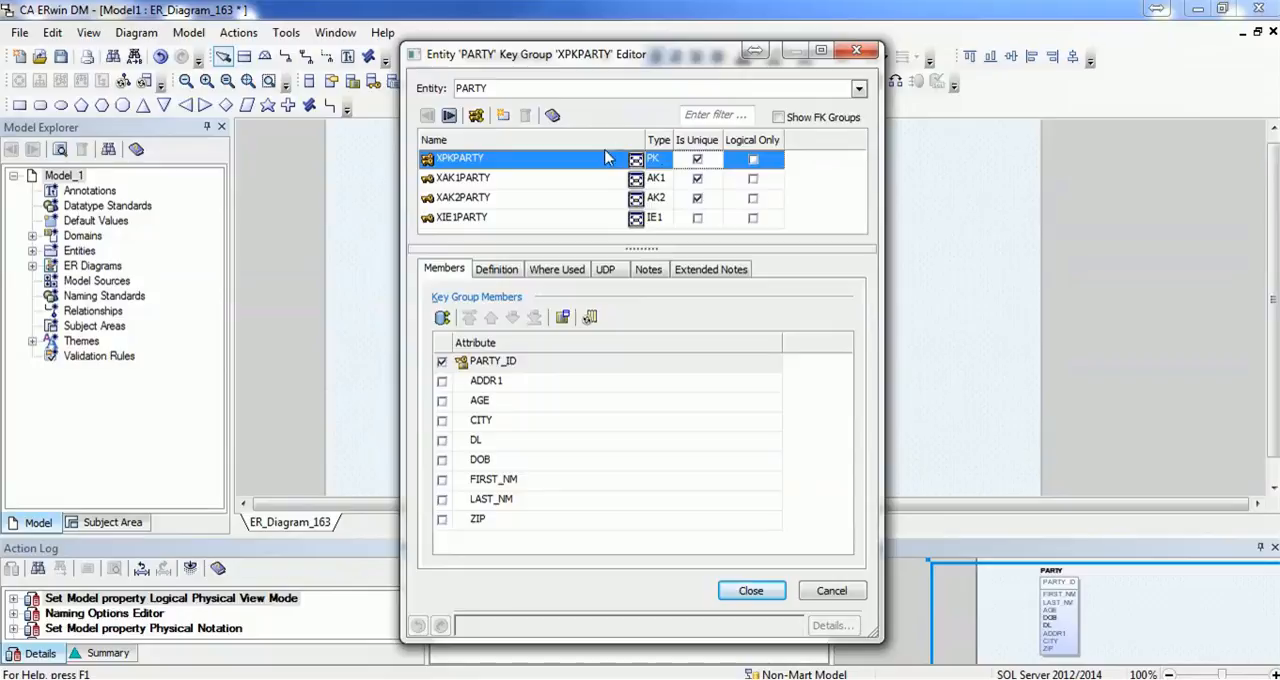
mouse_move(656, 174)
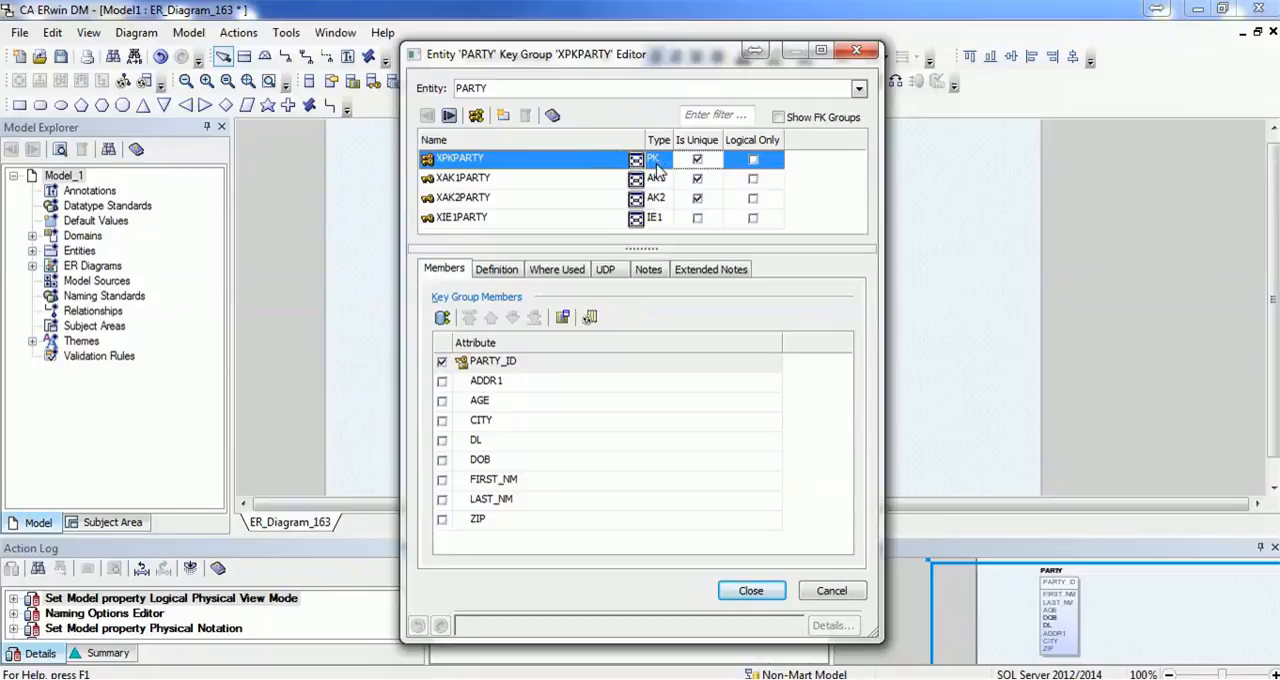
mouse_move(660, 212)
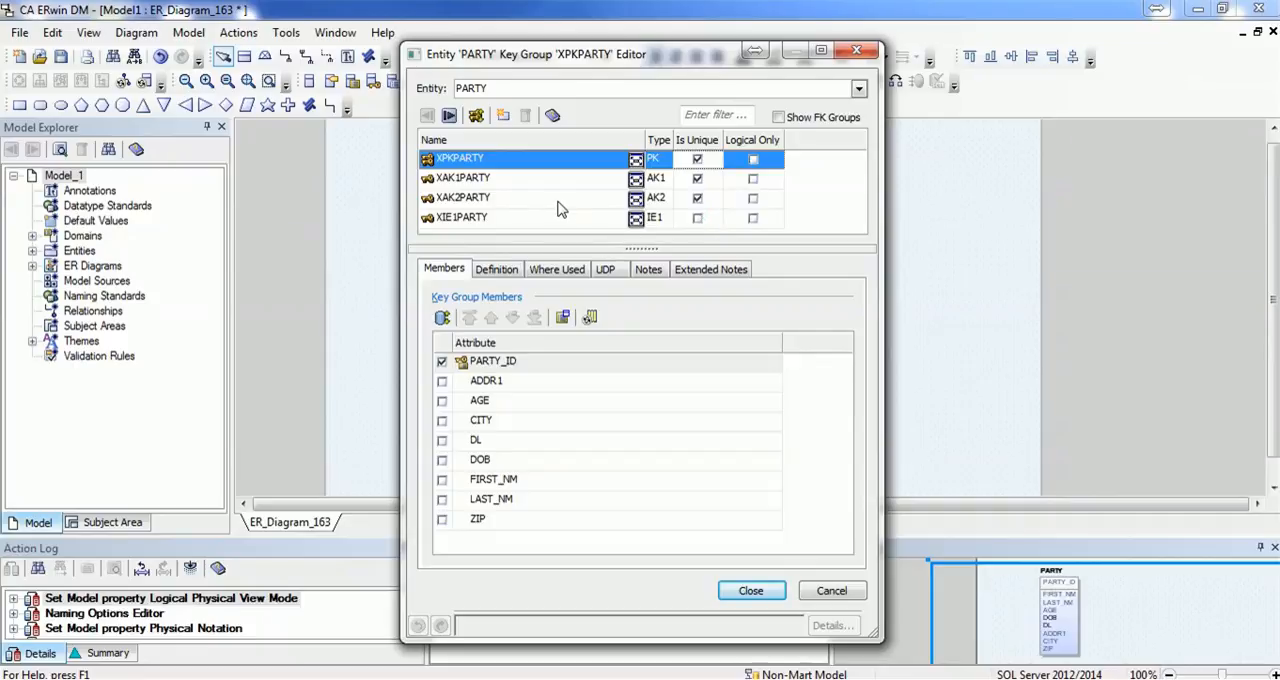
mouse_move(504, 644)
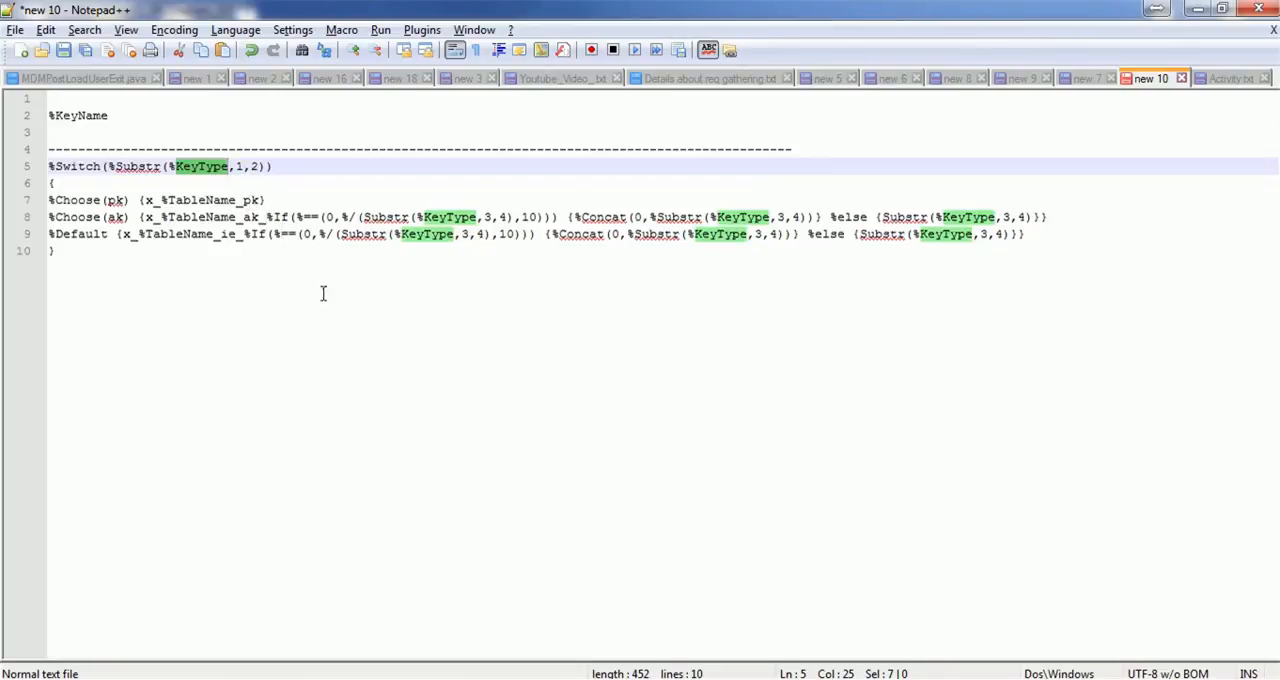
mouse_move(476, 652)
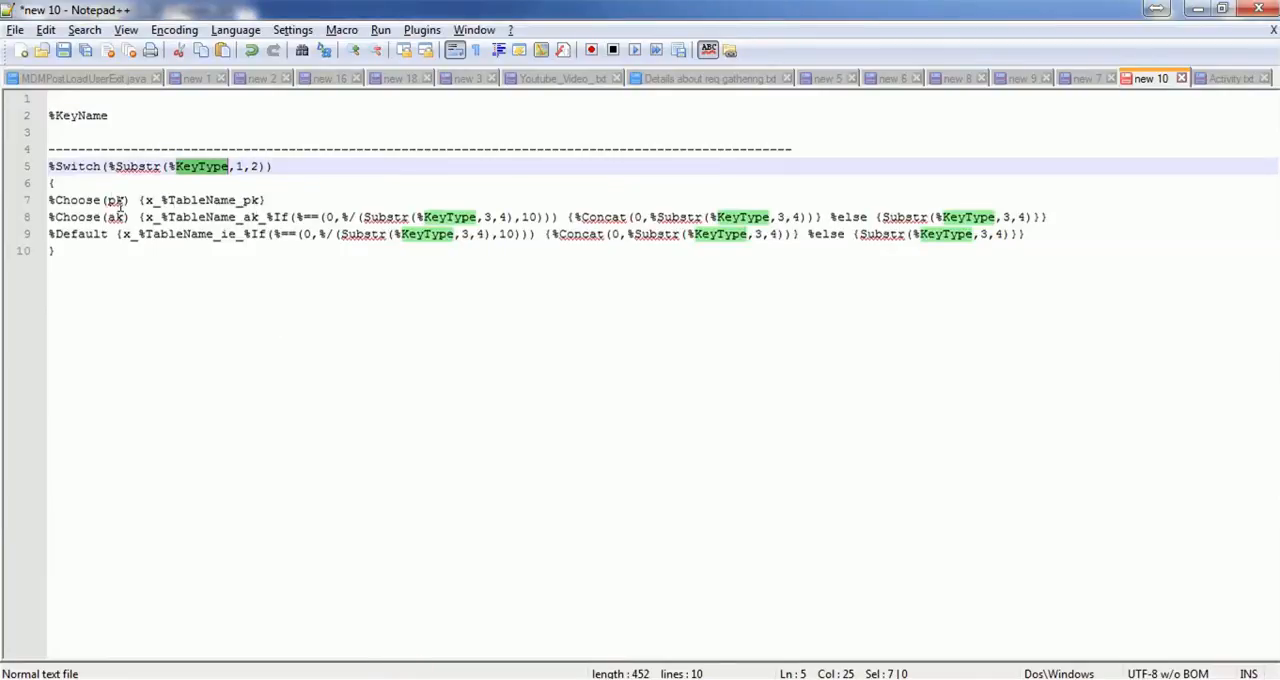
double_click(118, 200)
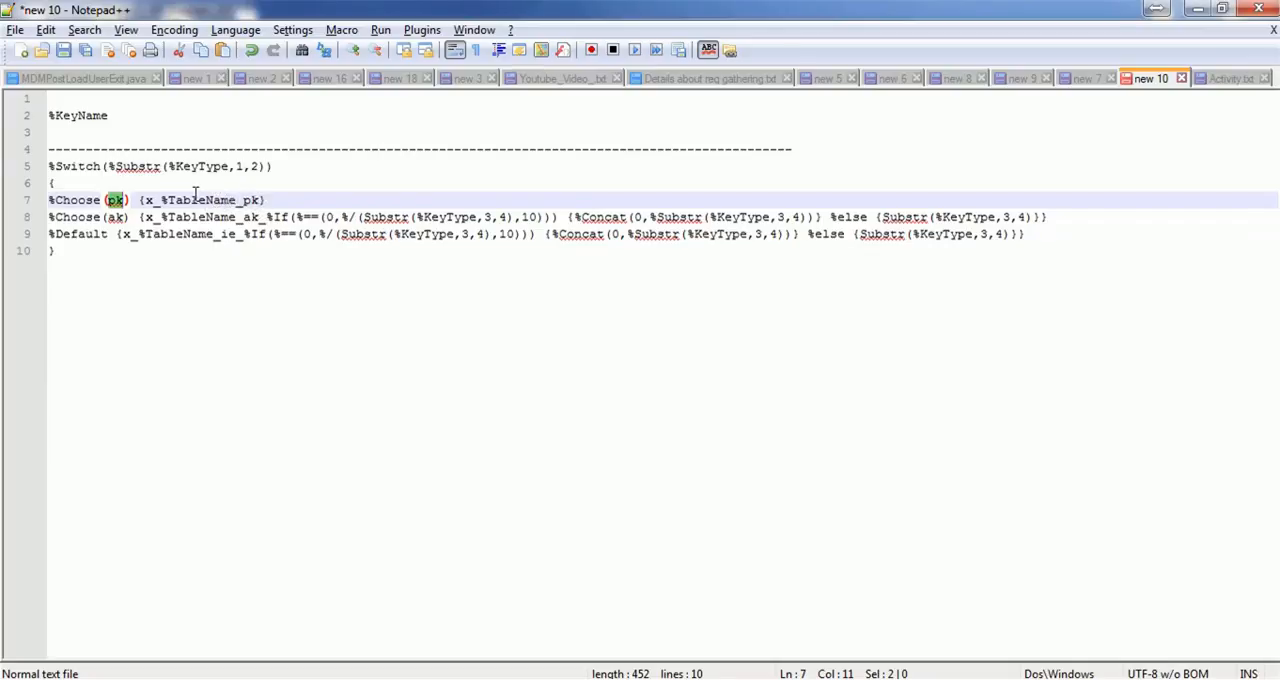
- Finish the %Switch key-name macro with its closing brace and select the whole text for copying
click(148, 200)
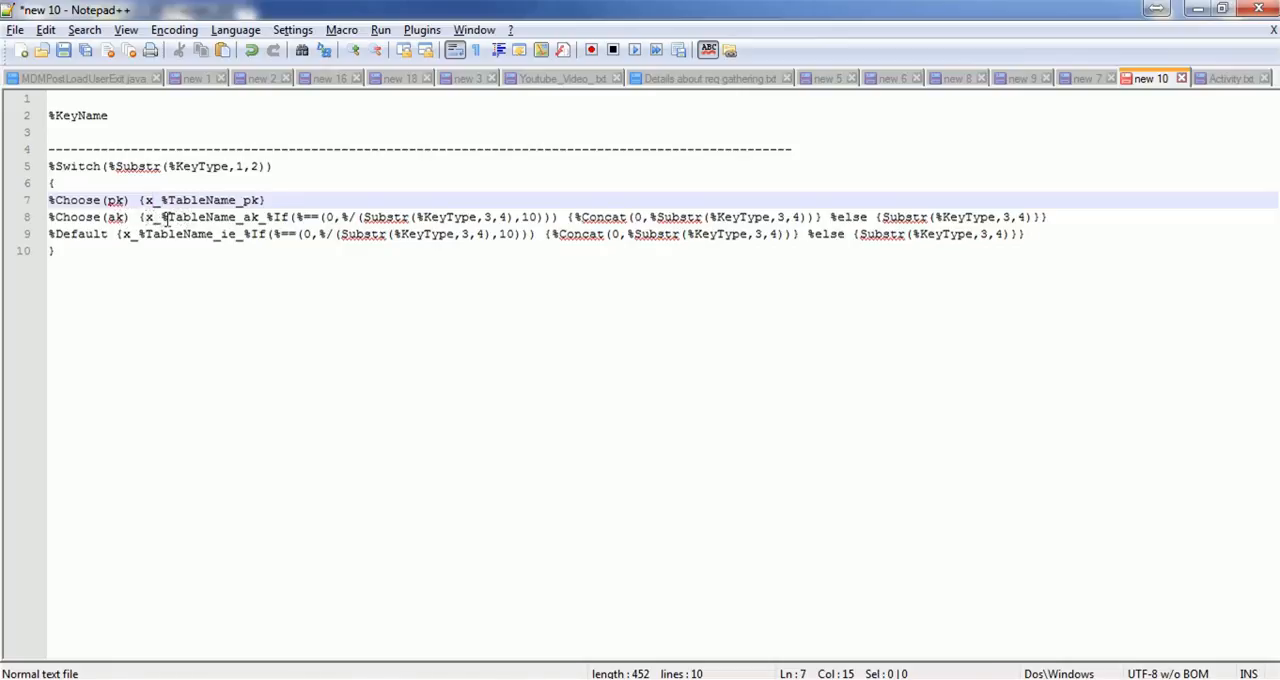
mouse_move(256, 220)
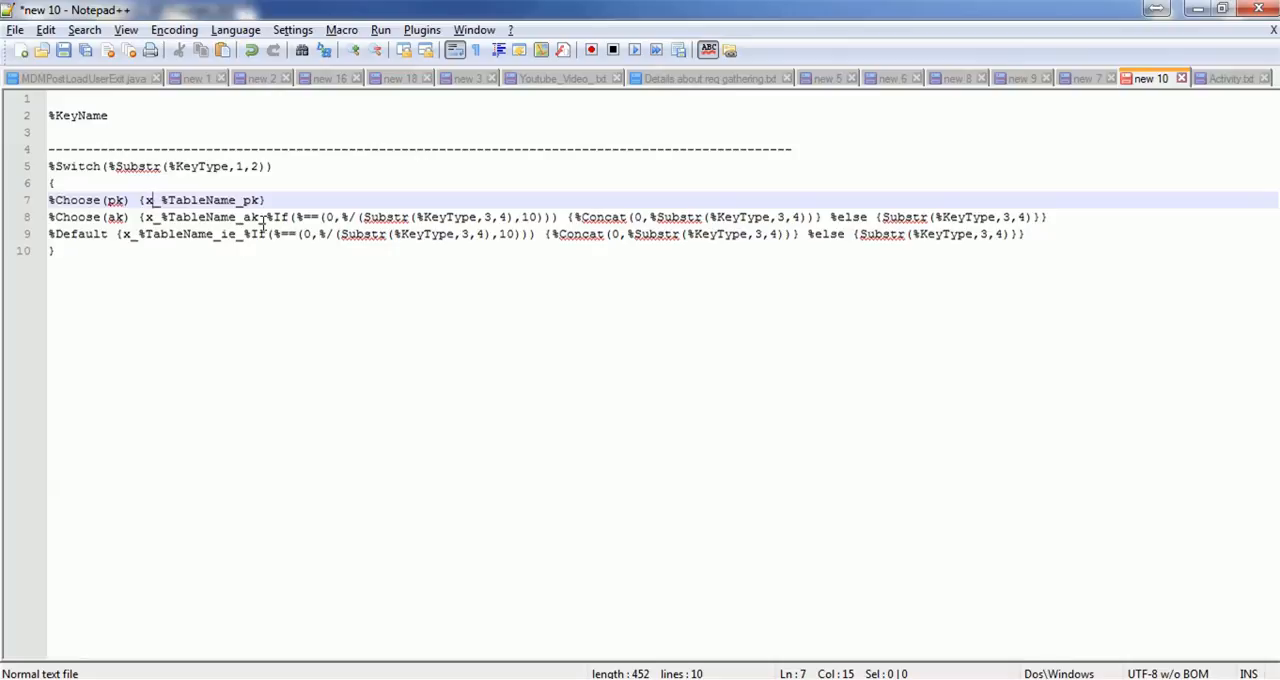
mouse_move(376, 234)
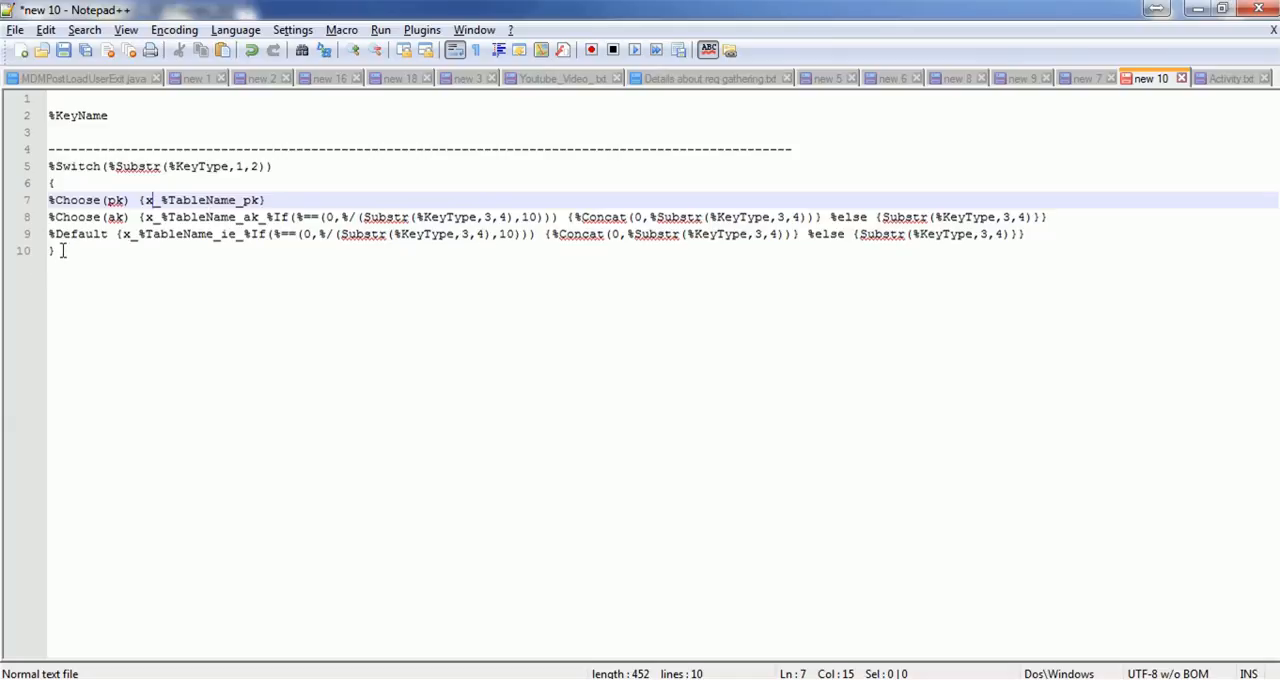
drag(48, 166, 54, 252)
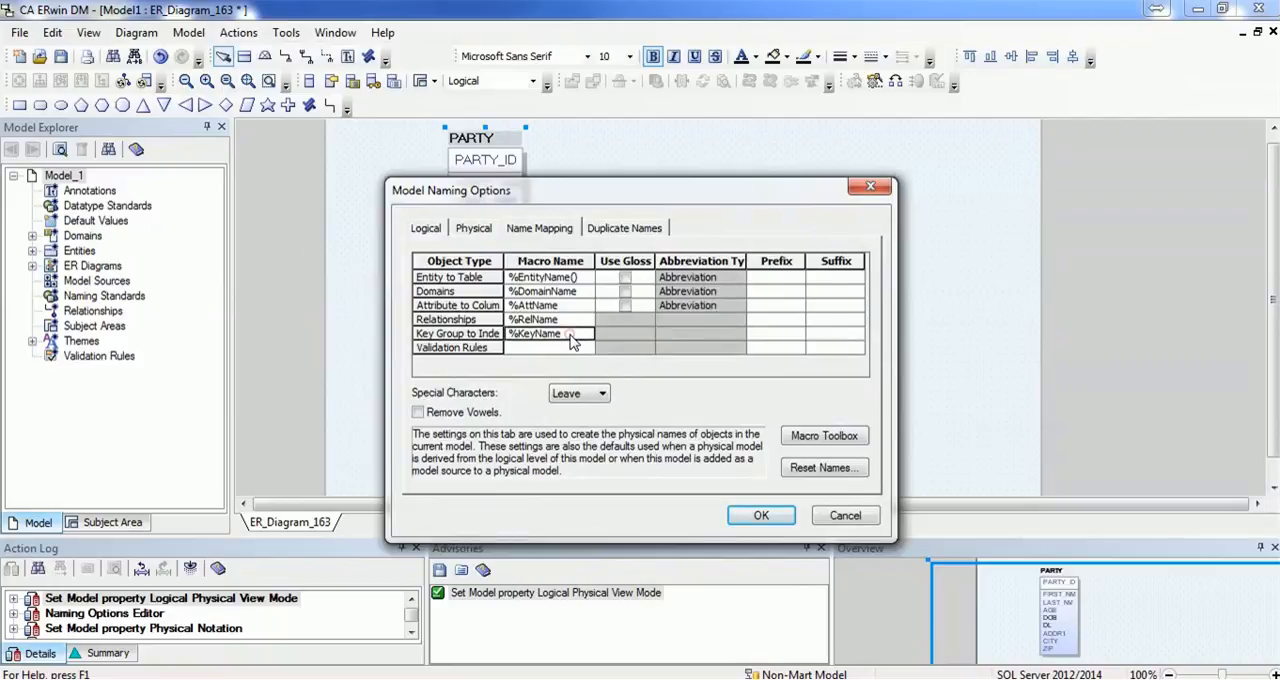
mouse_move(524, 344)
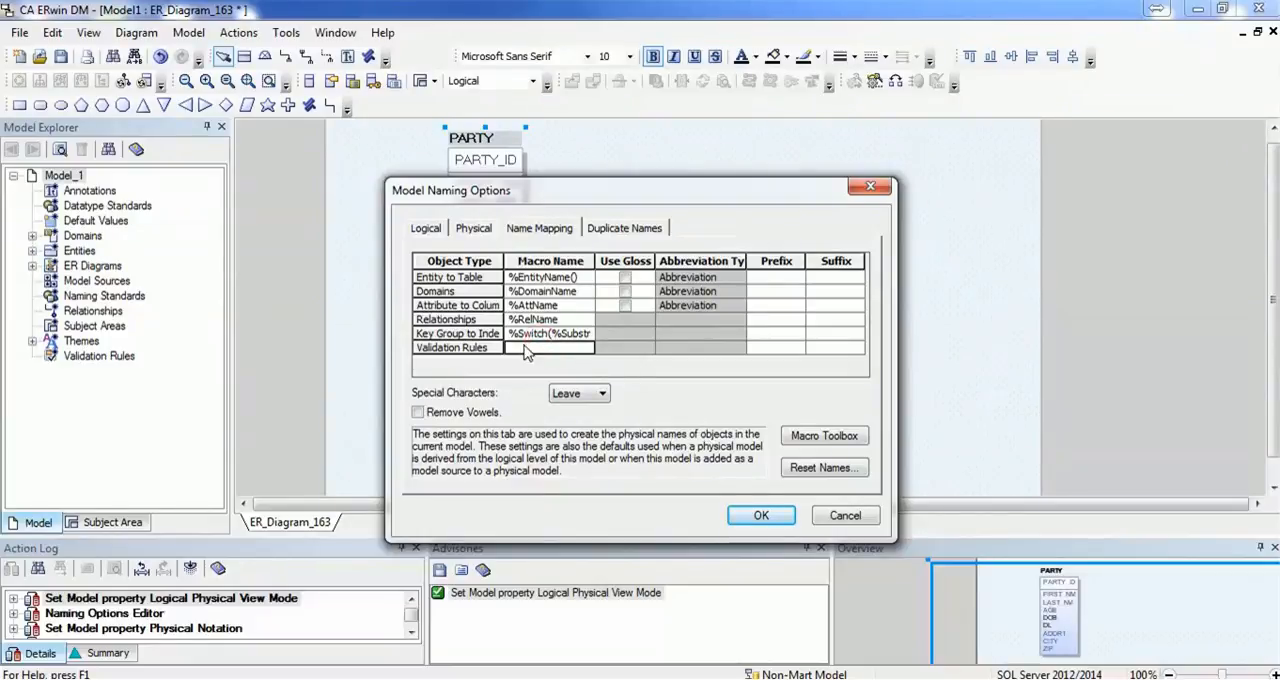
mouse_move(570, 348)
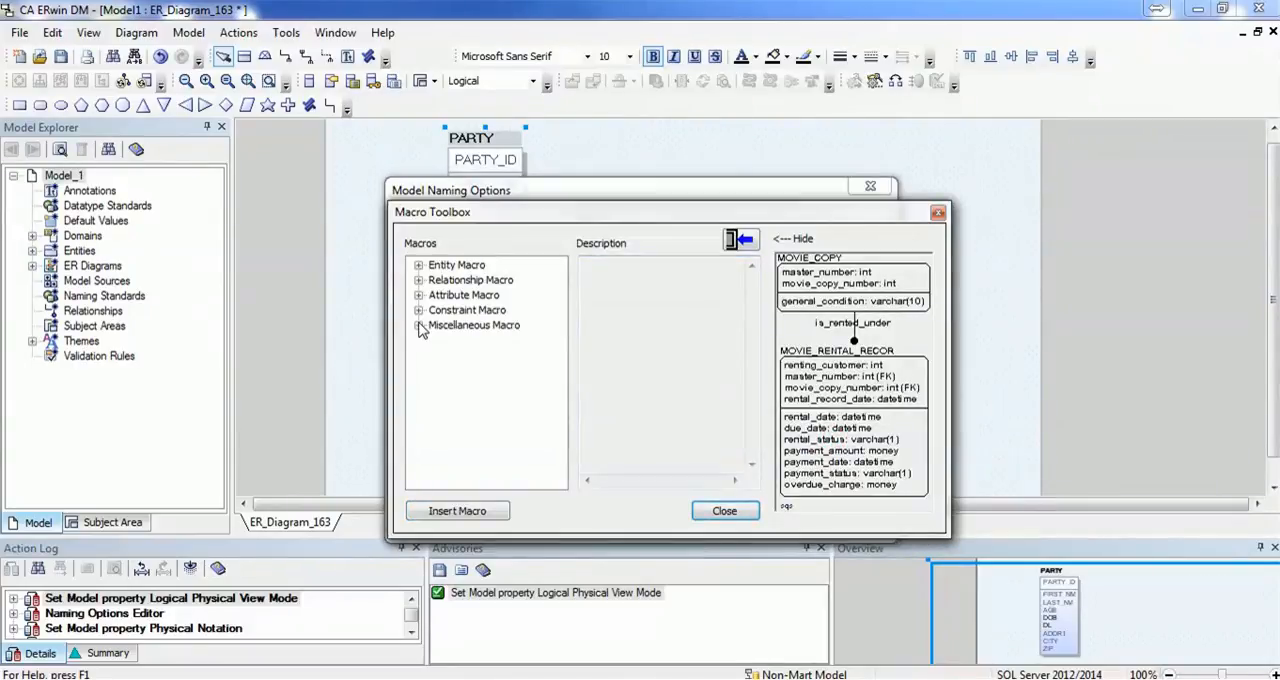
click(420, 324)
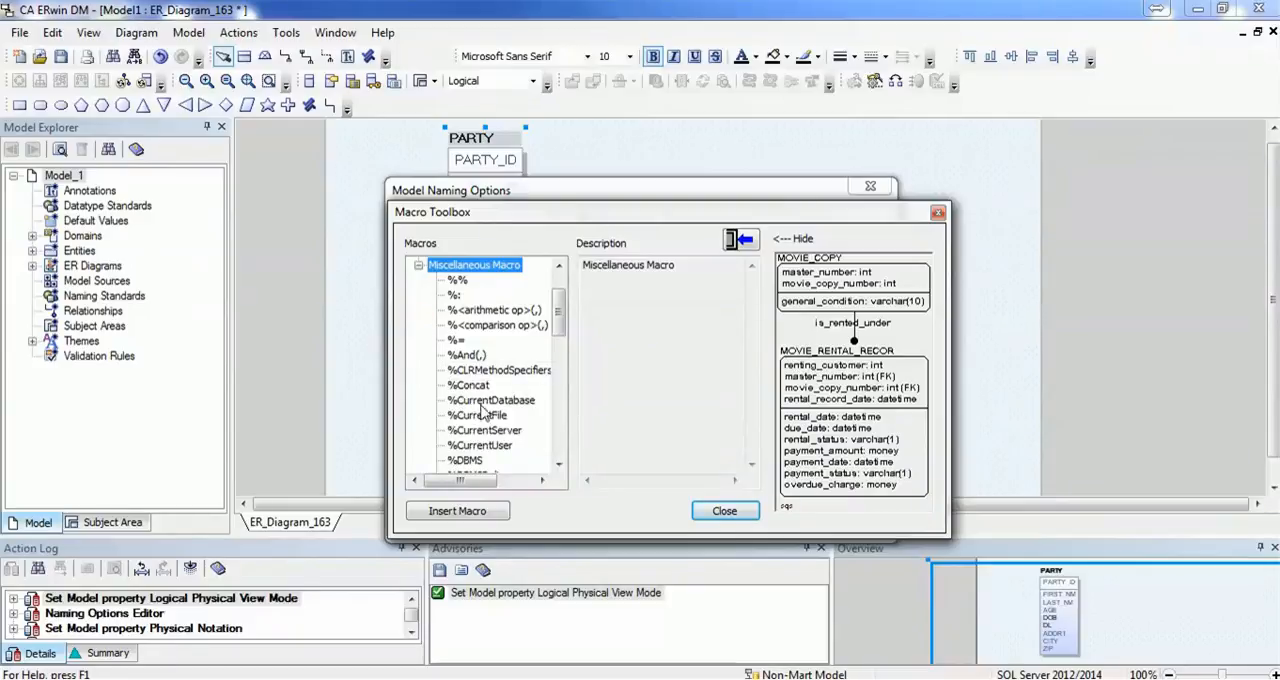
mouse_move(470, 424)
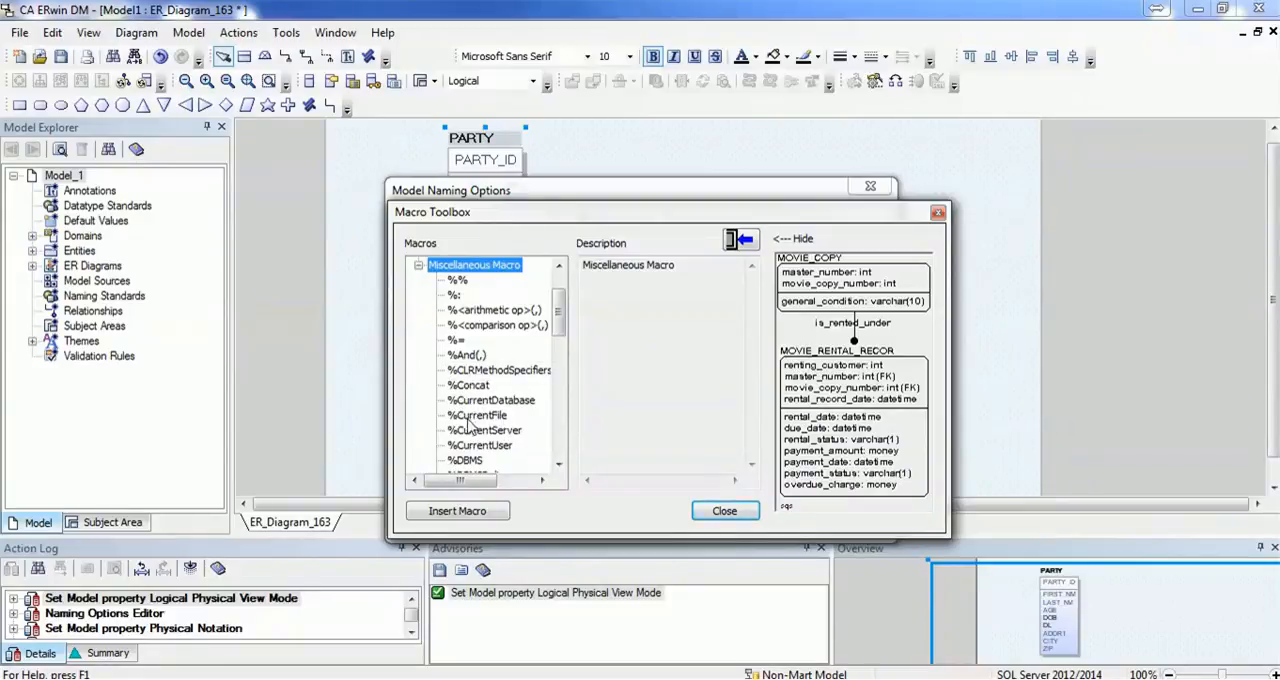
mouse_move(492, 428)
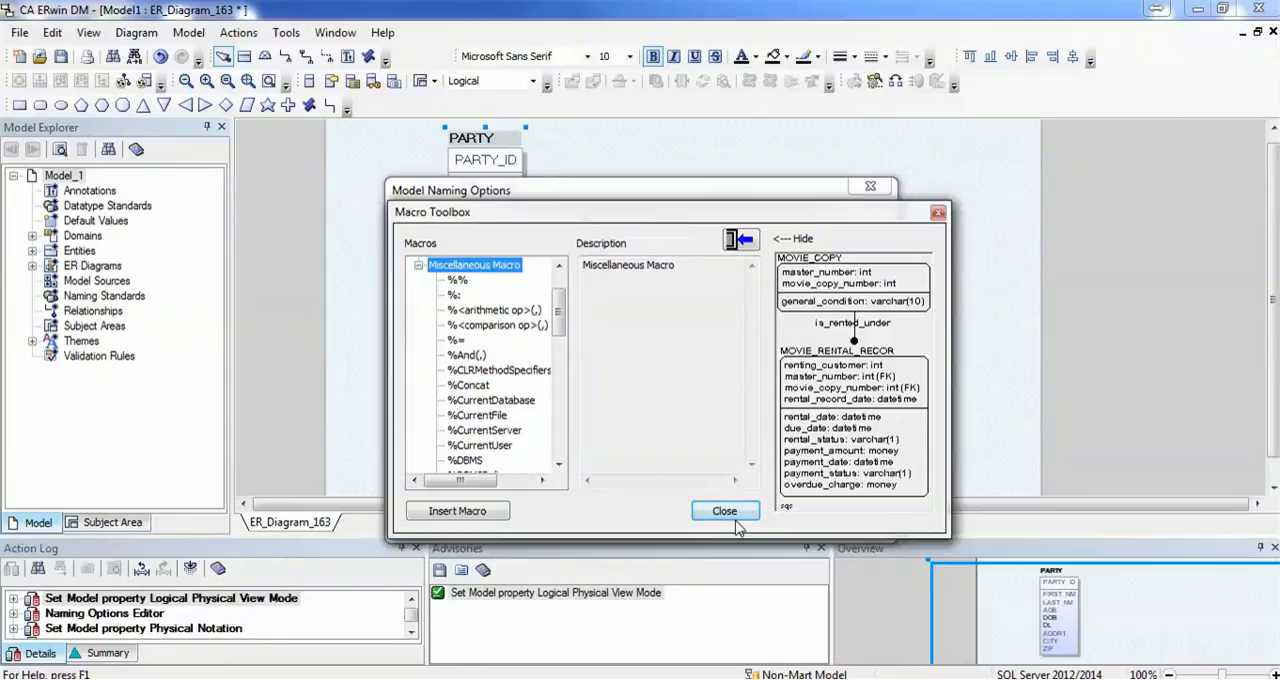
click(724, 510)
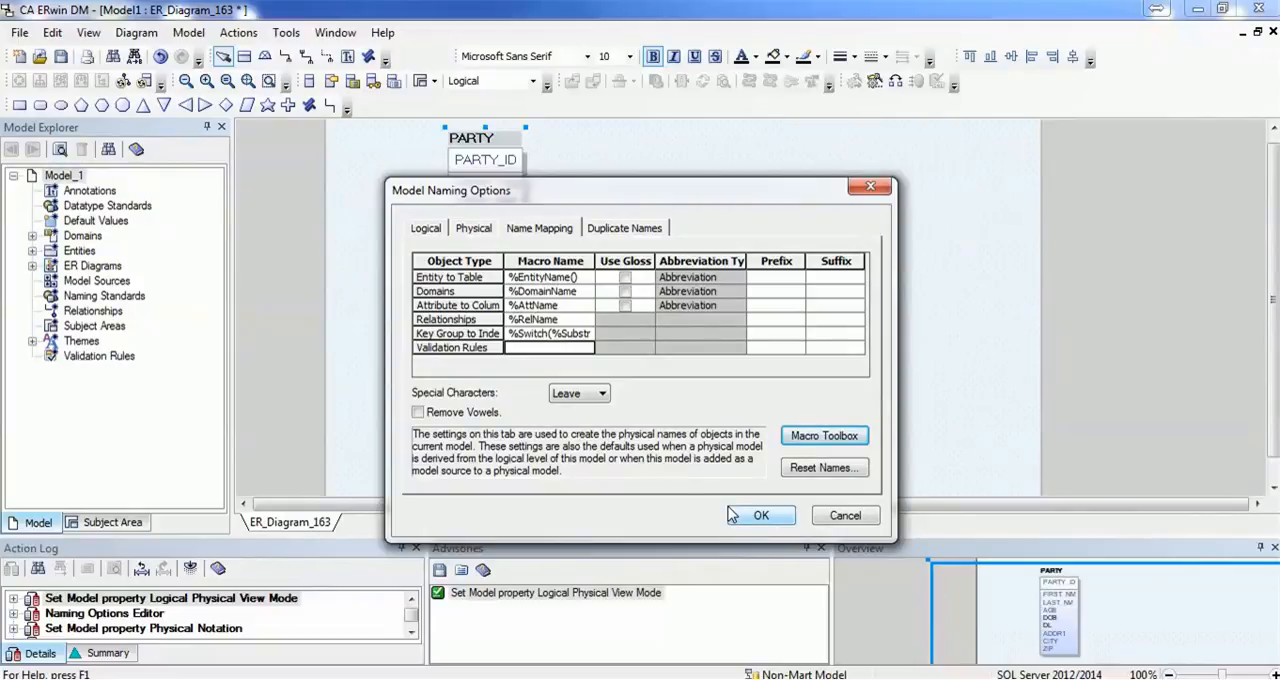
mouse_move(760, 516)
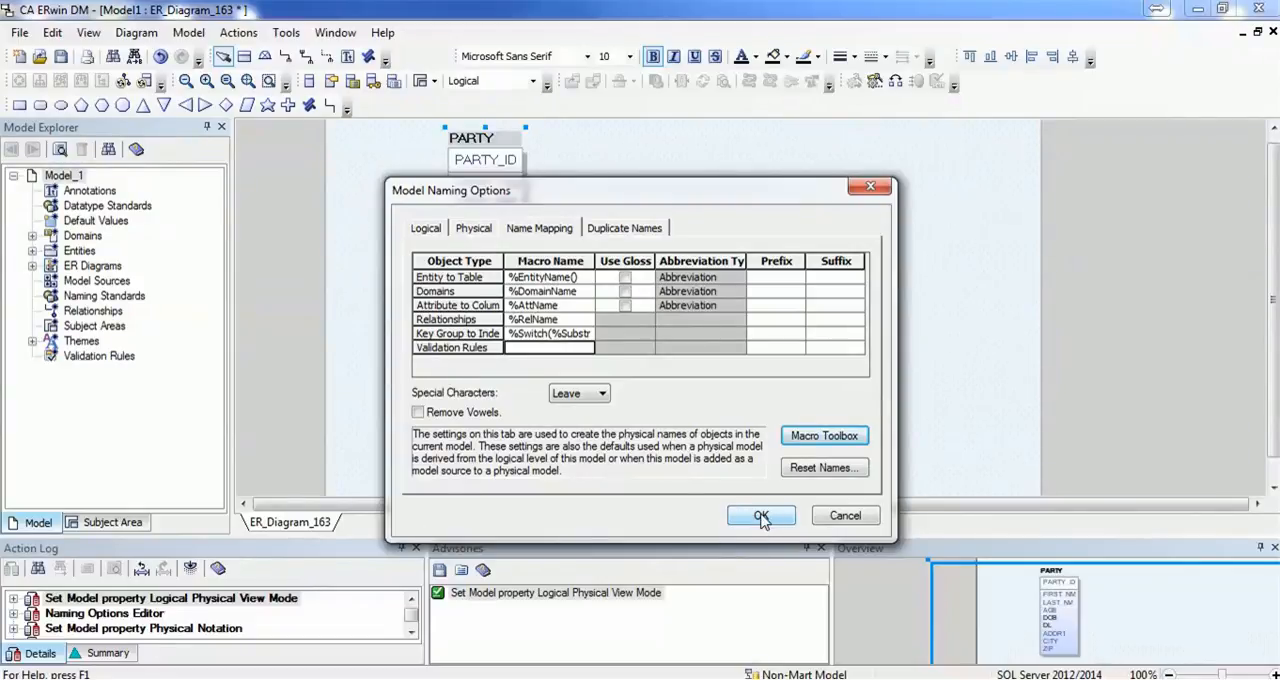
- Apply the %Switch naming macro and check PARTY's key groups remain XPKPARTY, XAK1PARTY, XAK2PARTY, XIE1PARTY
click(760, 516)
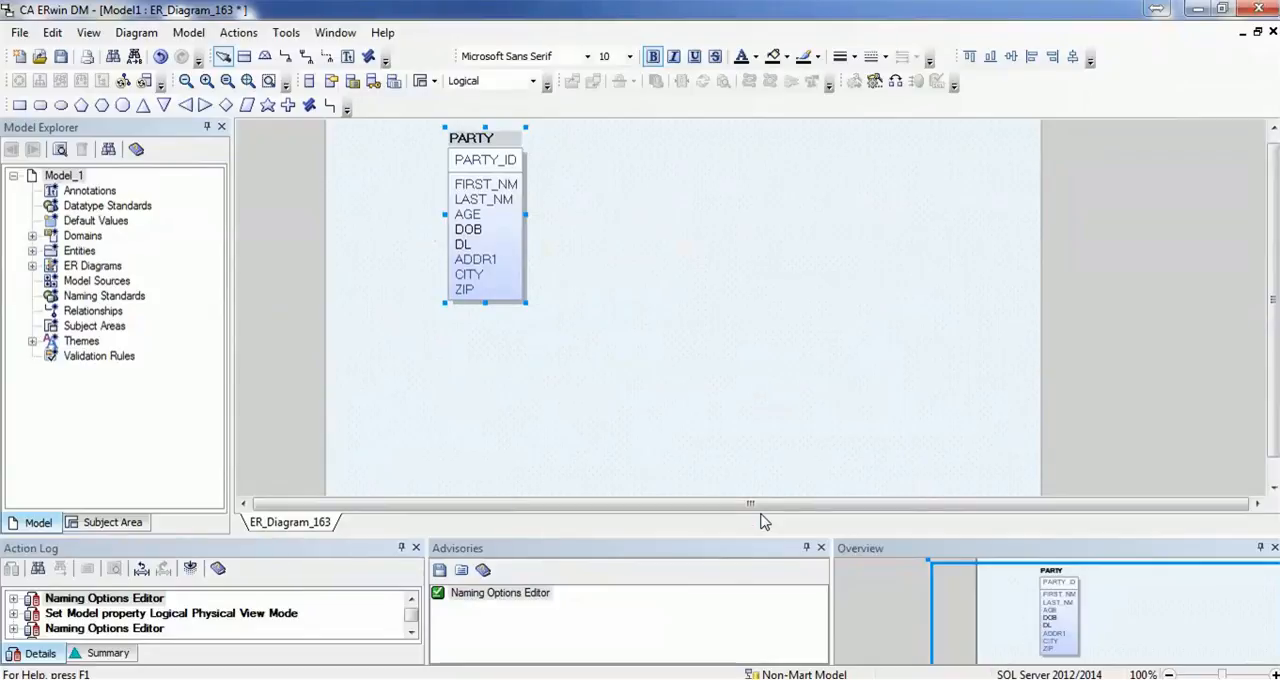
mouse_move(496, 160)
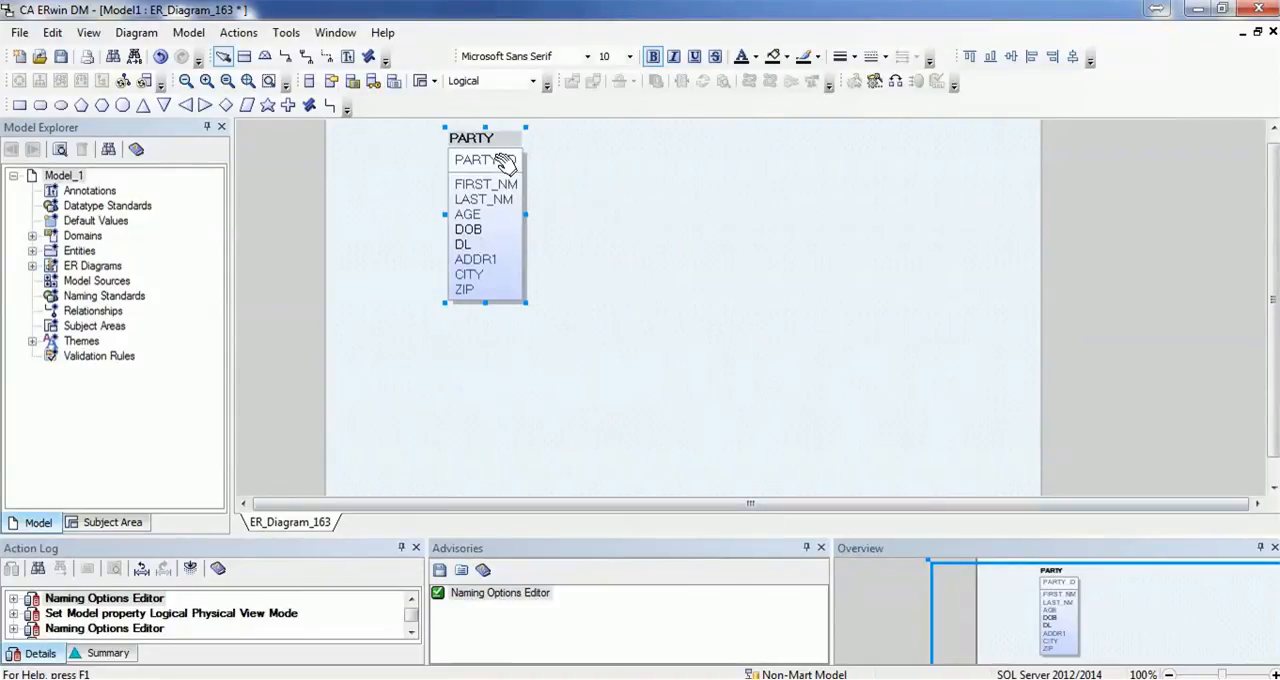
right_click(484, 160)
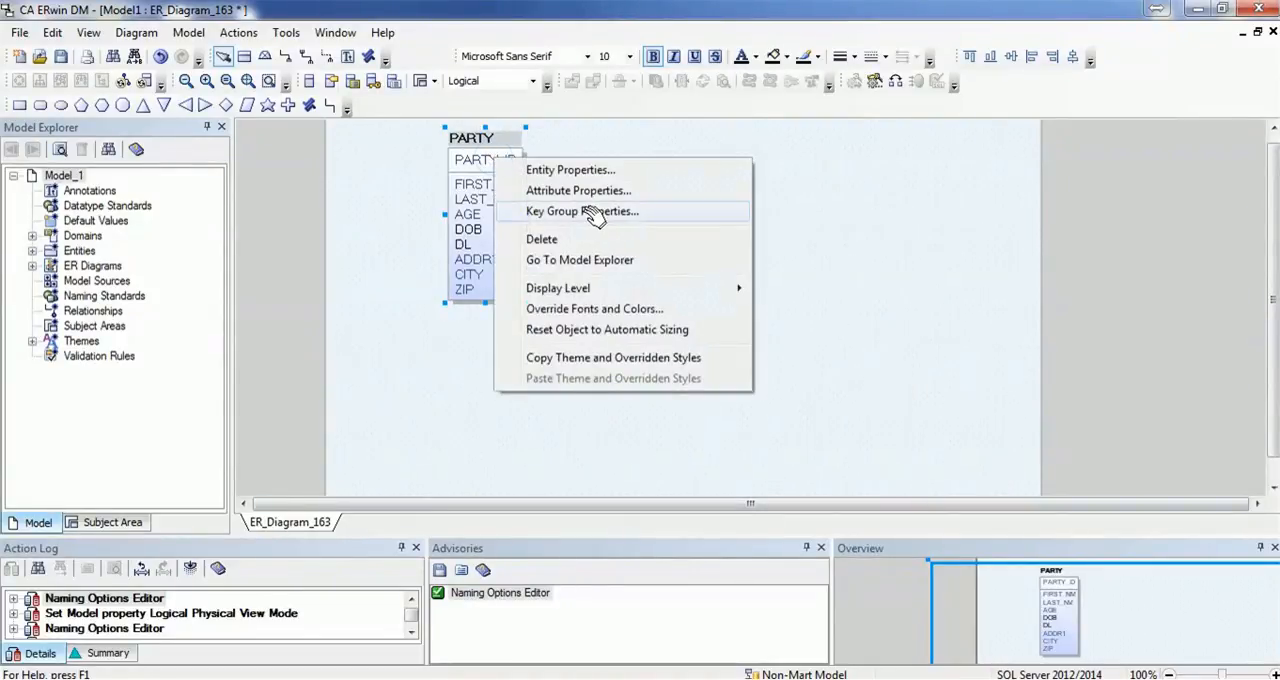
click(582, 212)
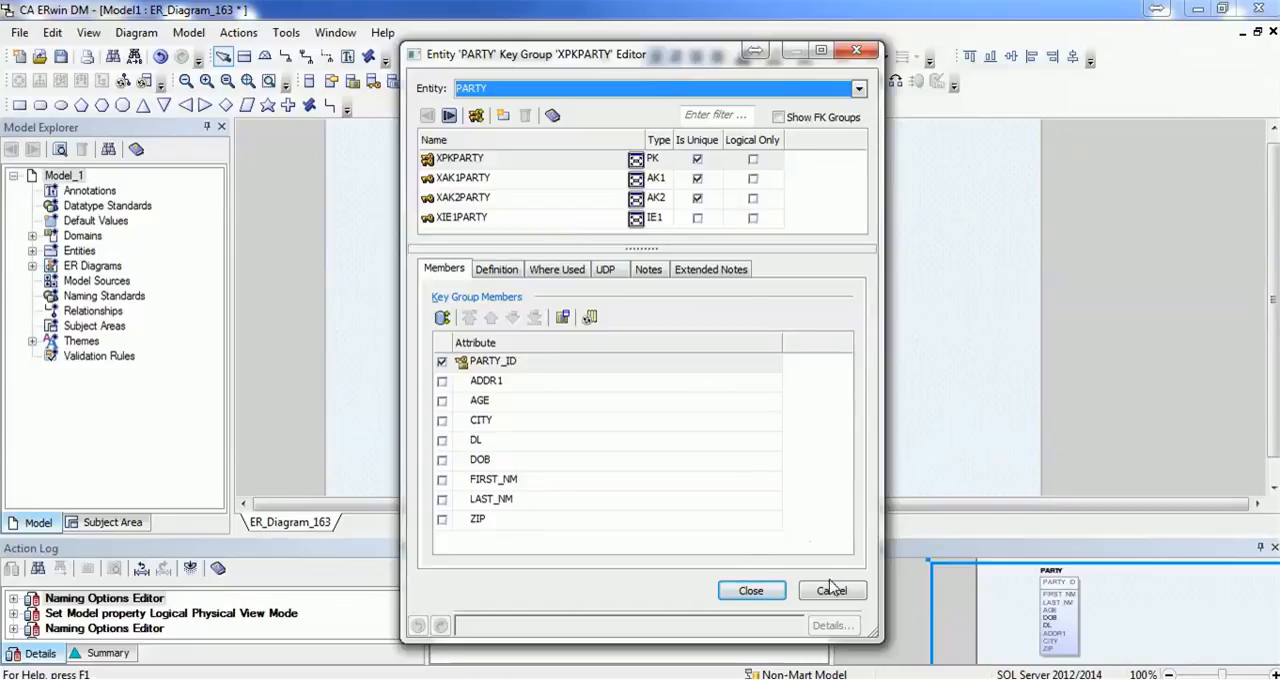
click(752, 590)
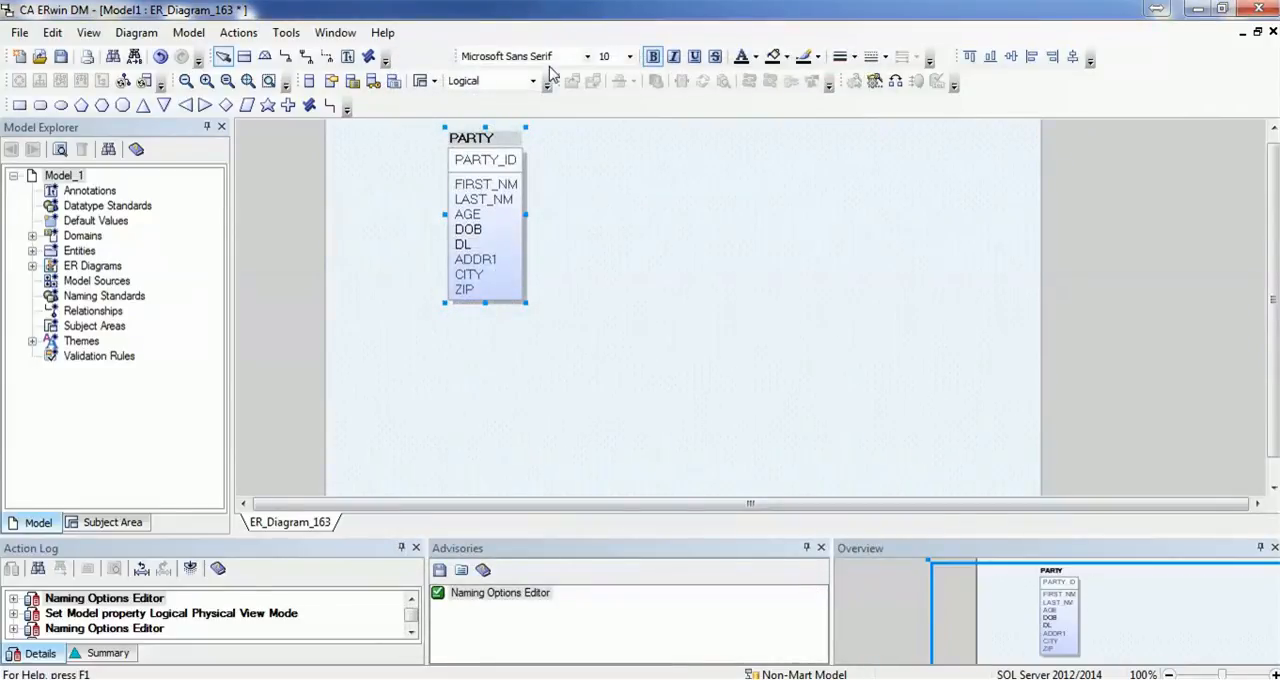
click(534, 80)
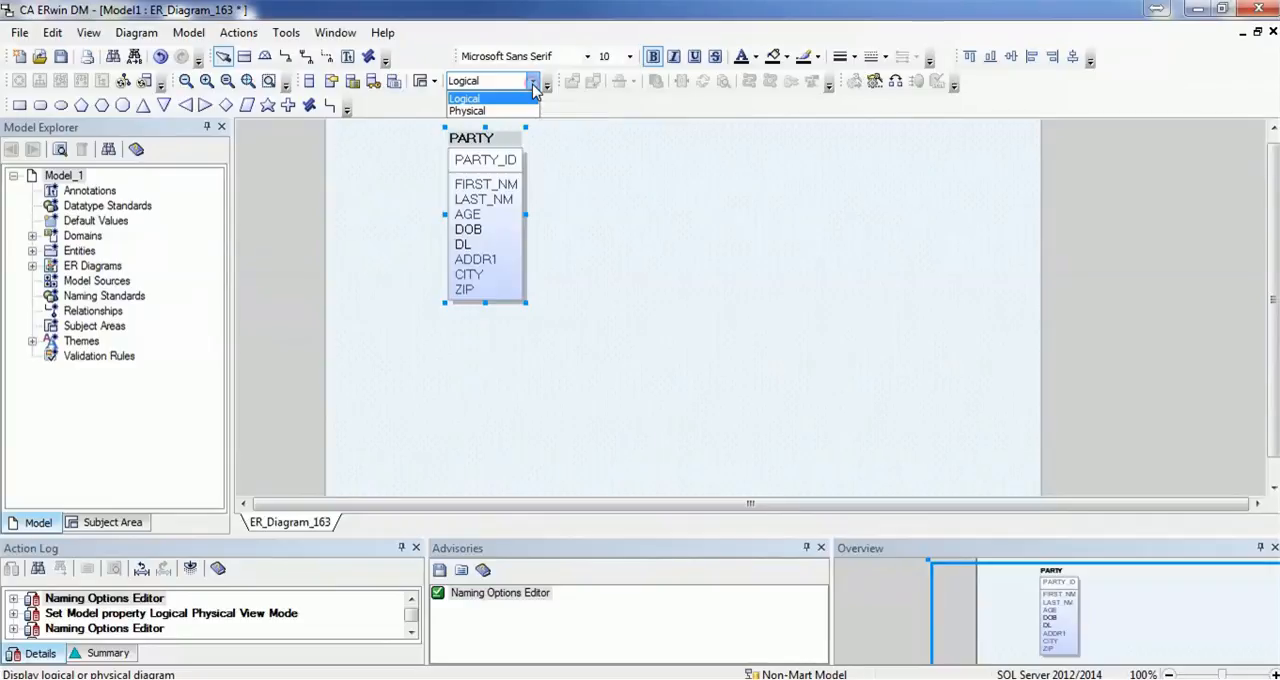
- In the physical view, add unique index x_PARTY_ak_03 to PARTY with DL as its member
click(474, 110)
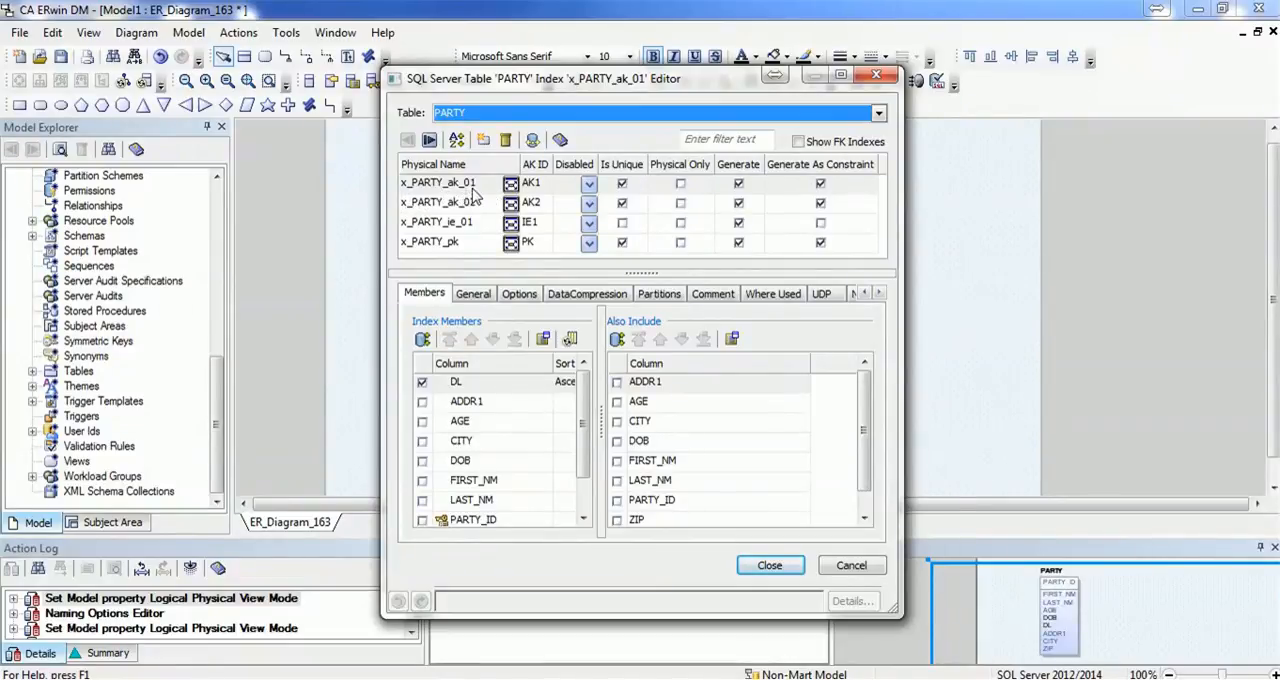
mouse_move(482, 140)
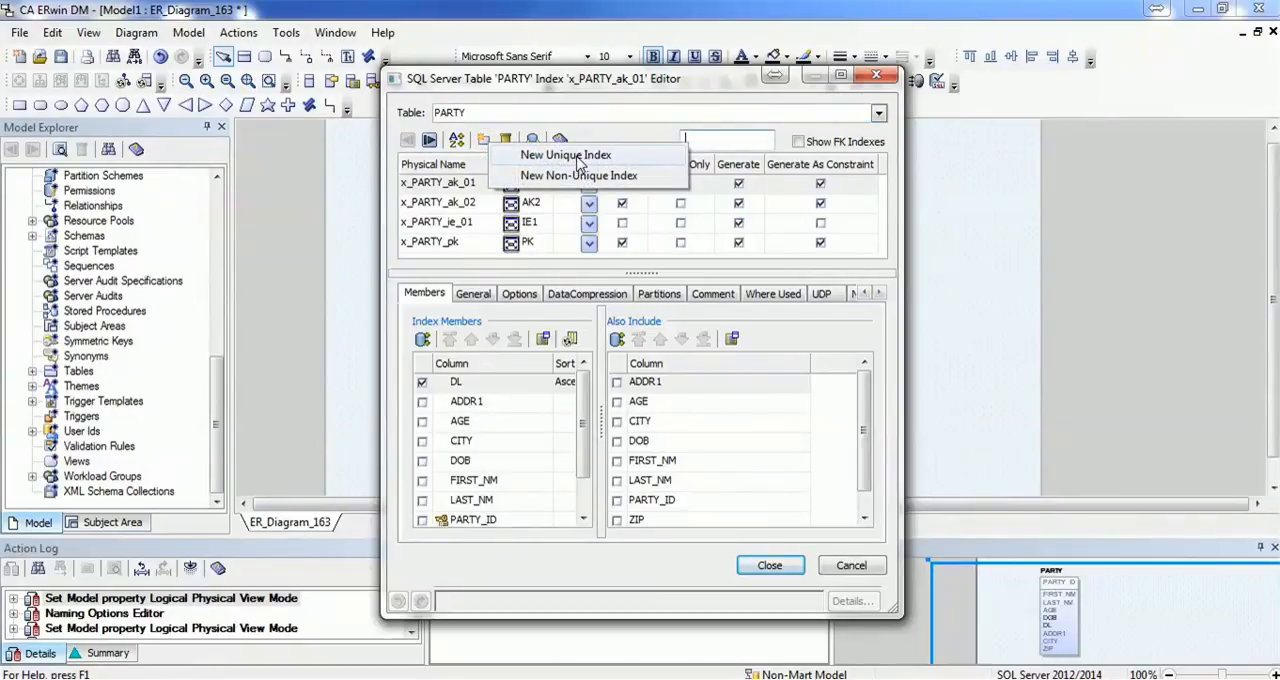
click(564, 154)
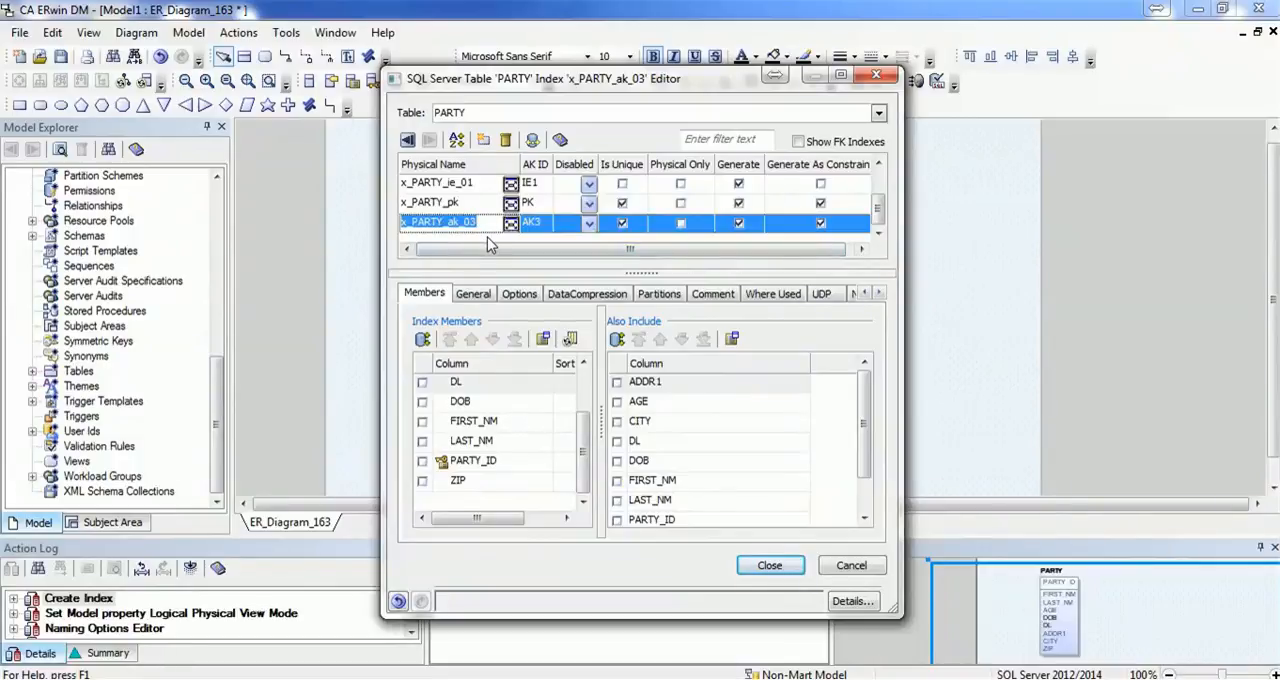
click(422, 382)
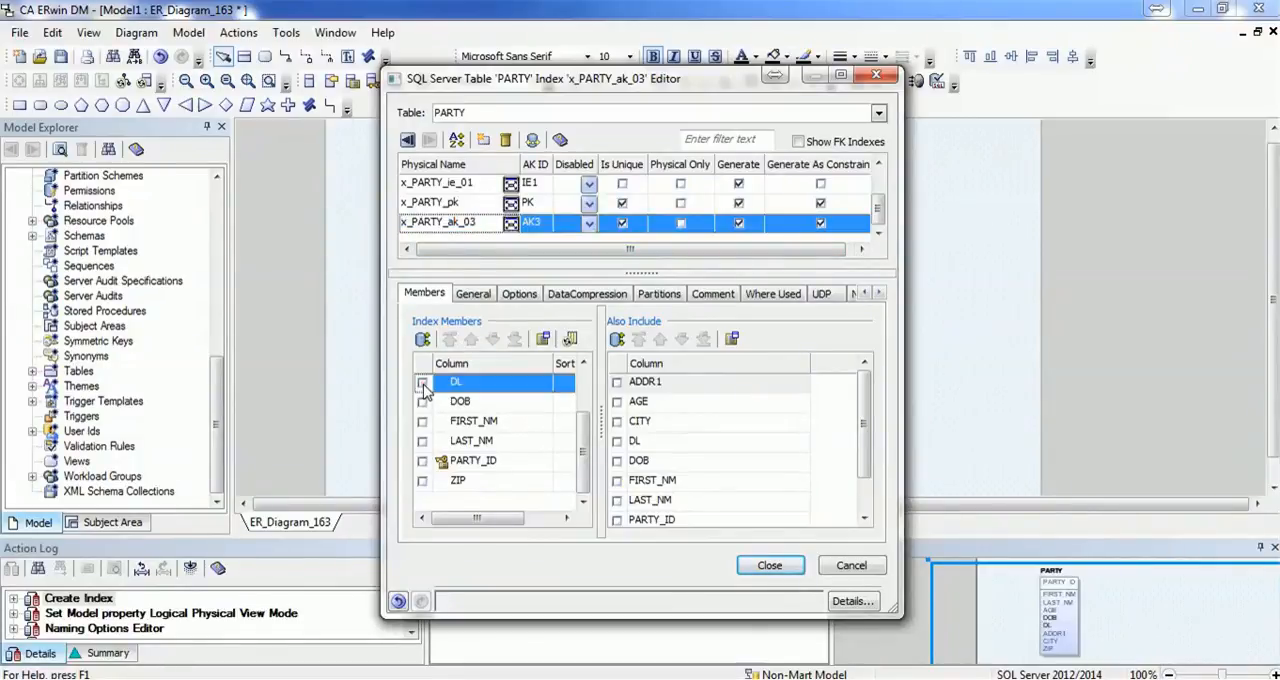
click(422, 380)
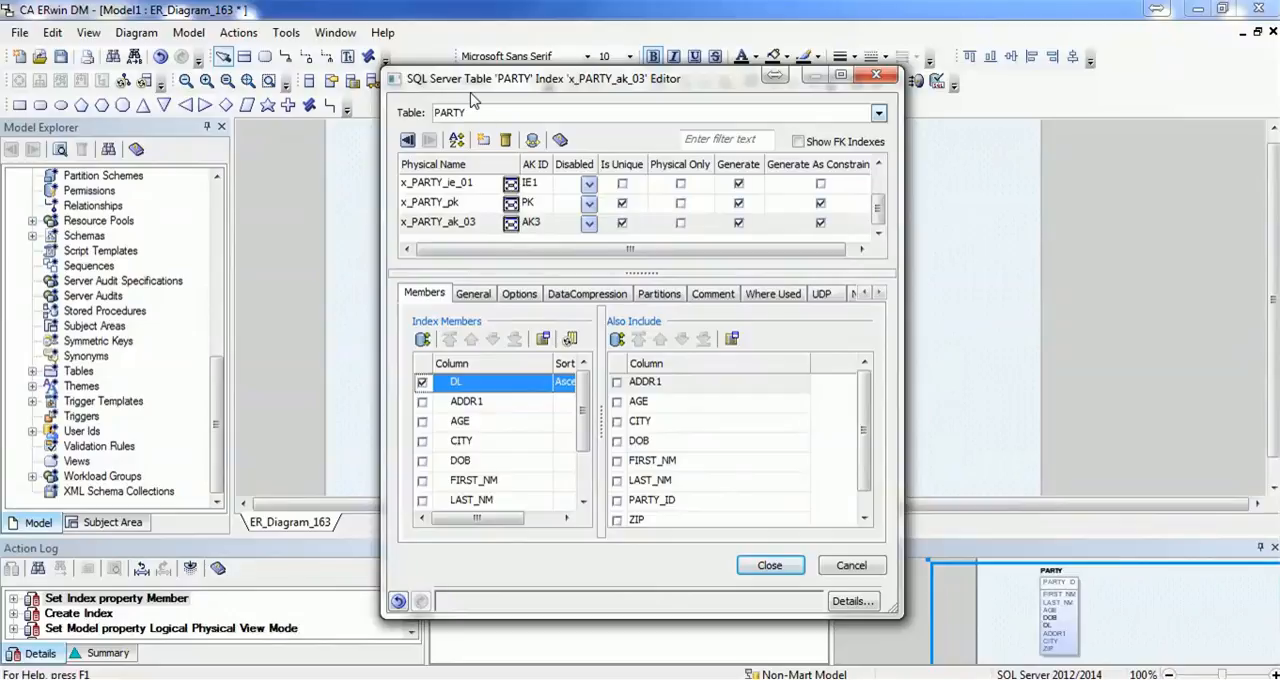
- Sort the PARTY index list in reverse alphabetical order, x_PARTY_ak_03 first
click(456, 140)
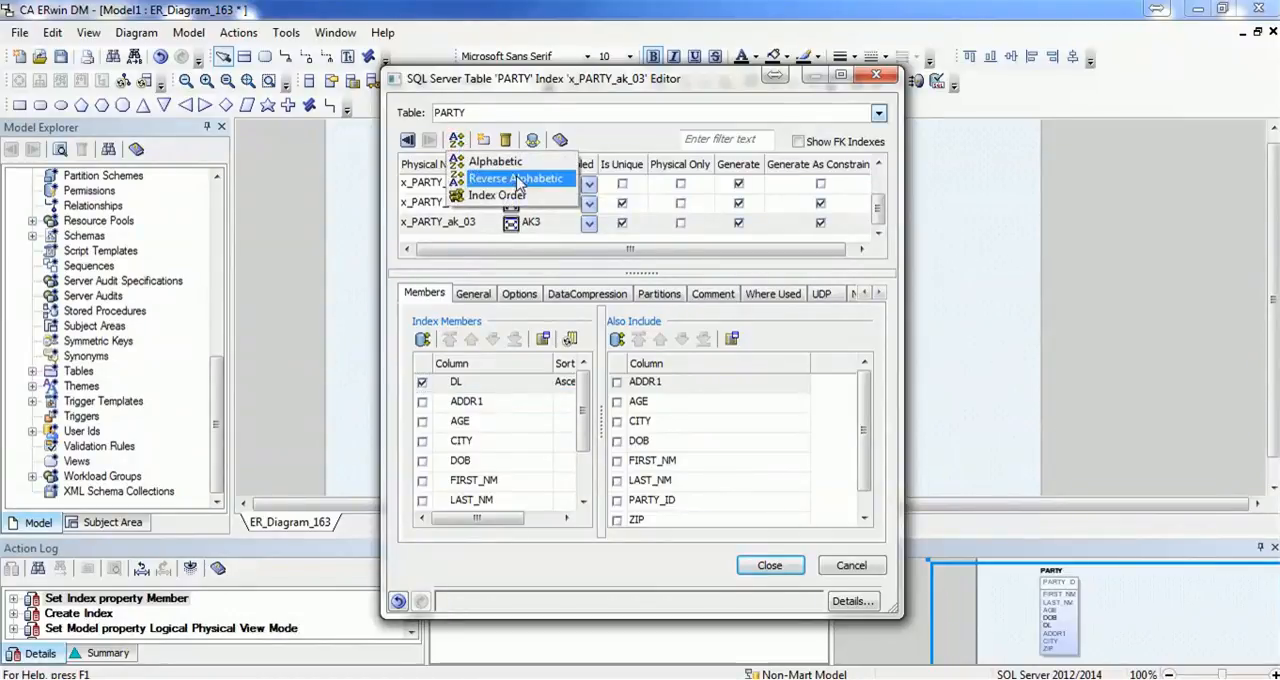
mouse_move(500, 178)
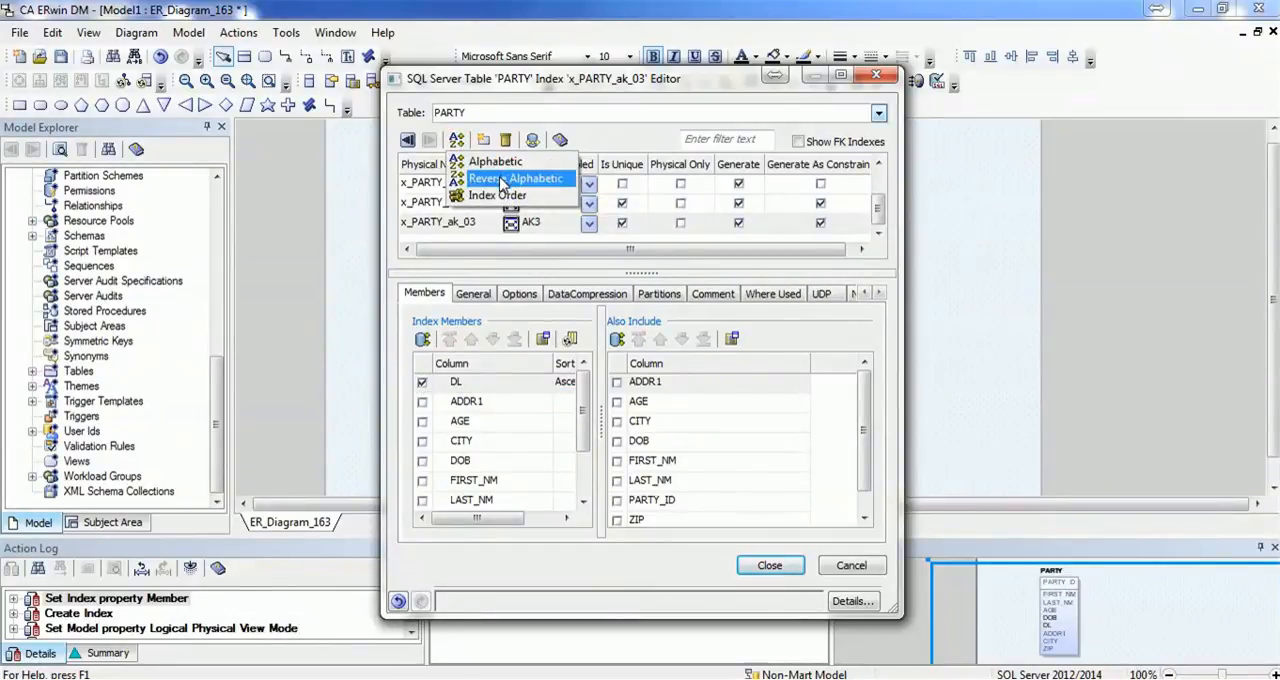
mouse_move(496, 196)
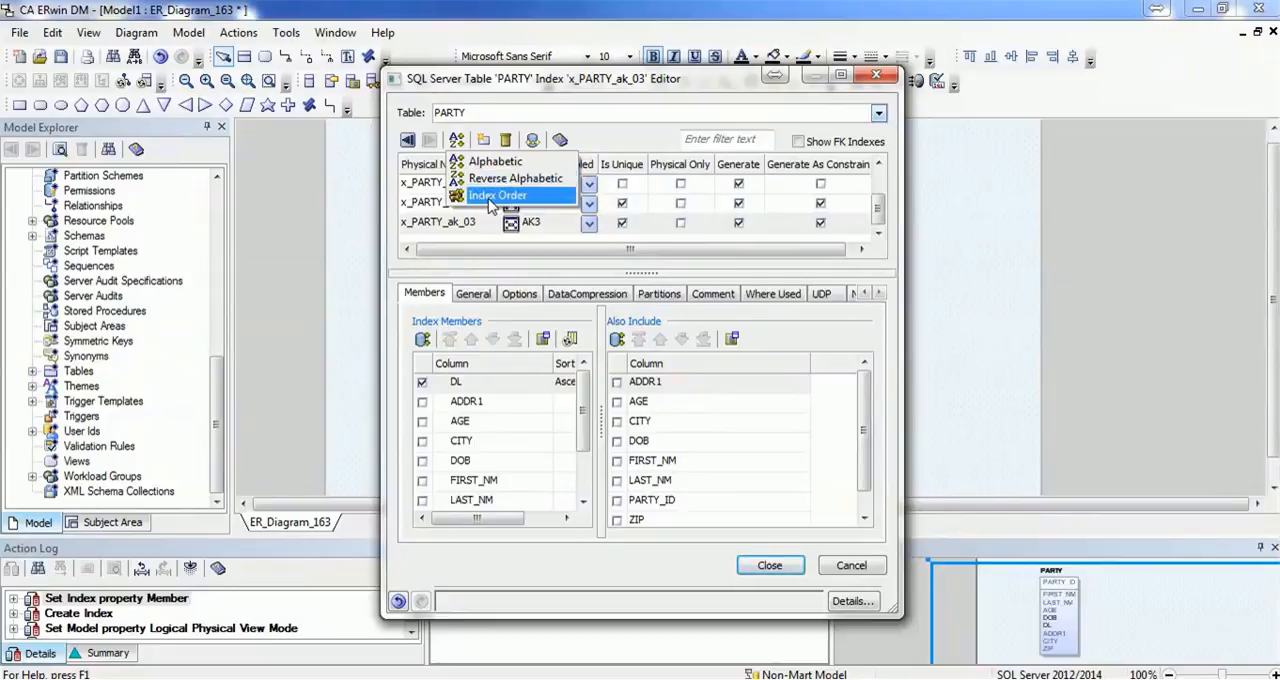
mouse_move(508, 178)
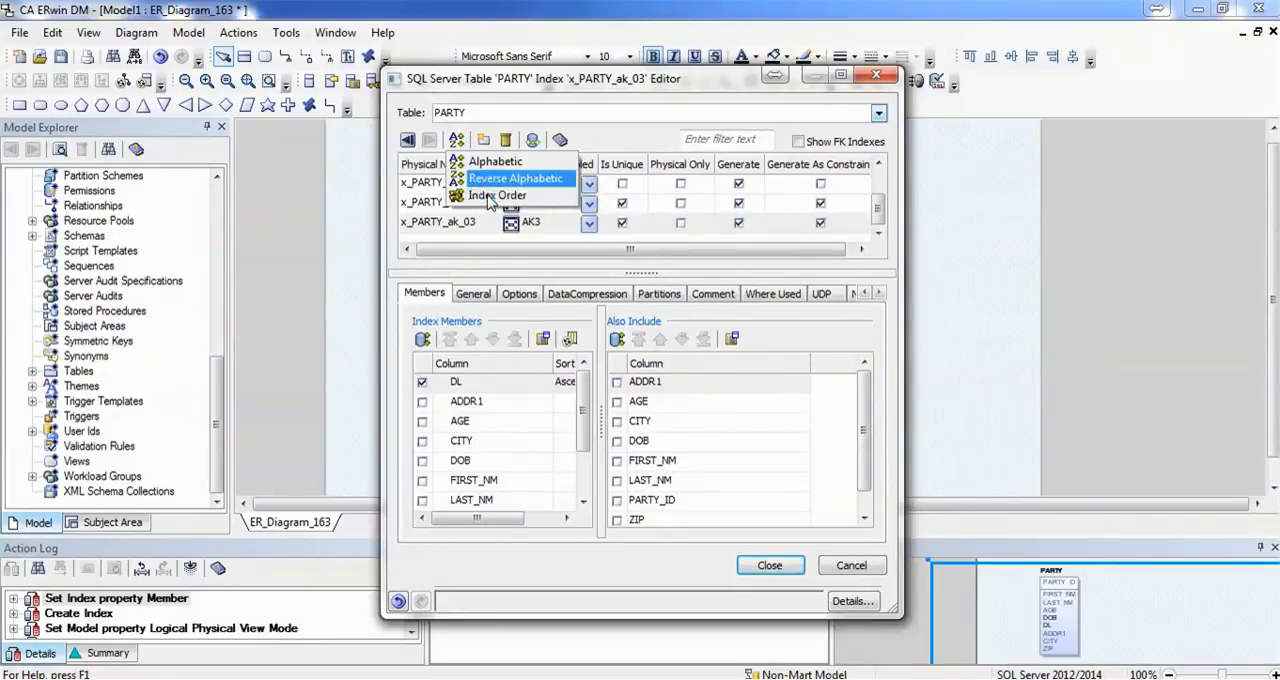
click(510, 194)
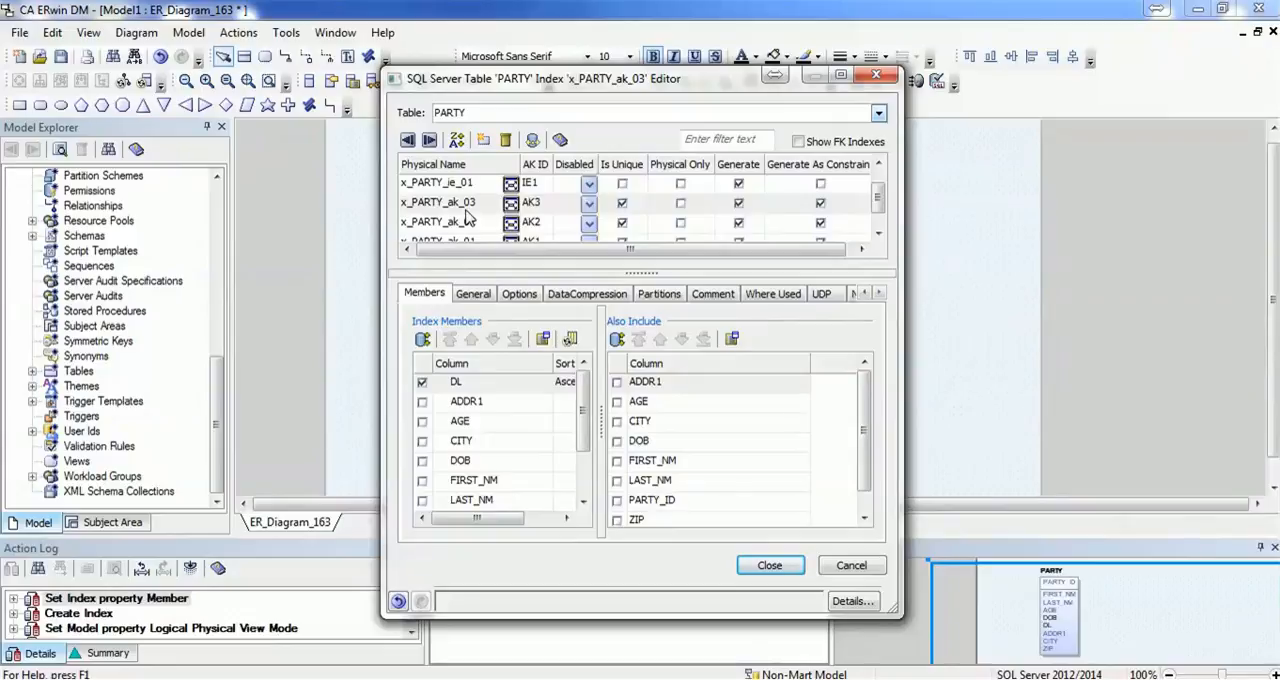
scroll(down, 3)
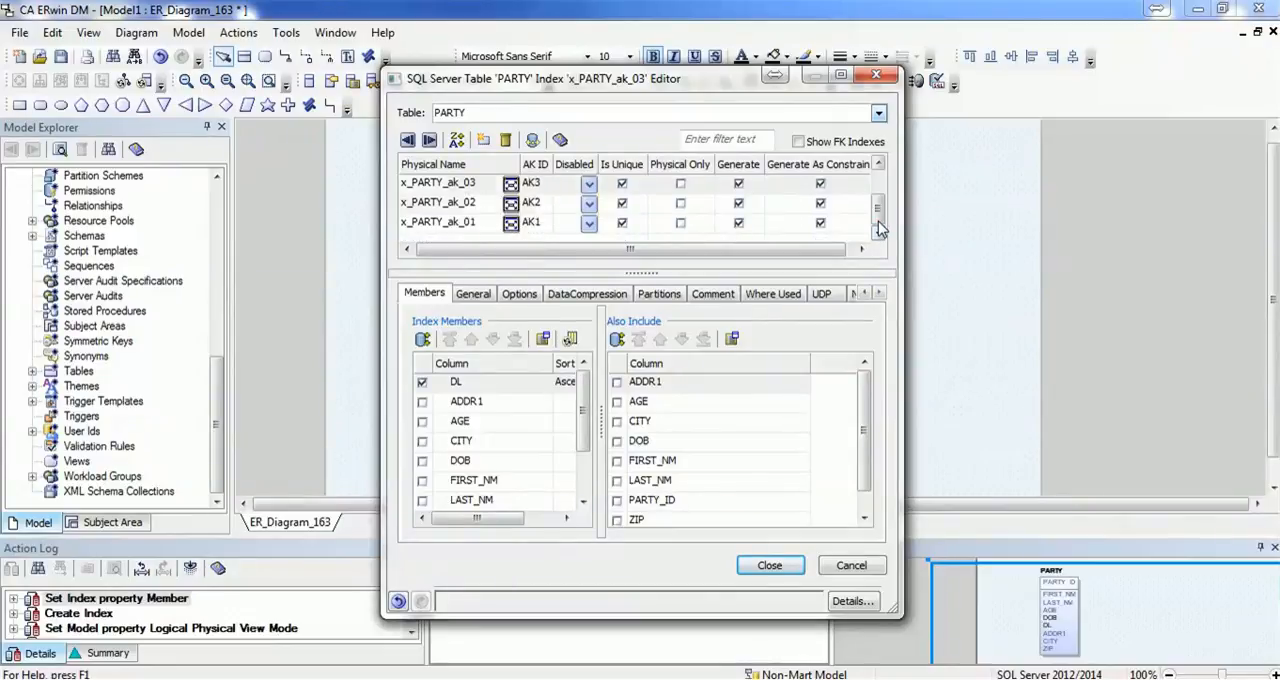